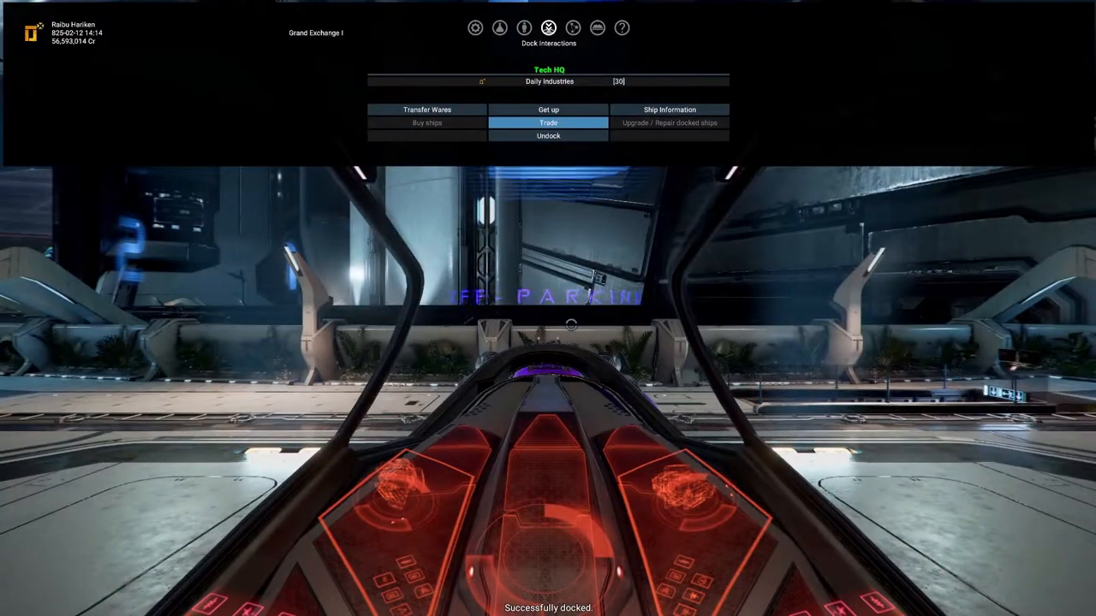
- Get up from the cockpit seat to walk the Tech HQ docking bay
click(523, 27)
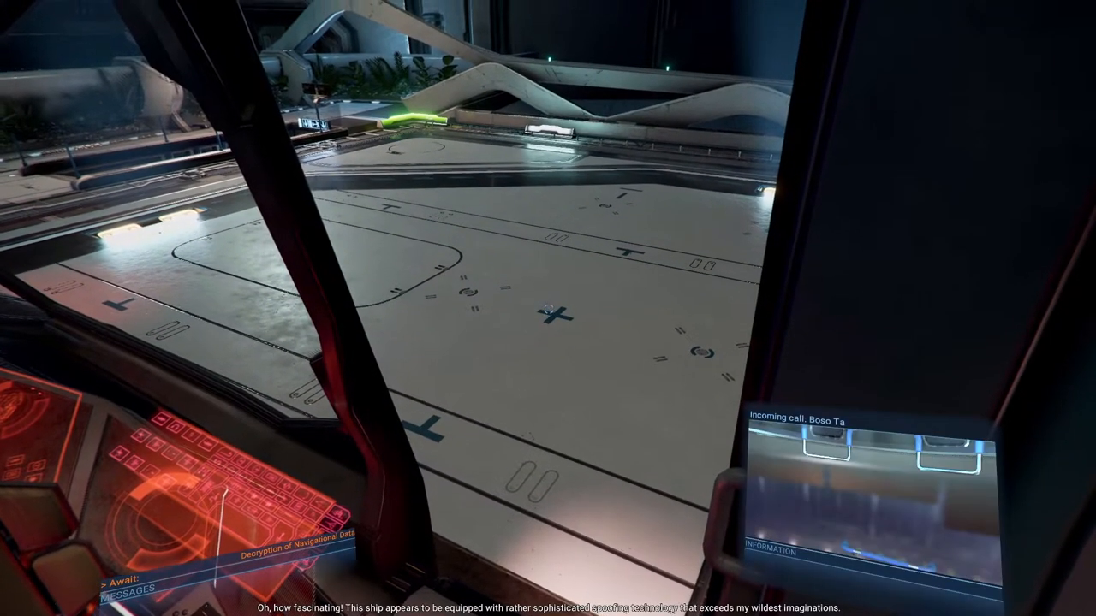
mouse_move(548, 308)
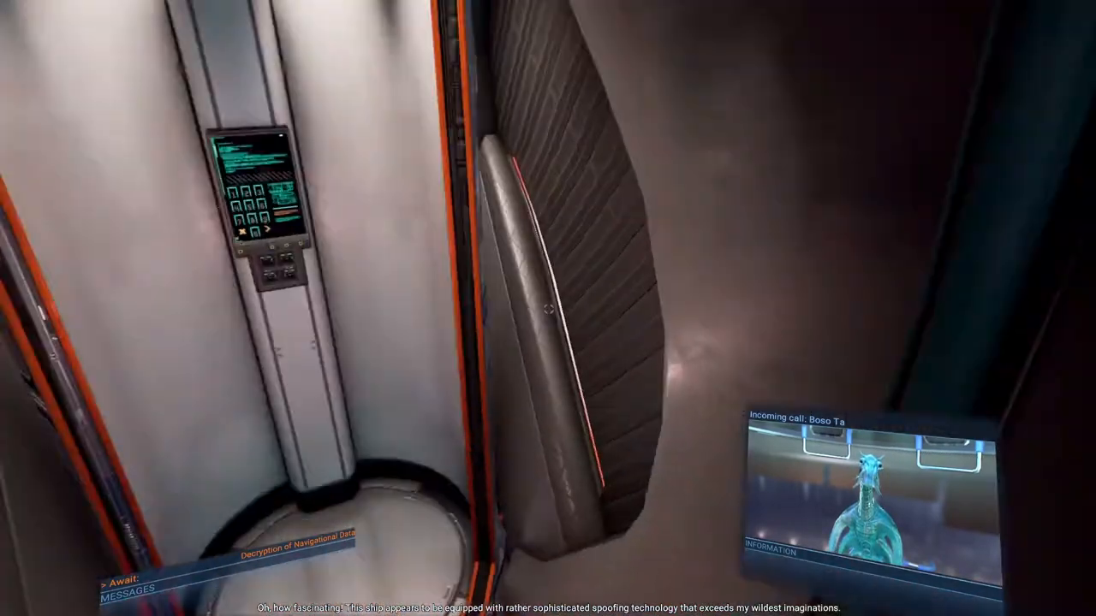
mouse_move(548, 308)
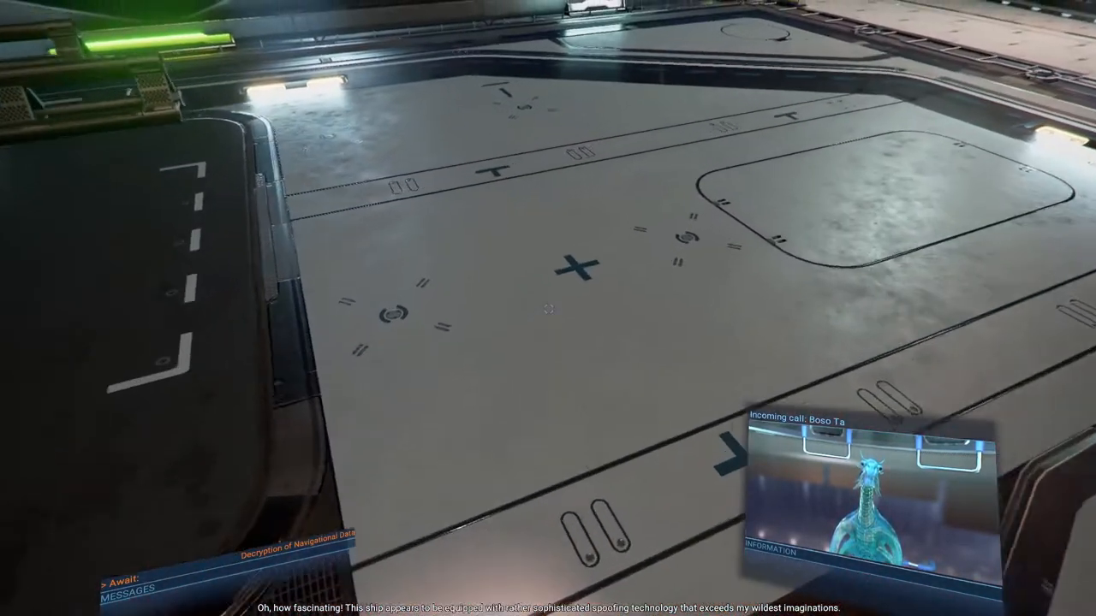
mouse_move(548, 309)
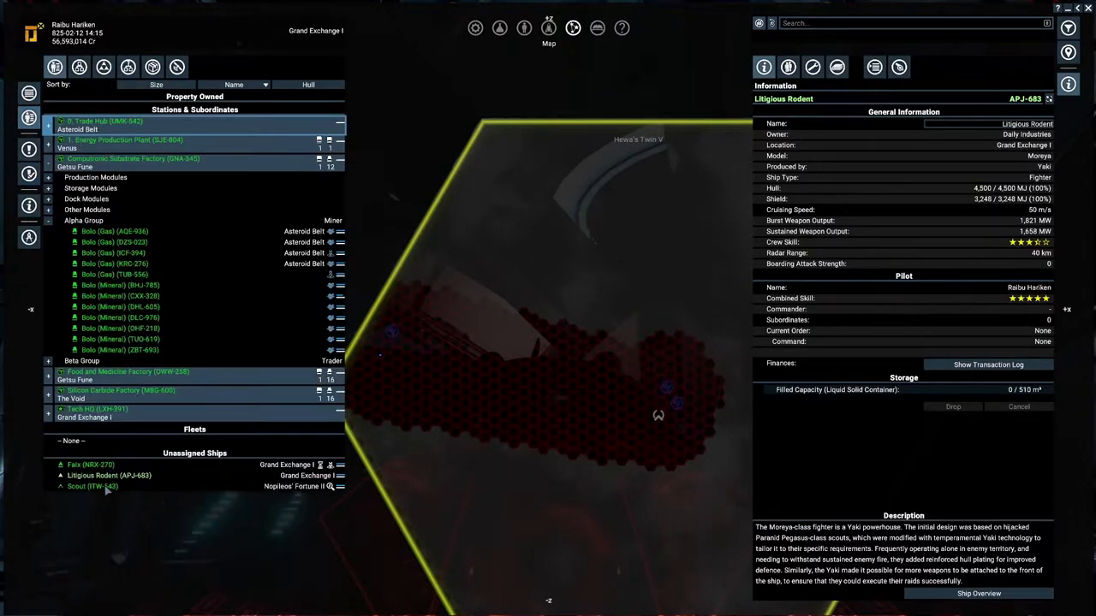
- Select Scout (ITW-543), order it into Hewa's Twin V, and view that sector's details
click(92, 486)
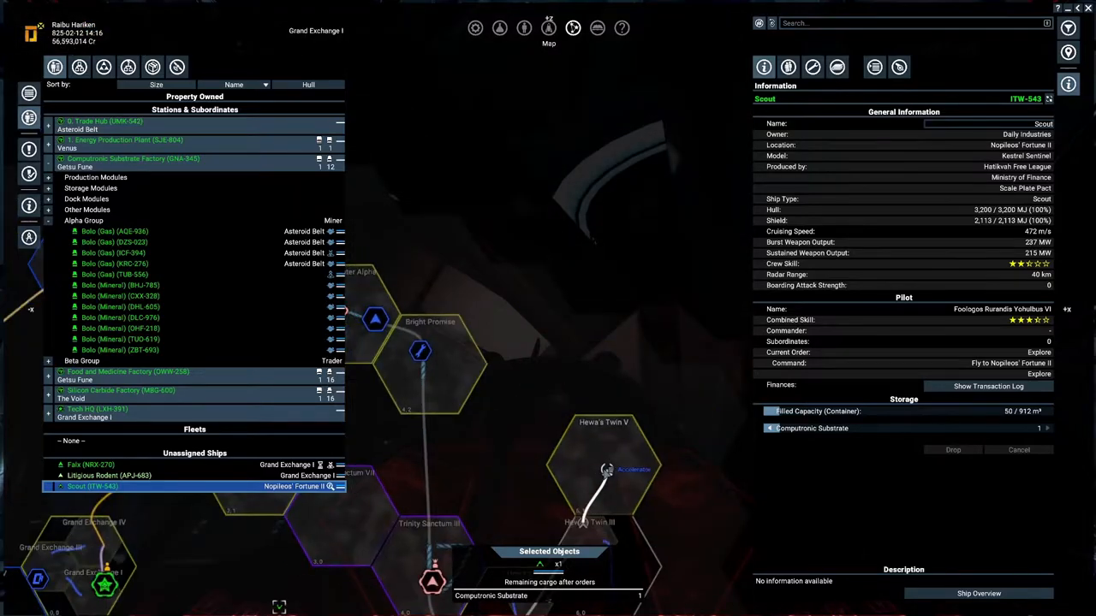
right_click(621, 453)
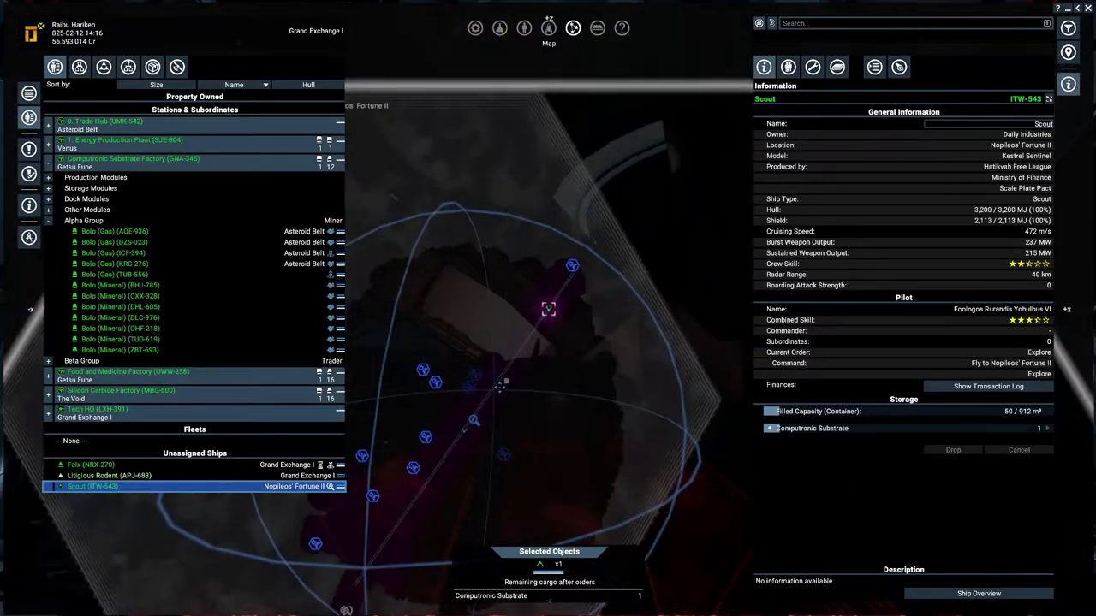
right_click(547, 308)
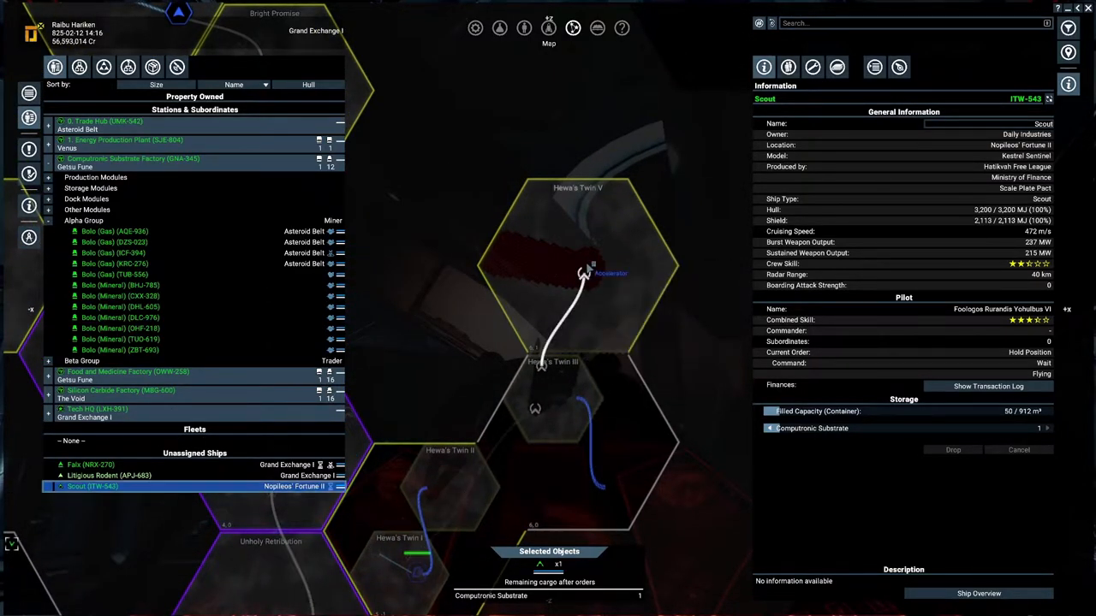
right_click(582, 274)
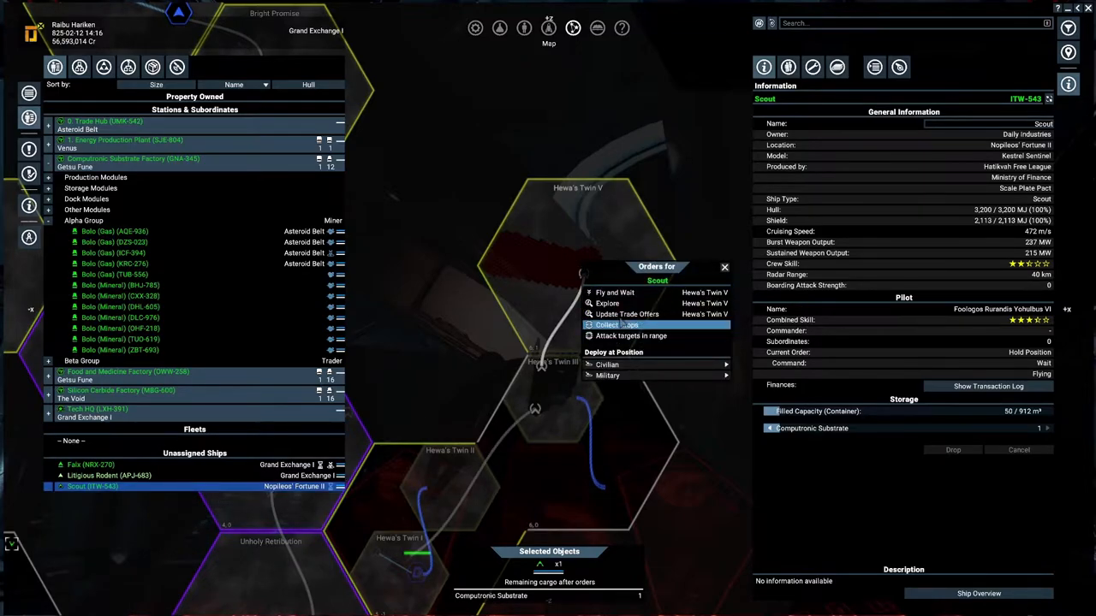
click(613, 325)
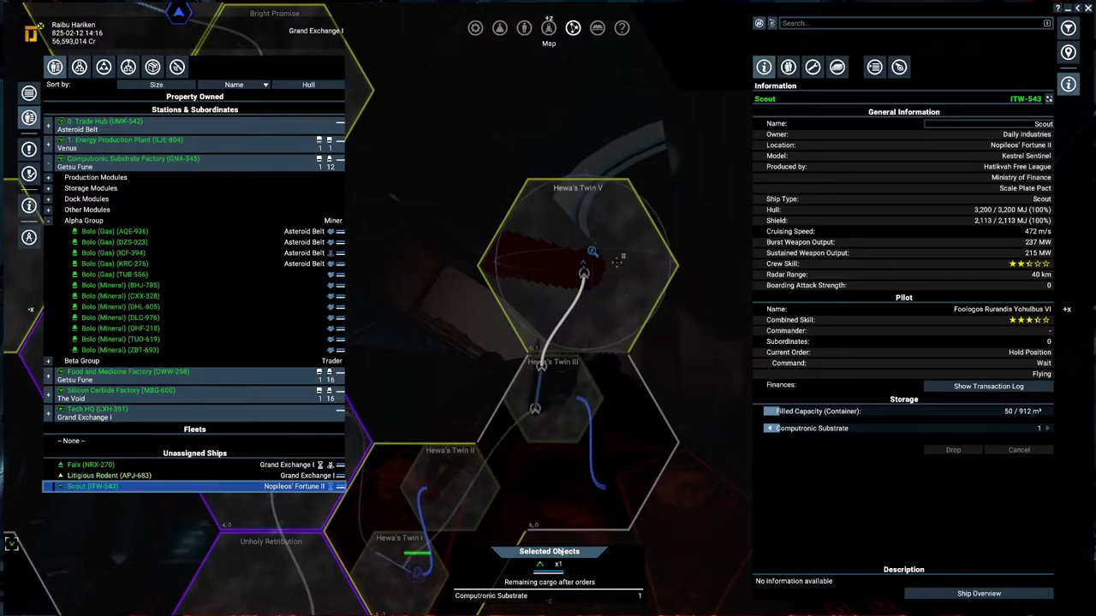
click(582, 274)
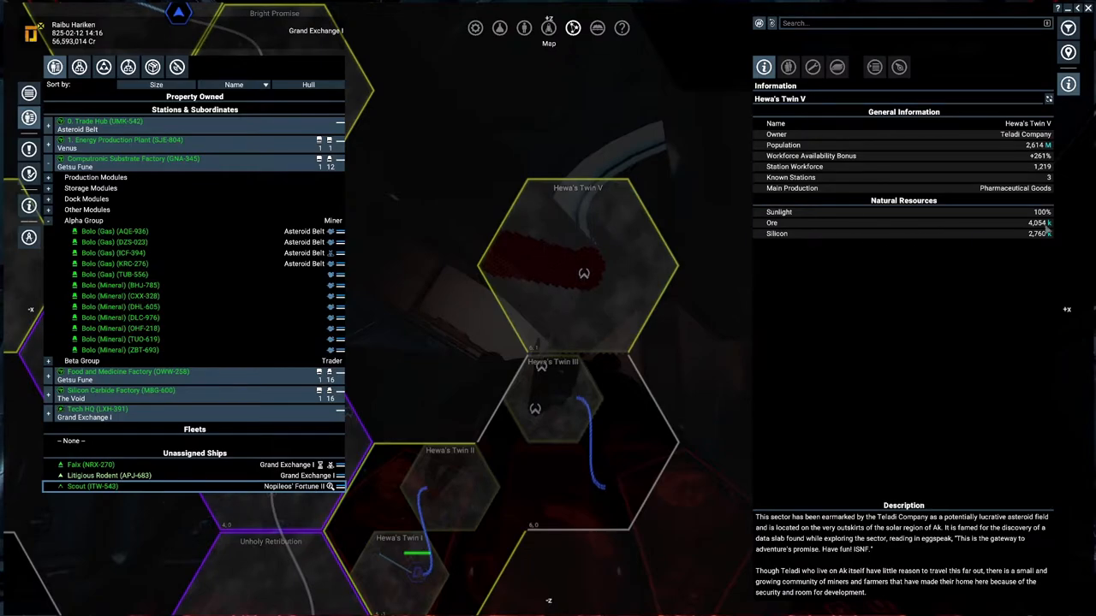
mouse_move(529, 266)
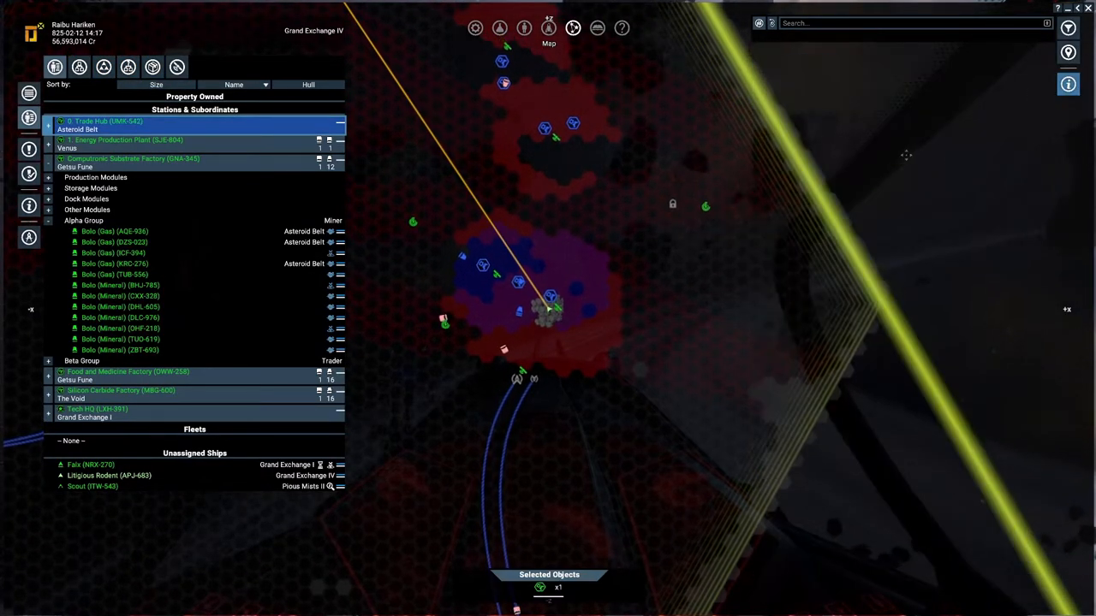
- View the Computronic Substrate Factory and Food and Medicine Factory account budgets, then select Tech HQ
click(101, 120)
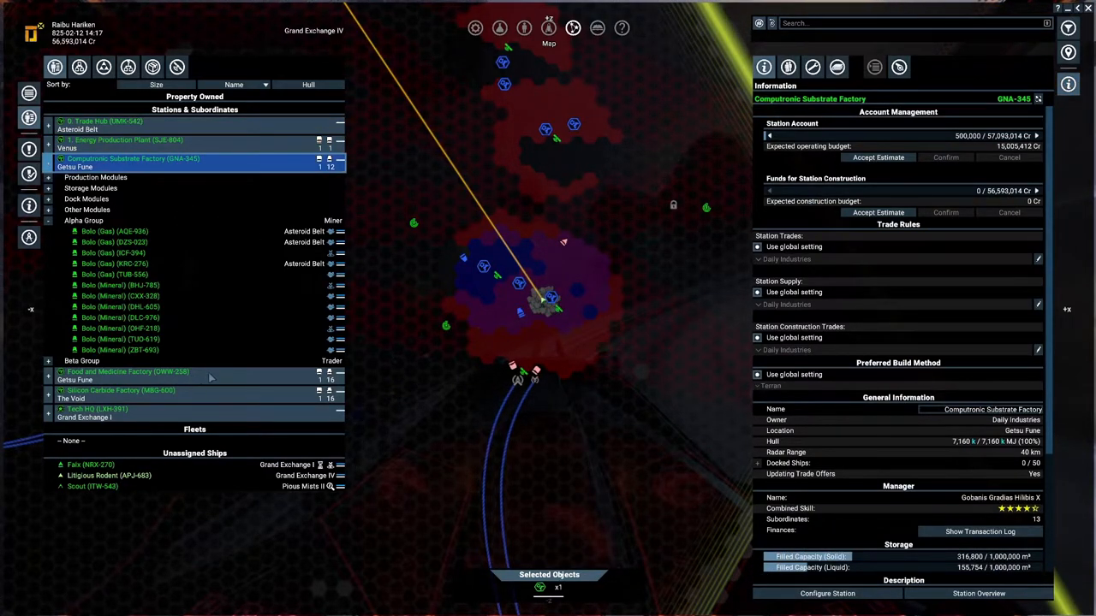
click(129, 372)
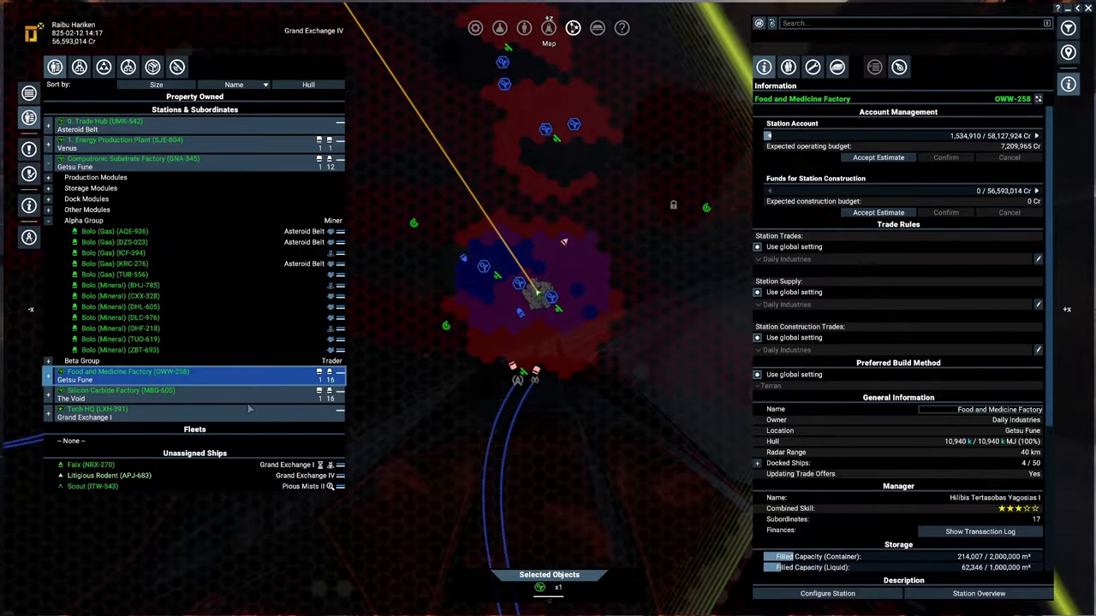
click(96, 410)
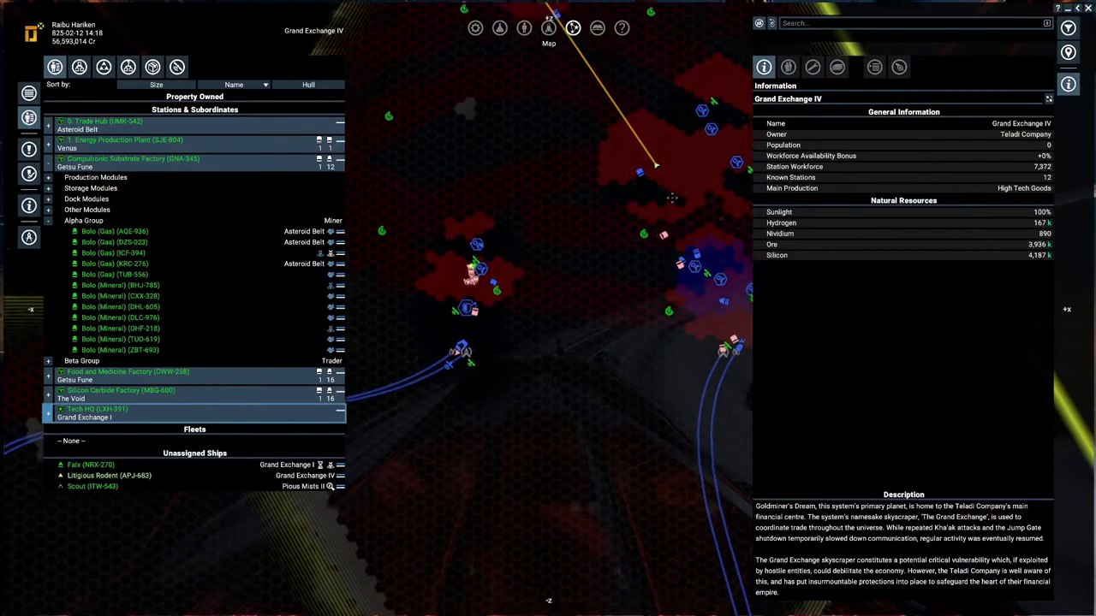
- Select an asteroid in Grand Exchange IV to show its dimensions and volume
click(642, 190)
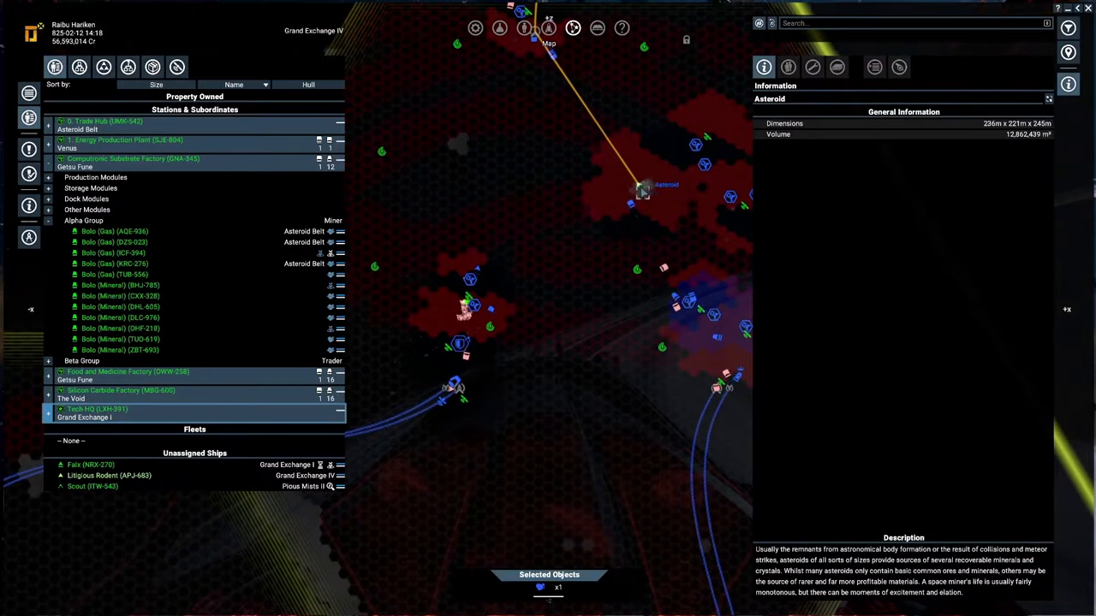
right_click(643, 190)
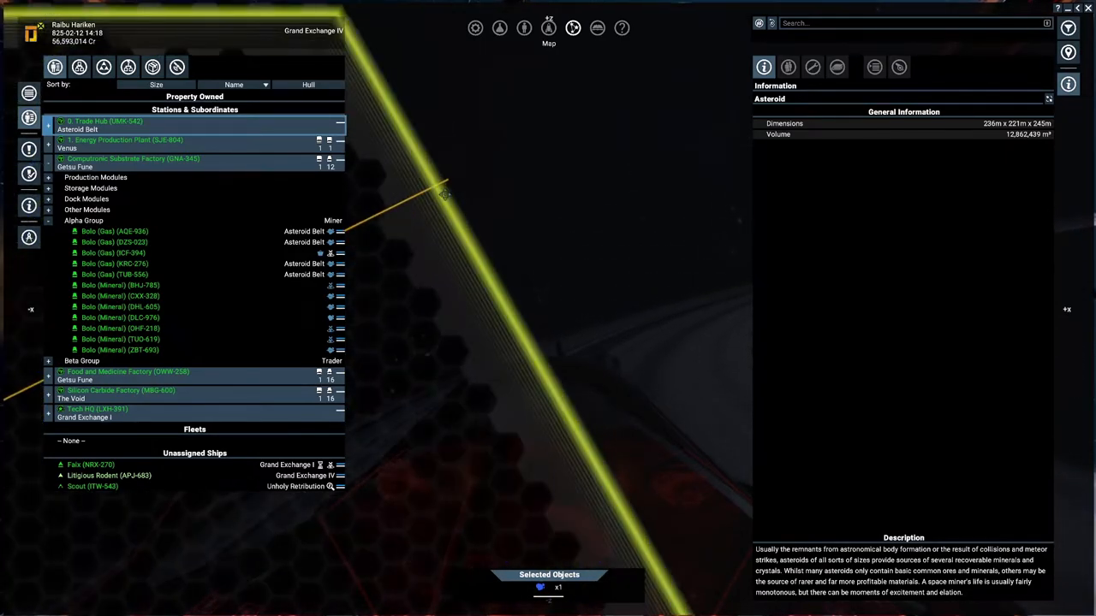
click(109, 475)
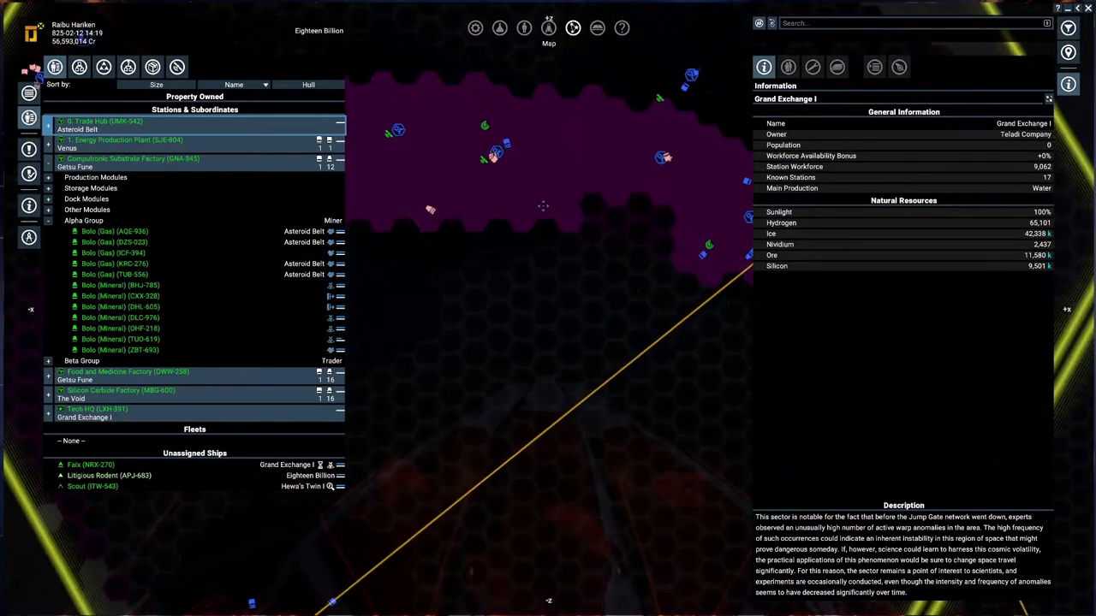
mouse_move(485, 126)
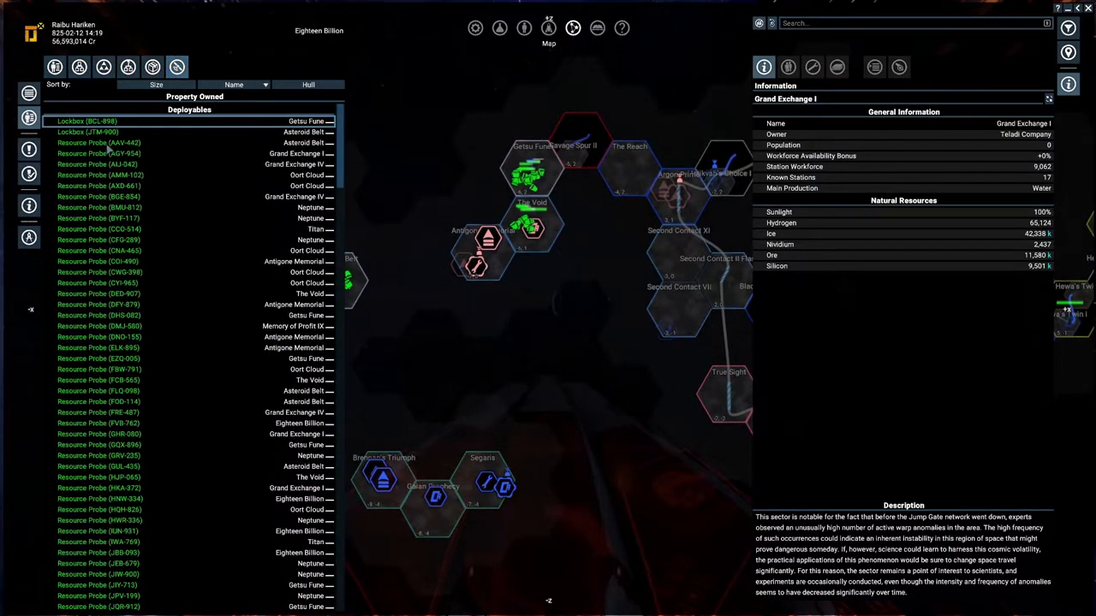
- Select the Lockbox (JTM-900) in the Asteroid Belt from the owned deployables
right_click(98, 143)
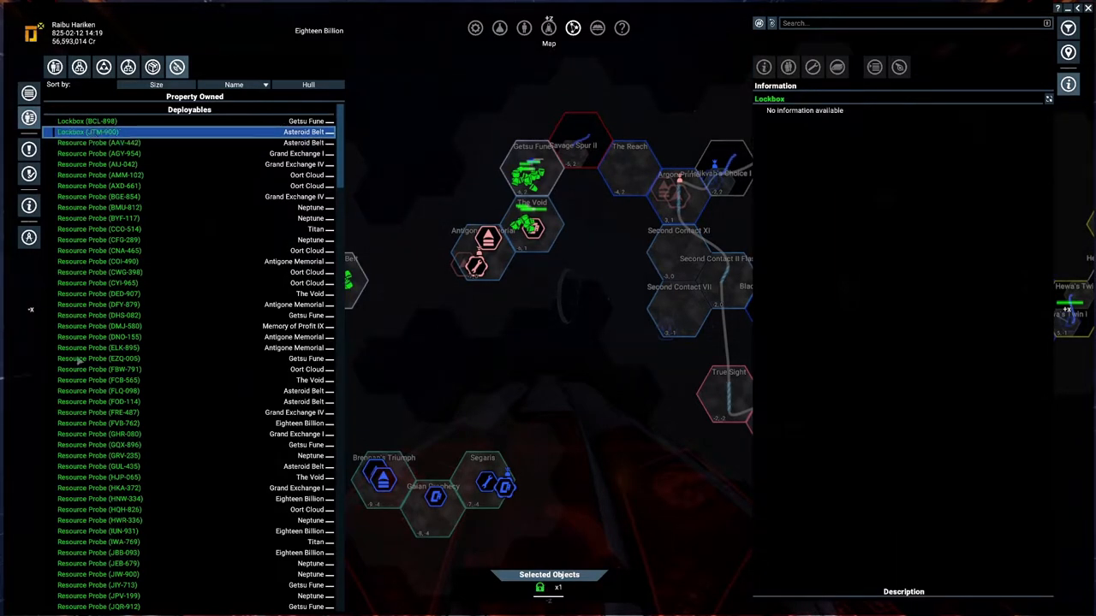
right_click(86, 335)
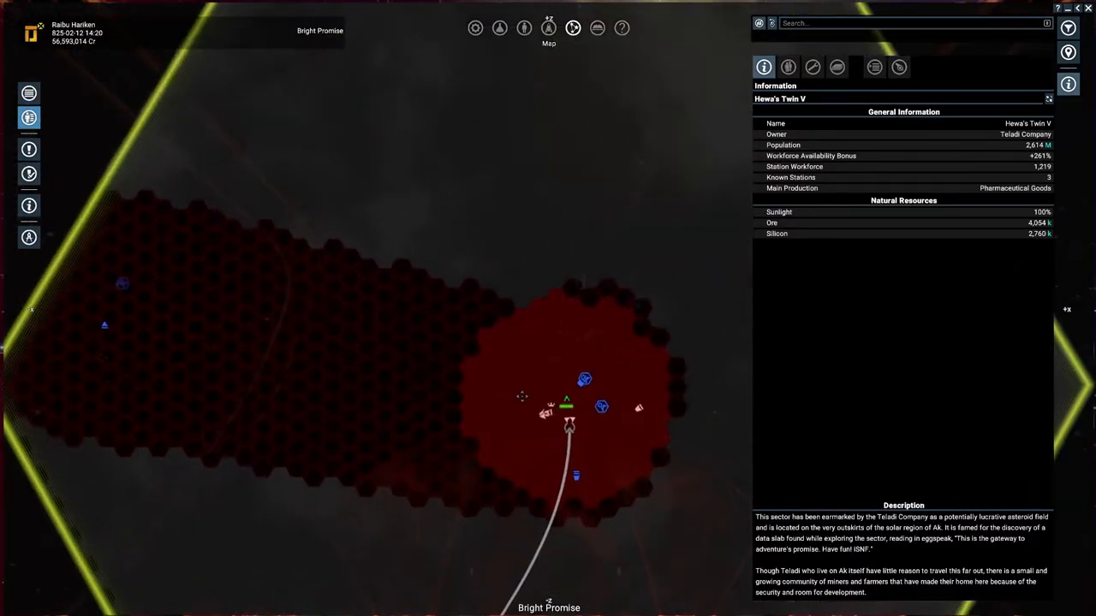
mouse_move(601, 407)
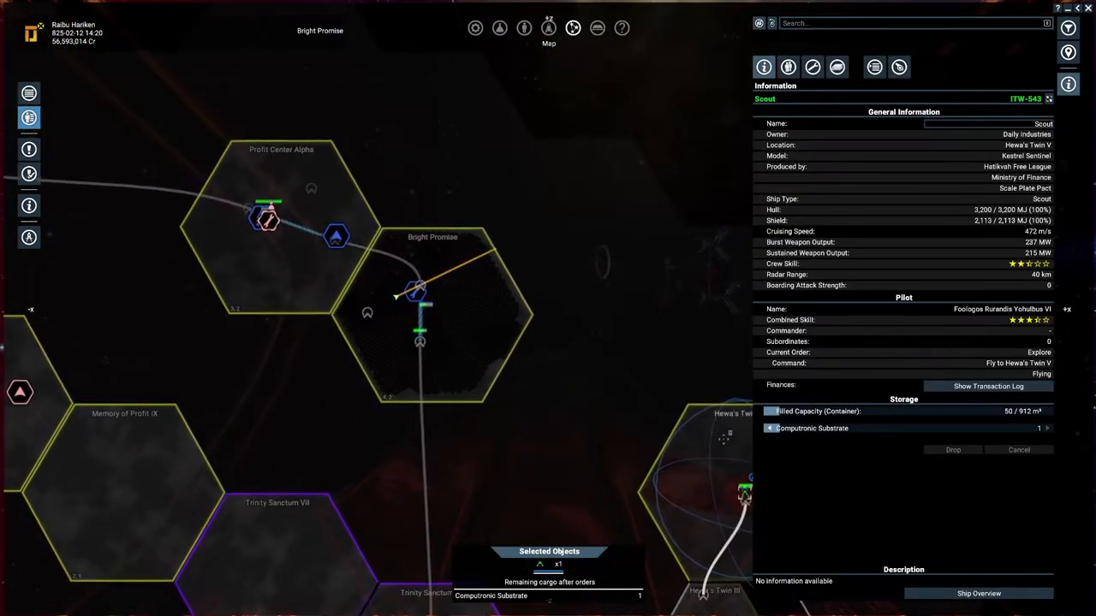
click(898, 67)
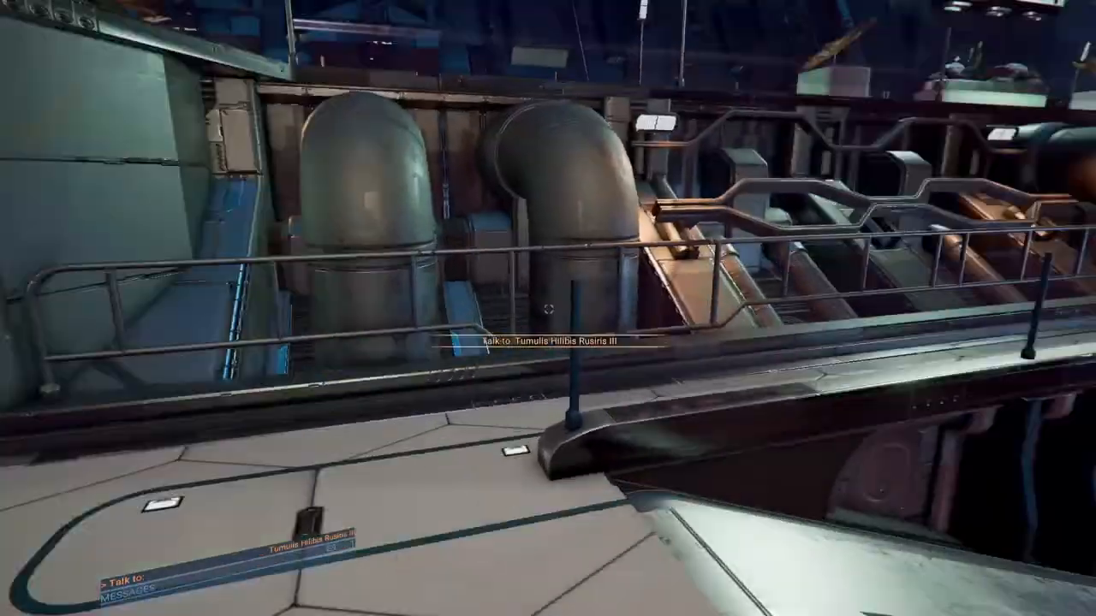
mouse_move(548, 308)
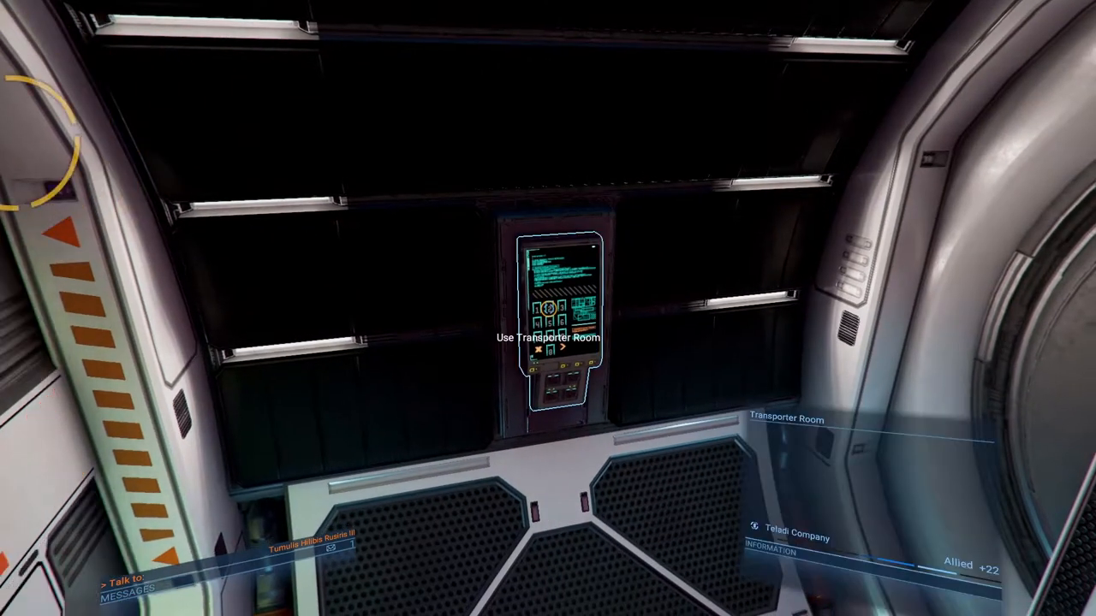
click(548, 334)
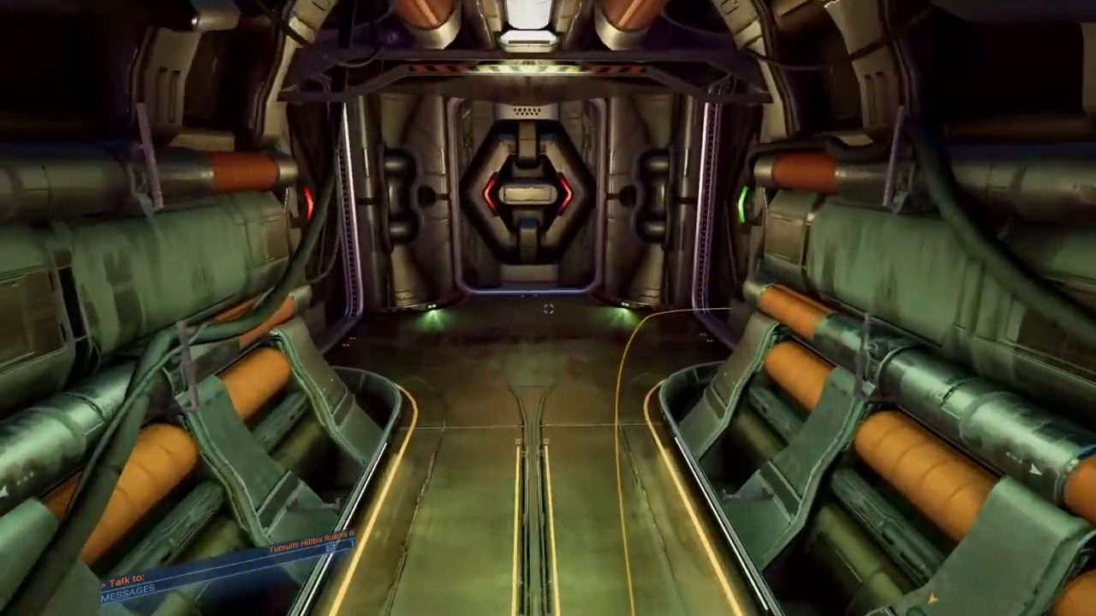
key(w)
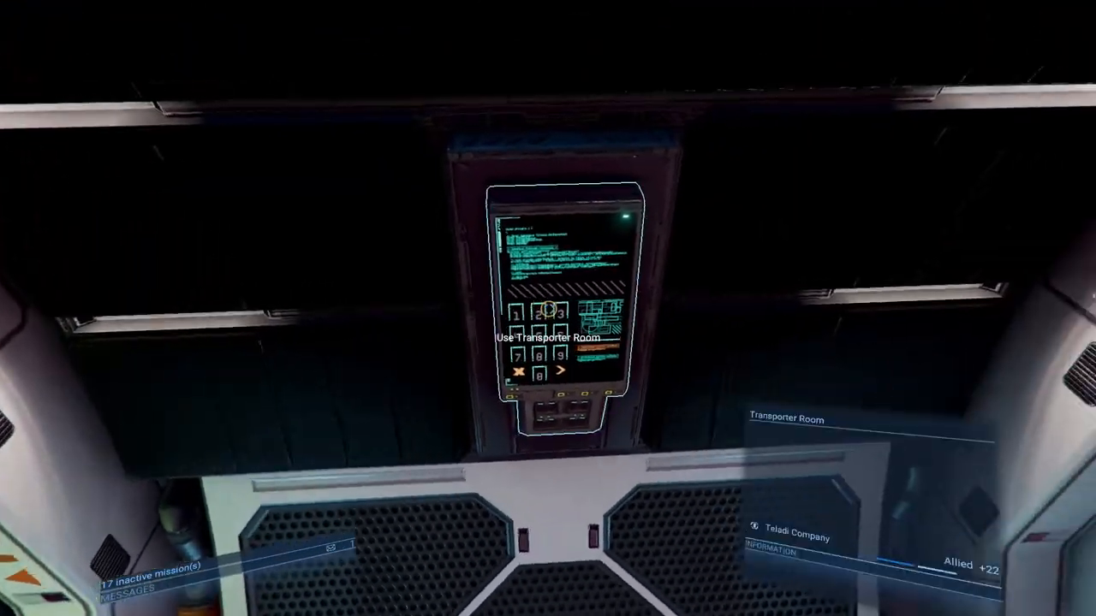
- Transport to the Teladi representative's office, start talking, and ask to see licences
click(552, 337)
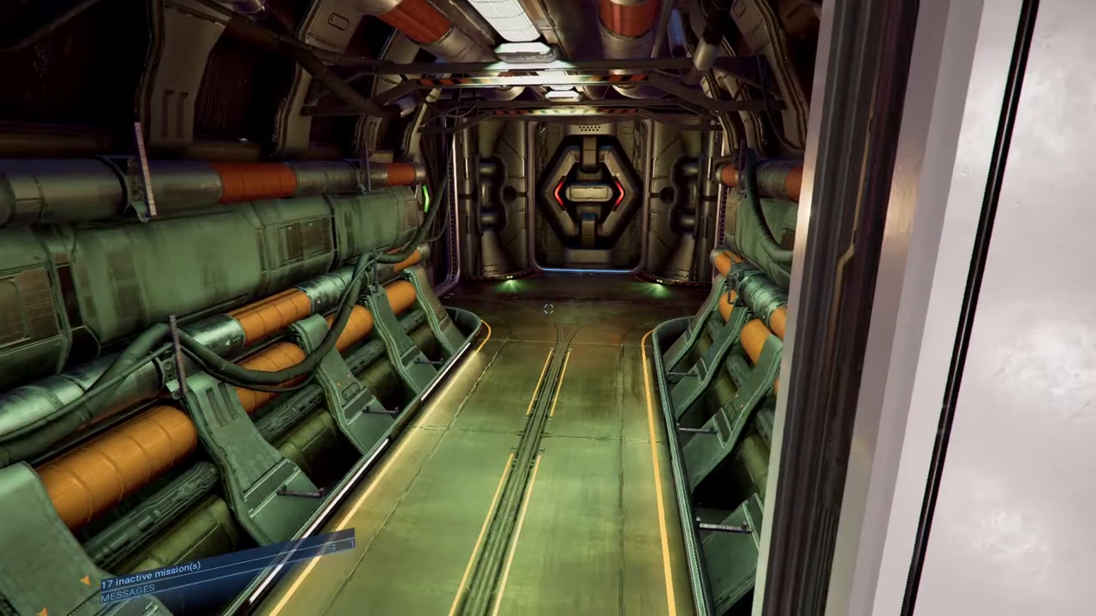
key(w)
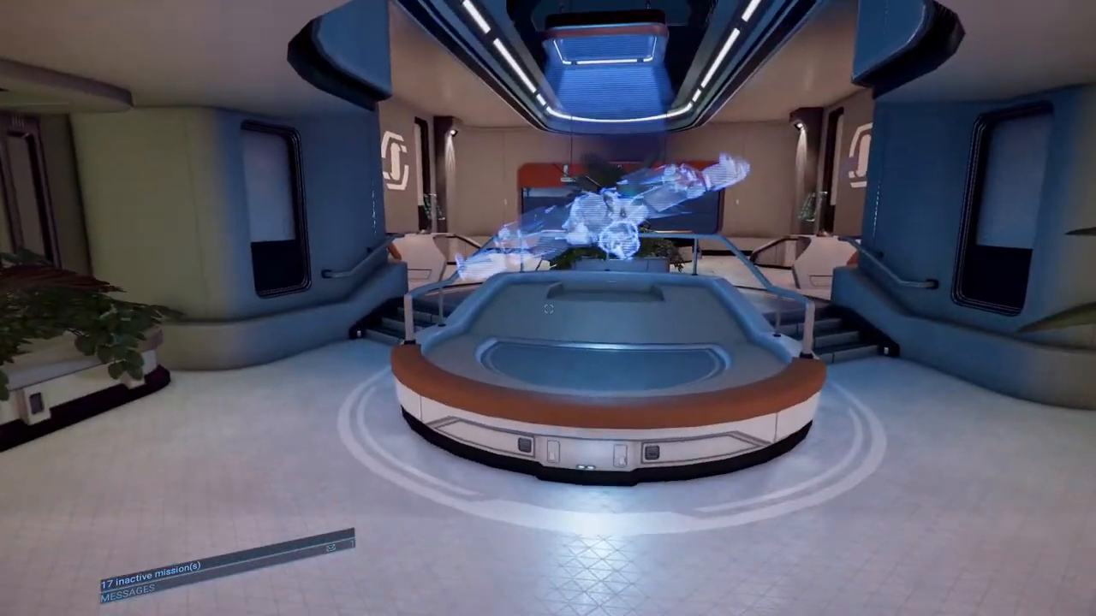
mouse_move(548, 308)
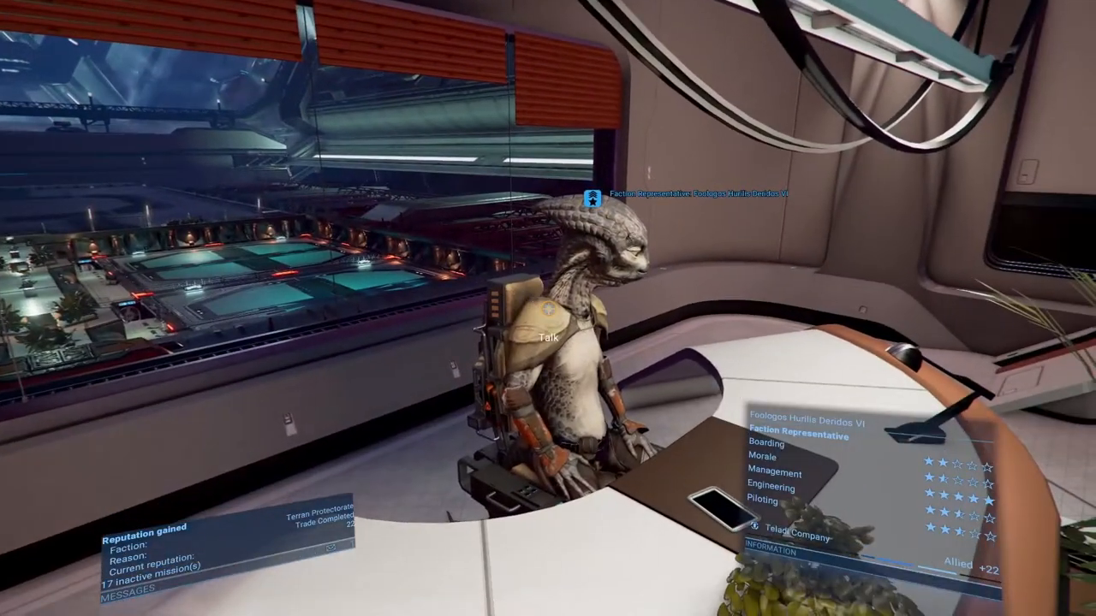
click(542, 337)
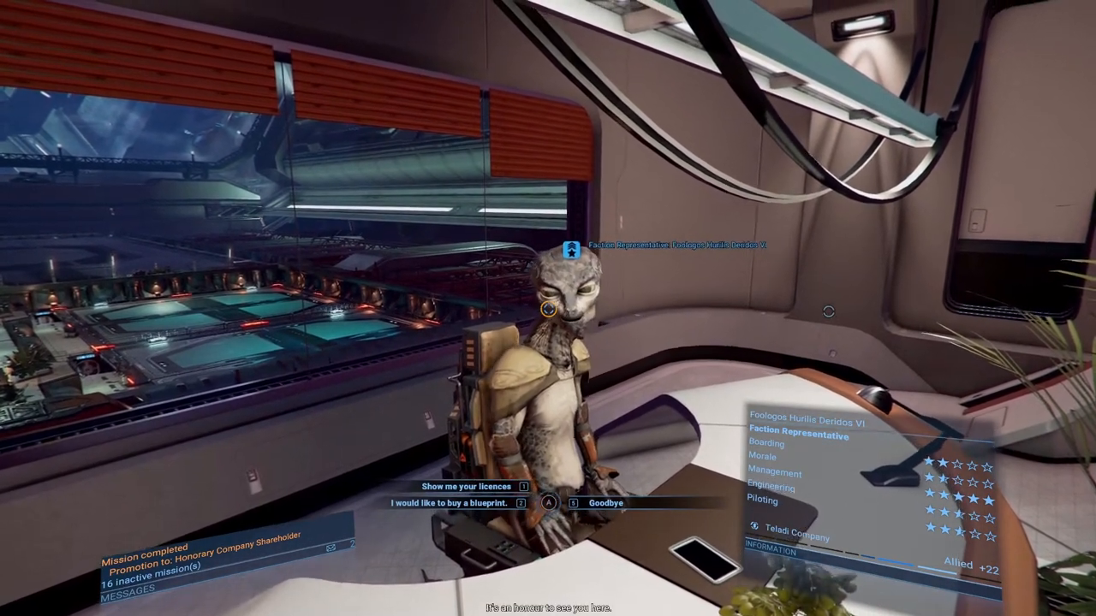
click(464, 487)
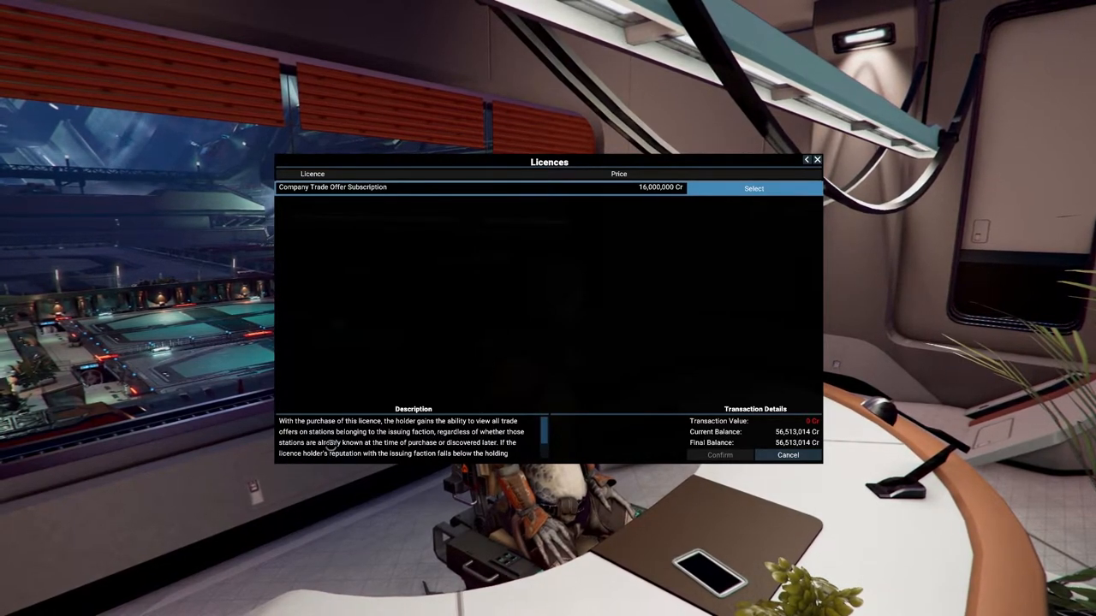
- Select the Company Trade Offer Subscription licence and confirm the 16,000,000 Cr purchase
click(753, 188)
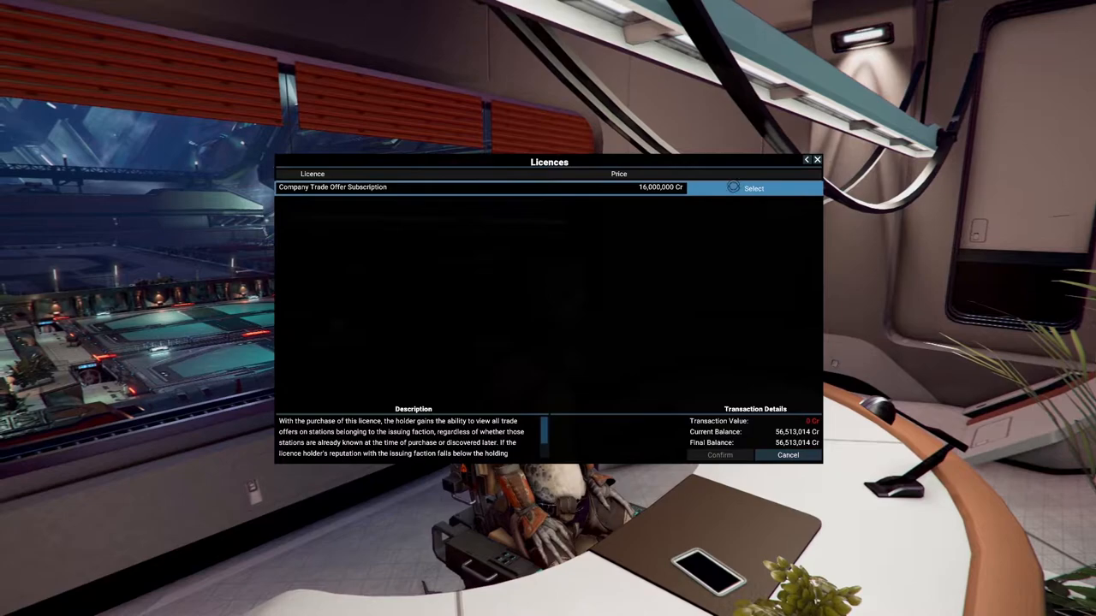
click(752, 189)
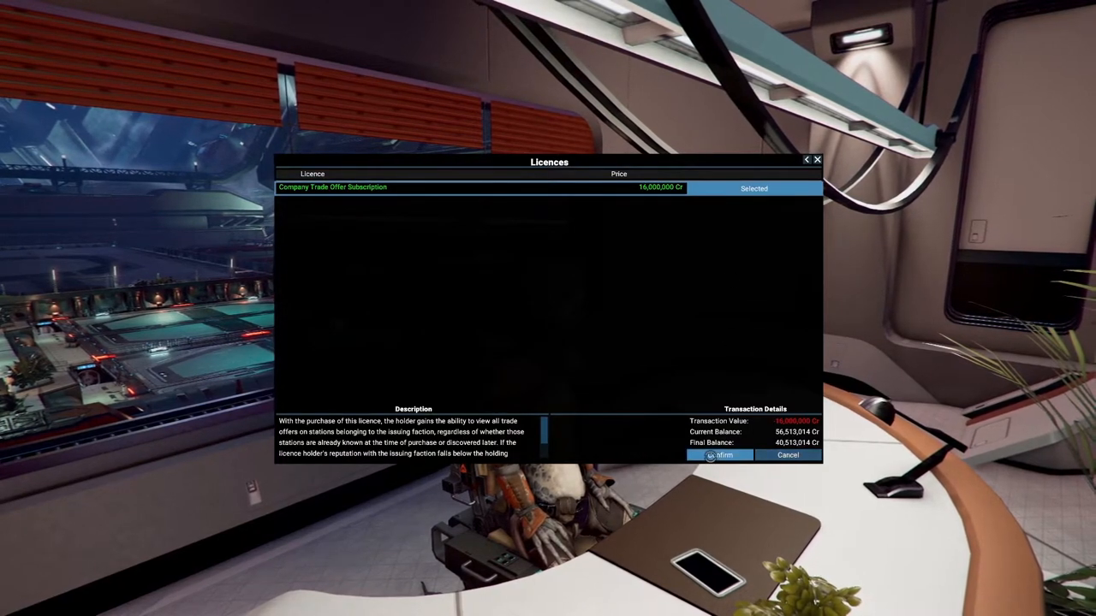
click(719, 454)
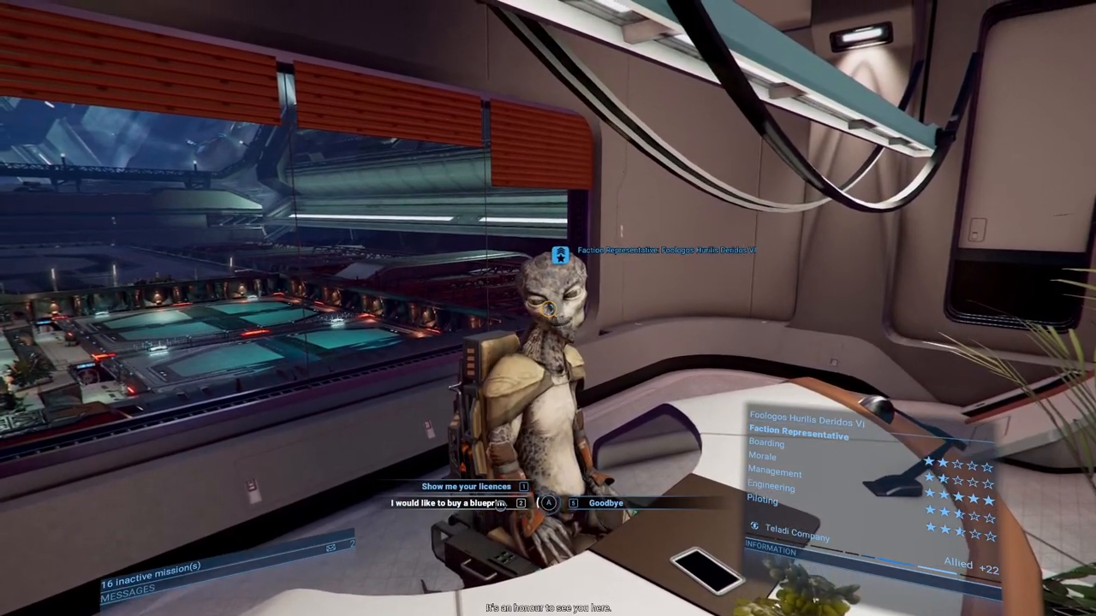
- Ask to buy a blueprint and scroll through the Teladi production module blueprints
click(454, 502)
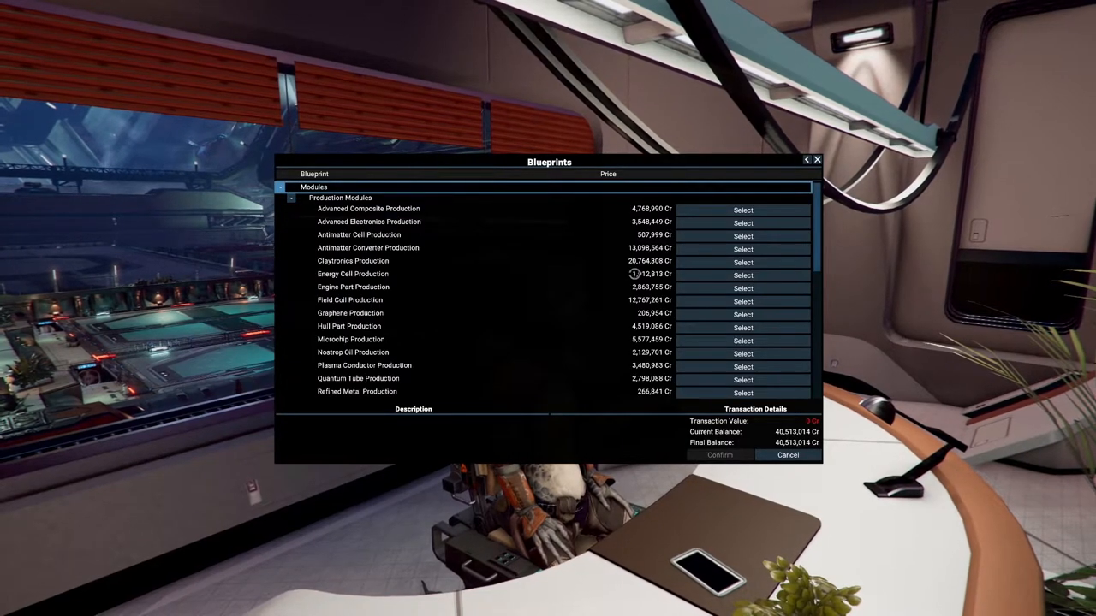
scroll(down, 3)
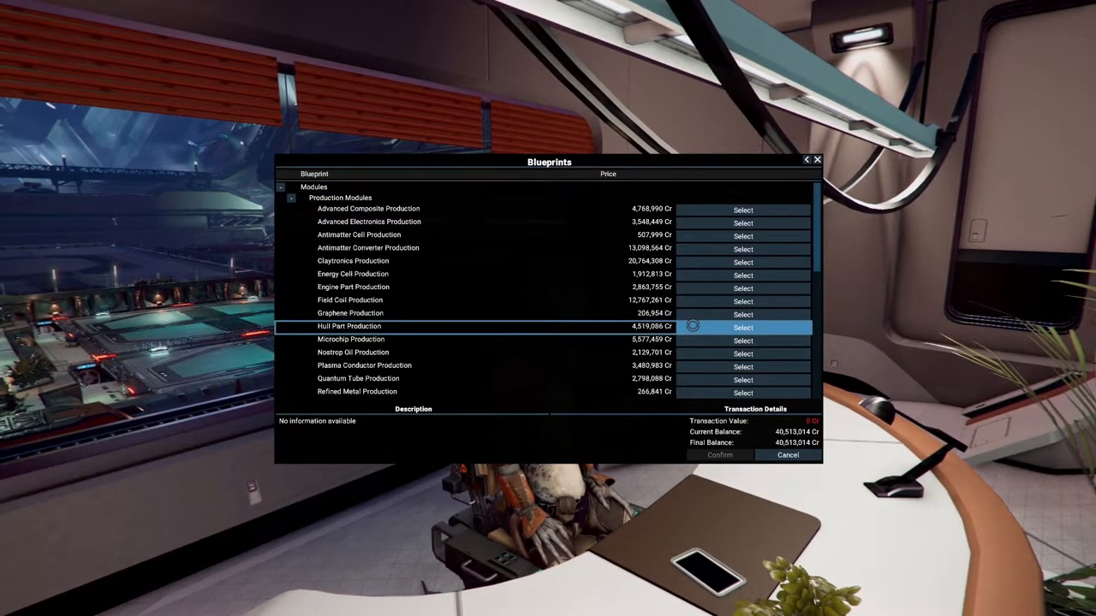
scroll(down, 3)
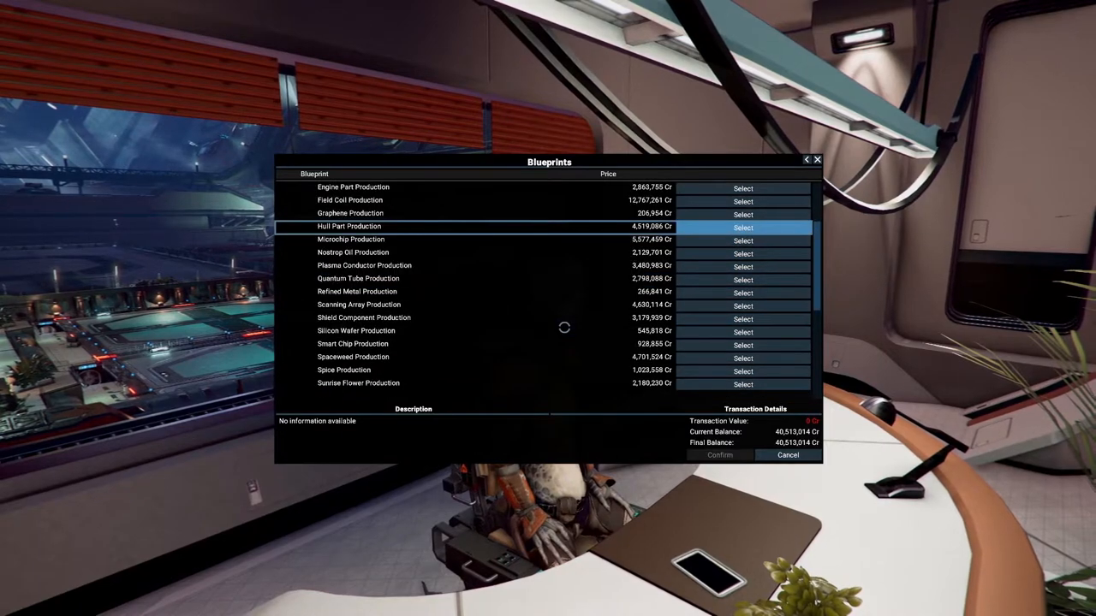
scroll(up, 3)
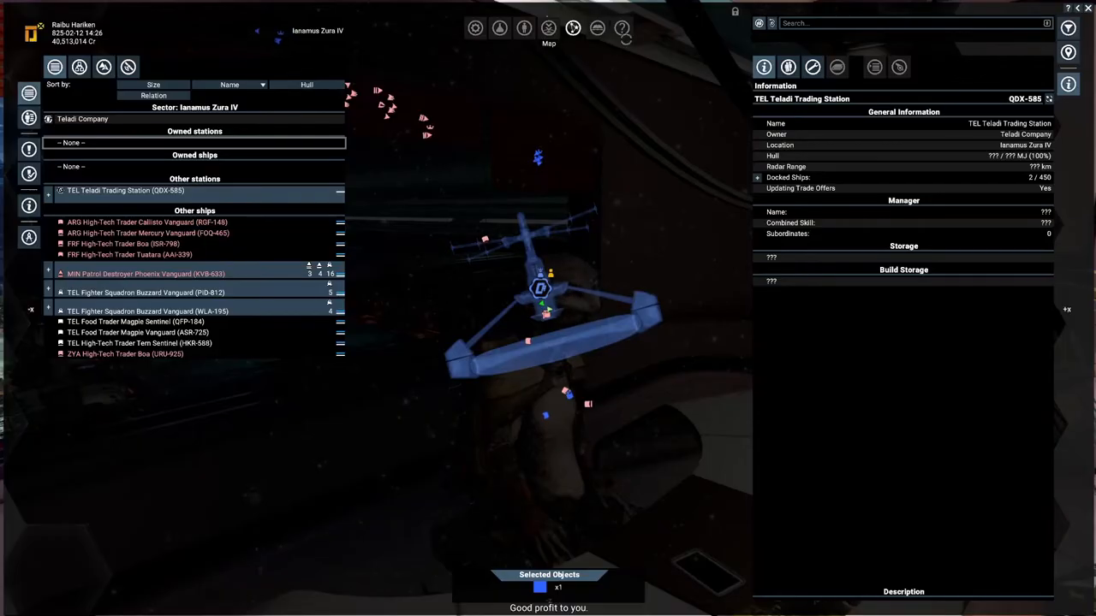
mouse_move(622, 28)
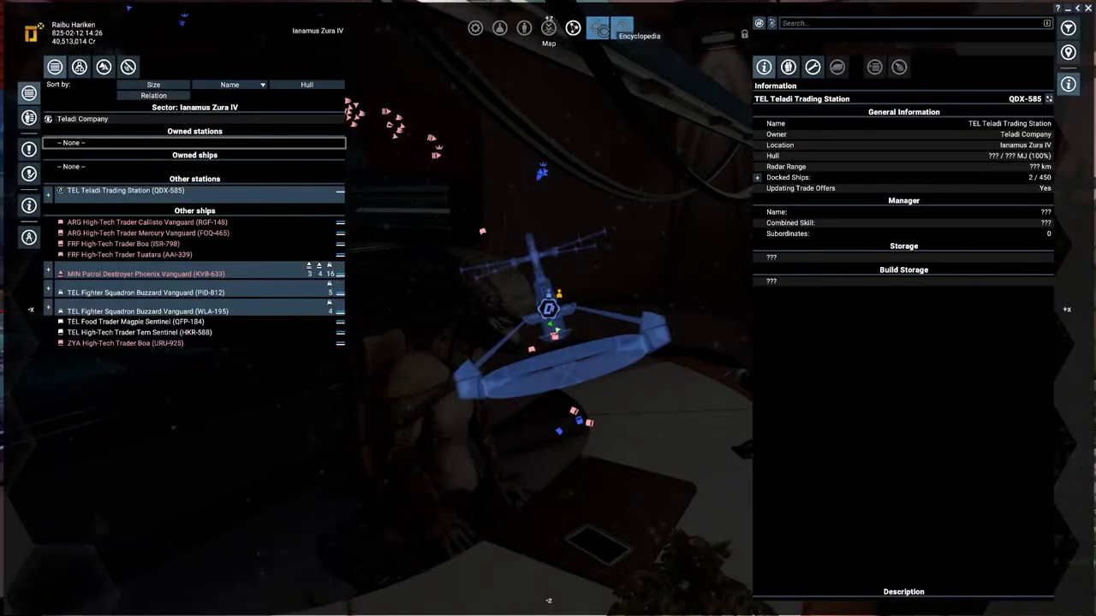
- Scroll the encyclopedia's Wares index and look up the Hull Parts entry
click(622, 29)
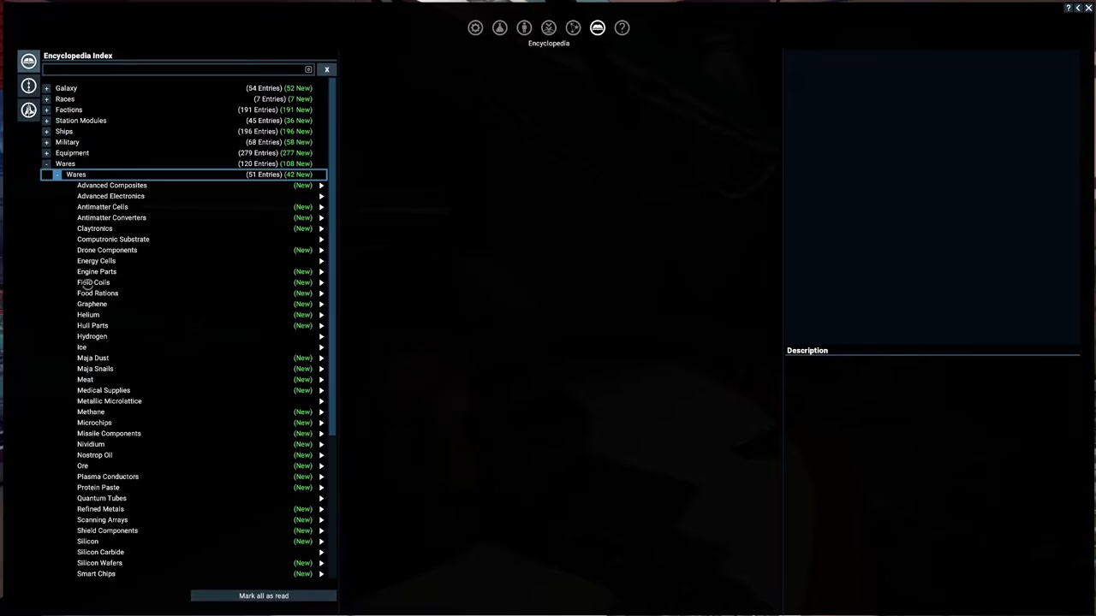
scroll(down, 3)
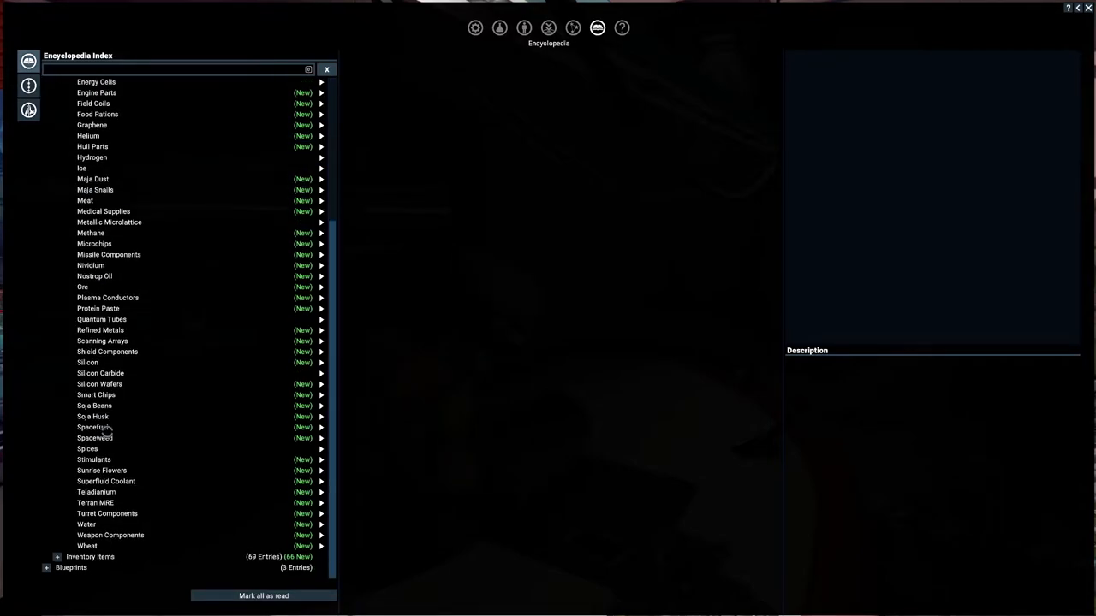
scroll(up, 3)
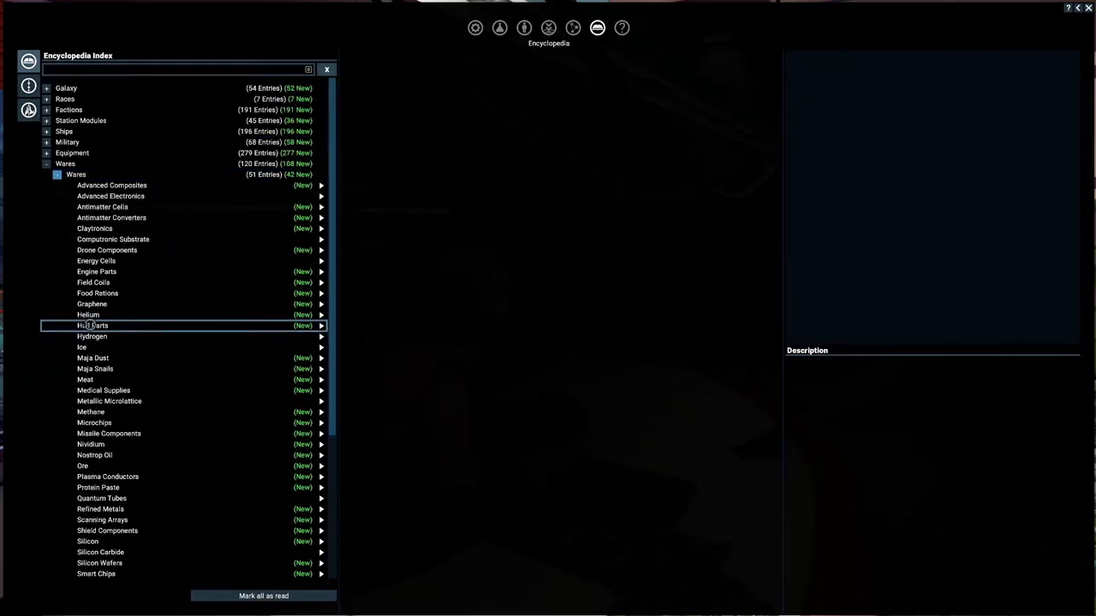
click(93, 325)
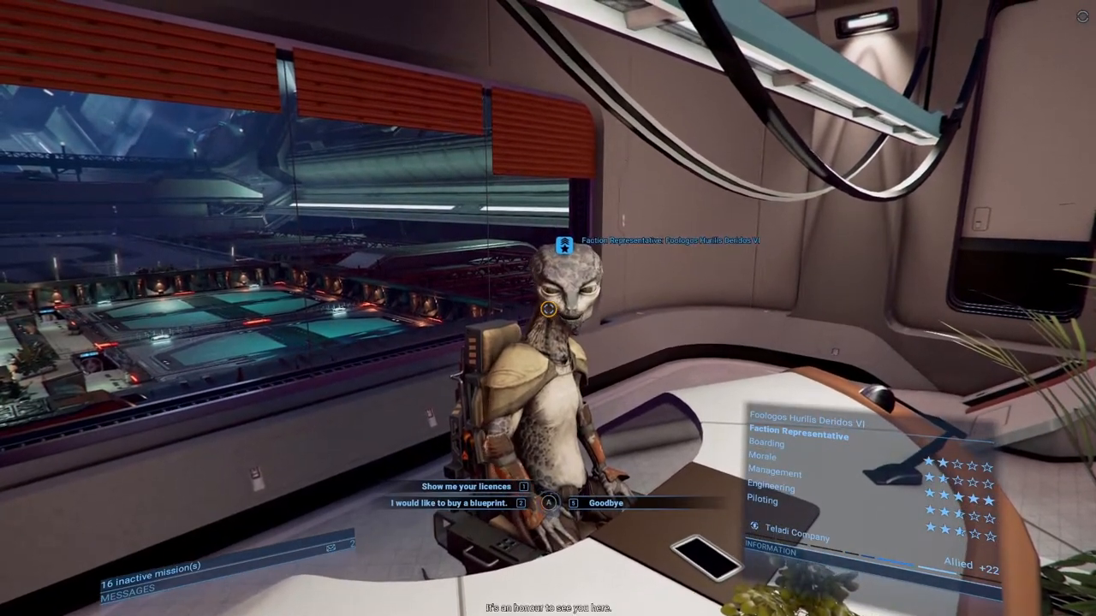
- Select Energy Cell, Graphene, Hull Part and Refined Metal Production blueprints, totaling 6,905,694 Cr
click(464, 502)
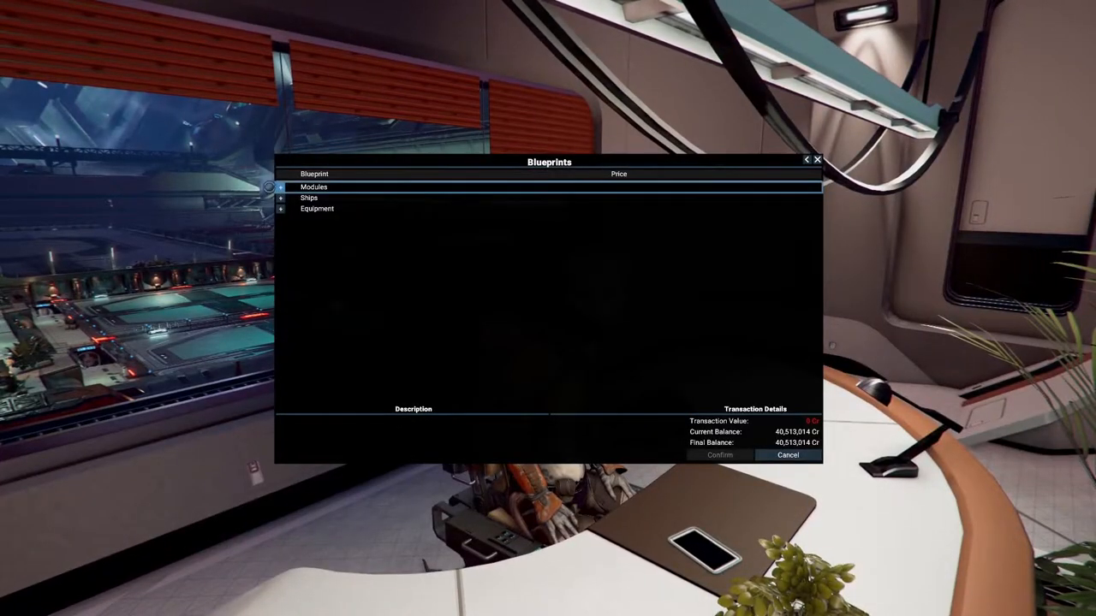
click(281, 187)
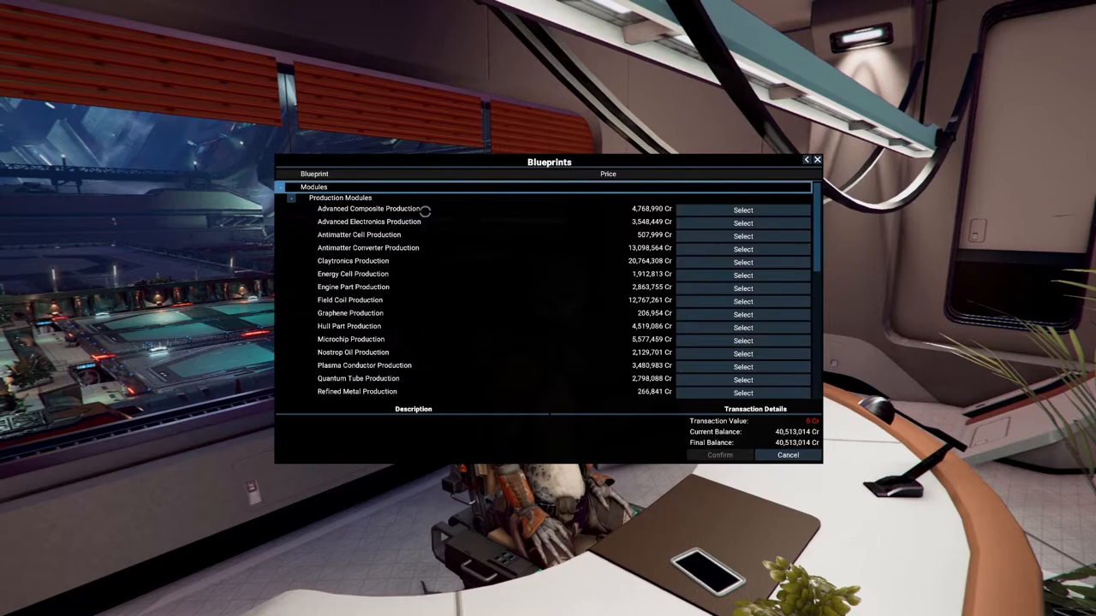
mouse_move(358, 302)
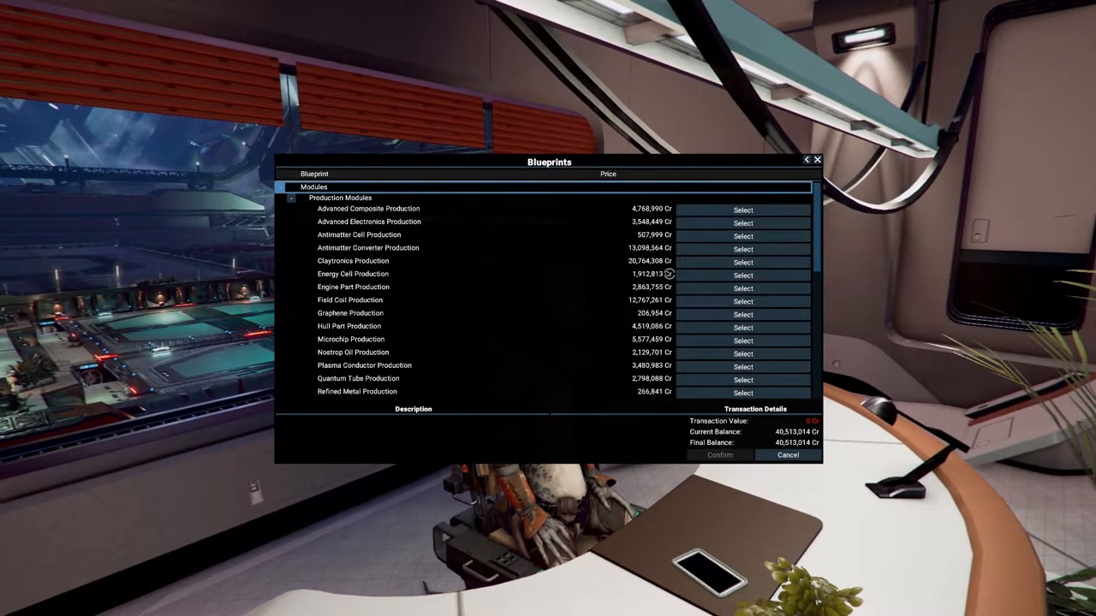
click(743, 275)
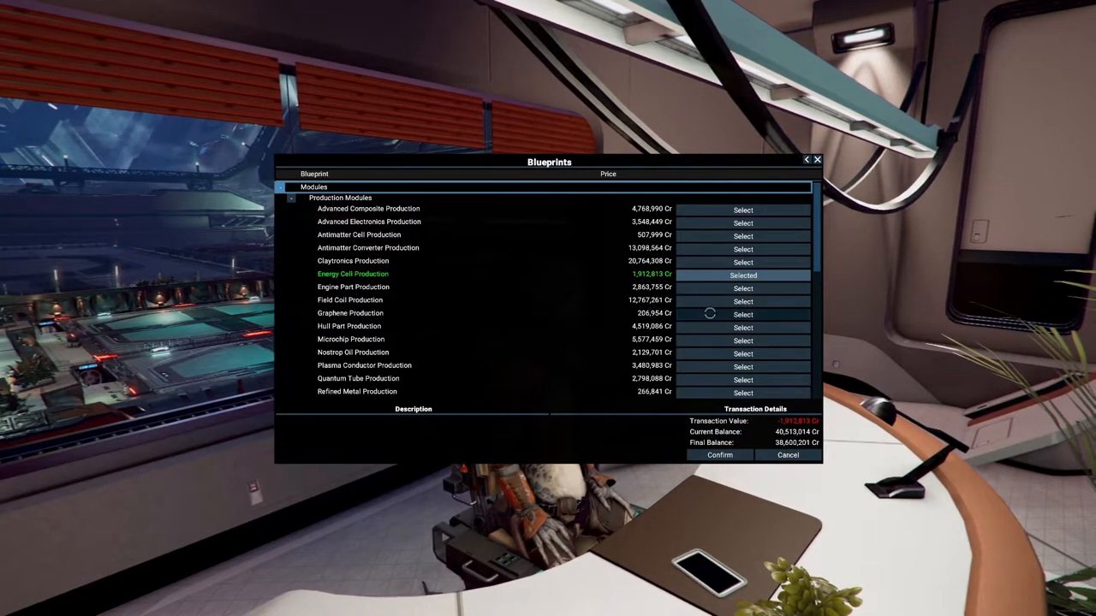
click(742, 327)
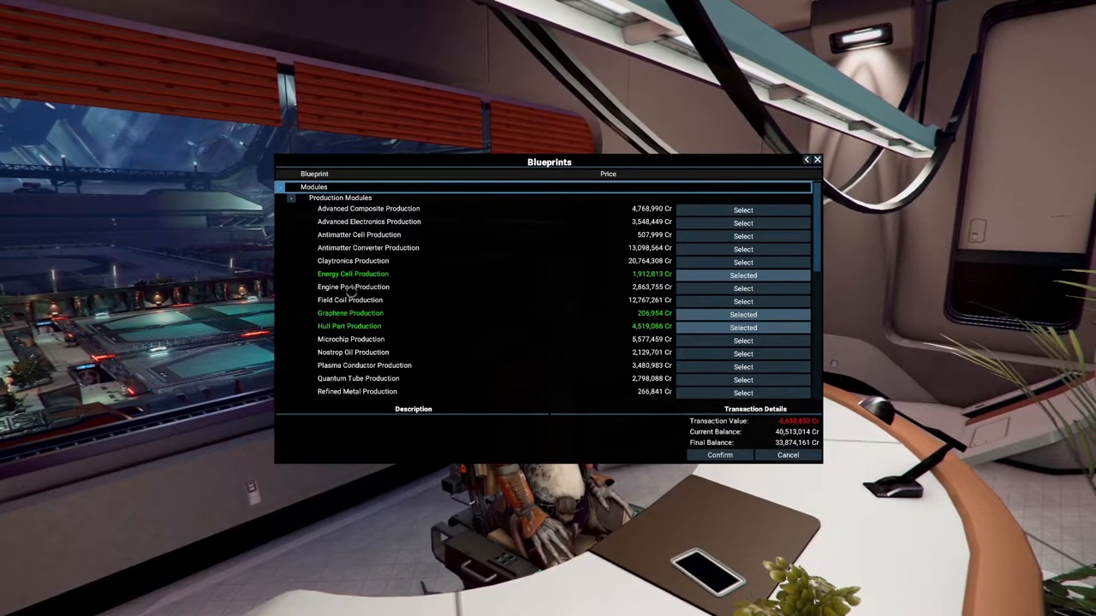
click(742, 393)
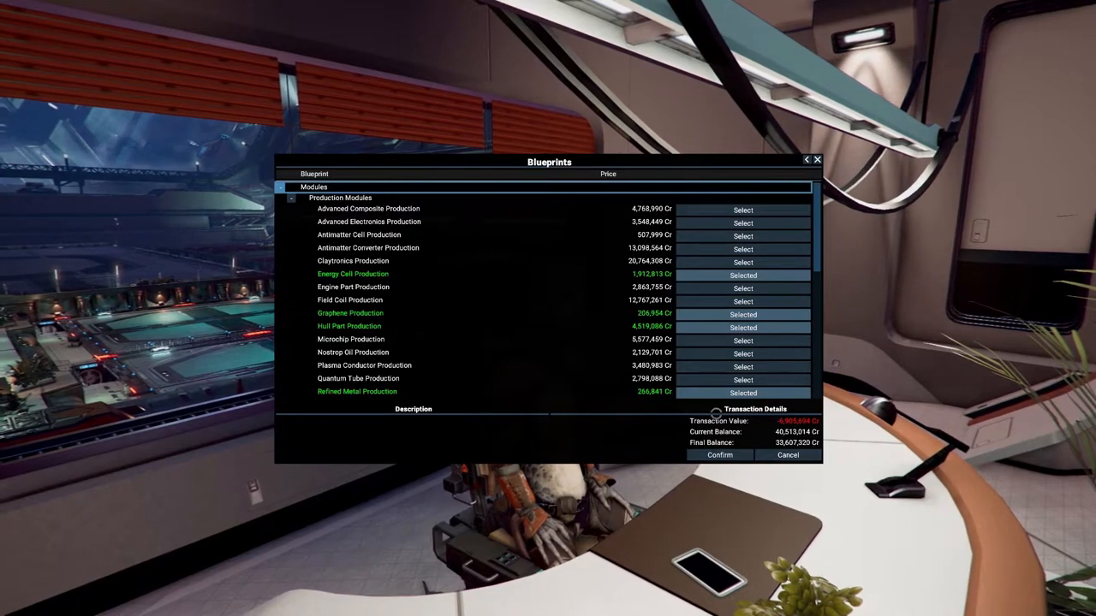
scroll(down, 3)
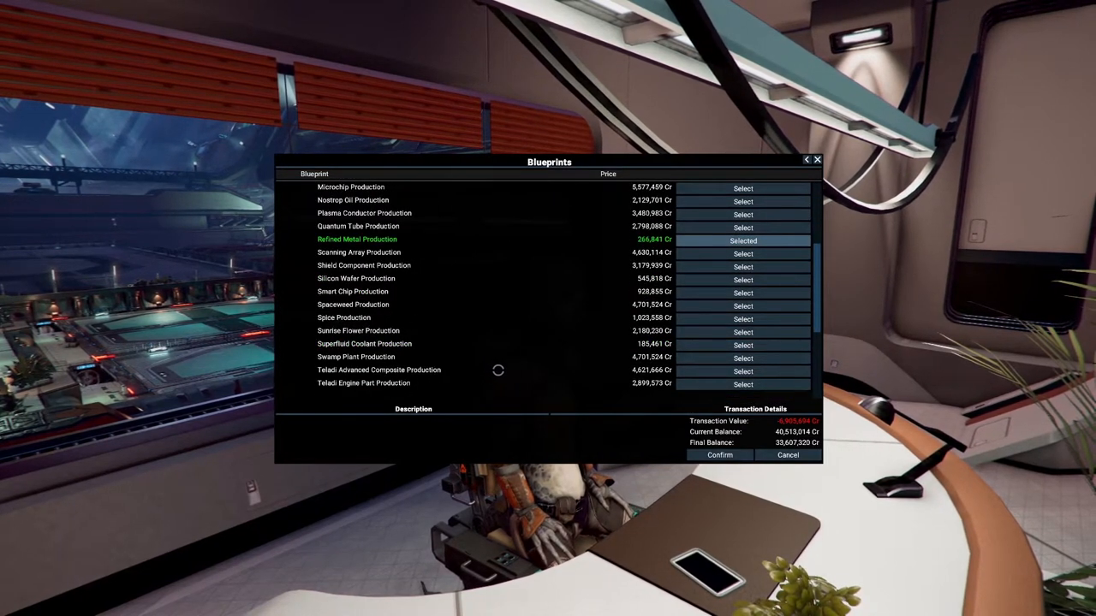
scroll(down, 3)
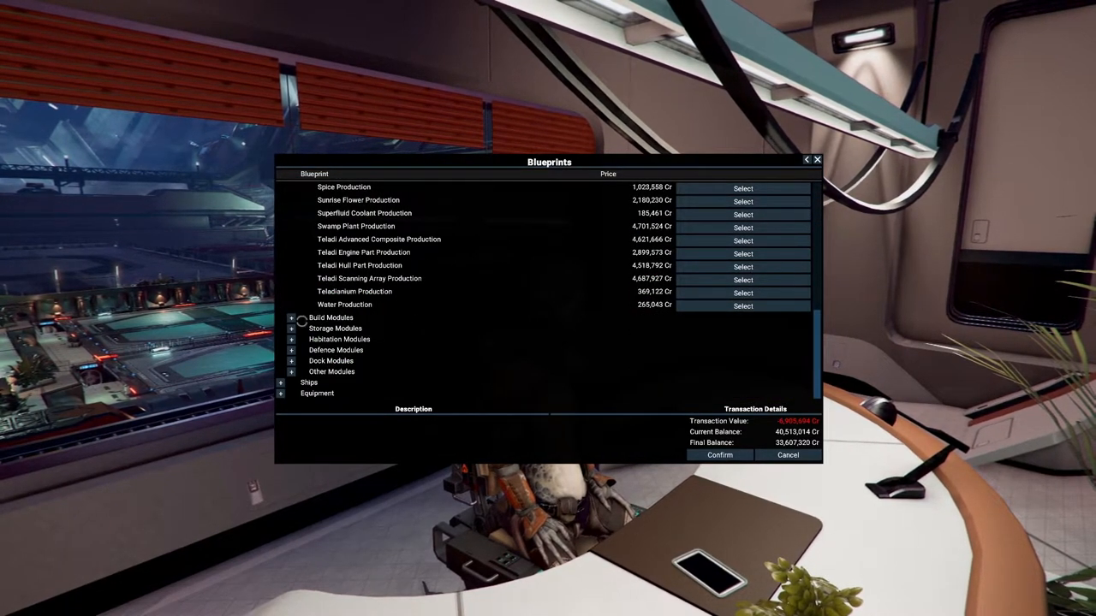
- Select the Teladi L Liquid and L Solid Storage blueprints, then expand Dock Modules
click(291, 317)
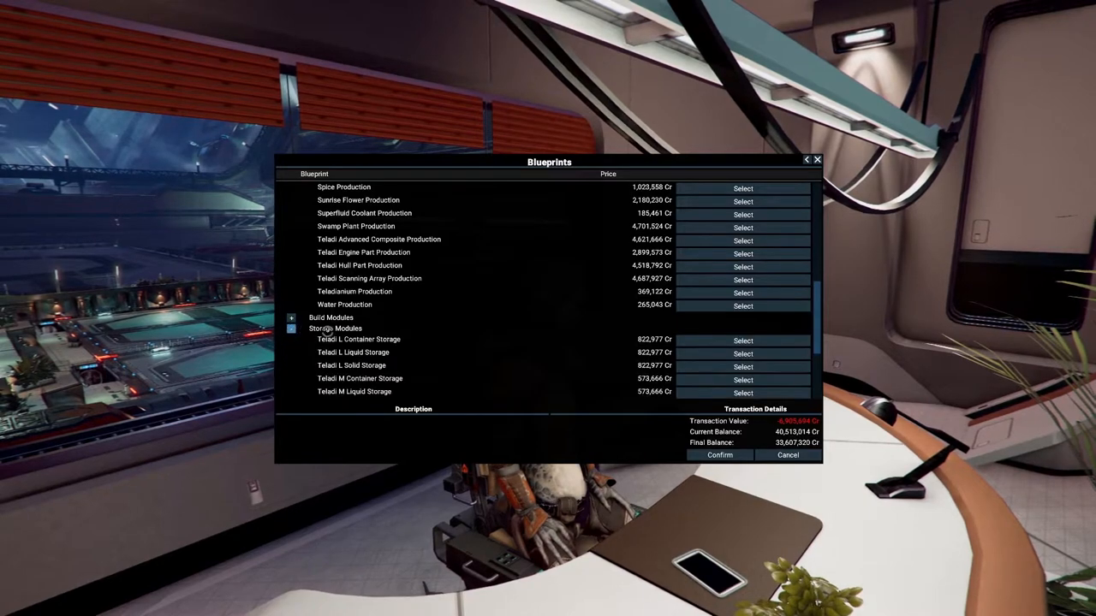
click(742, 354)
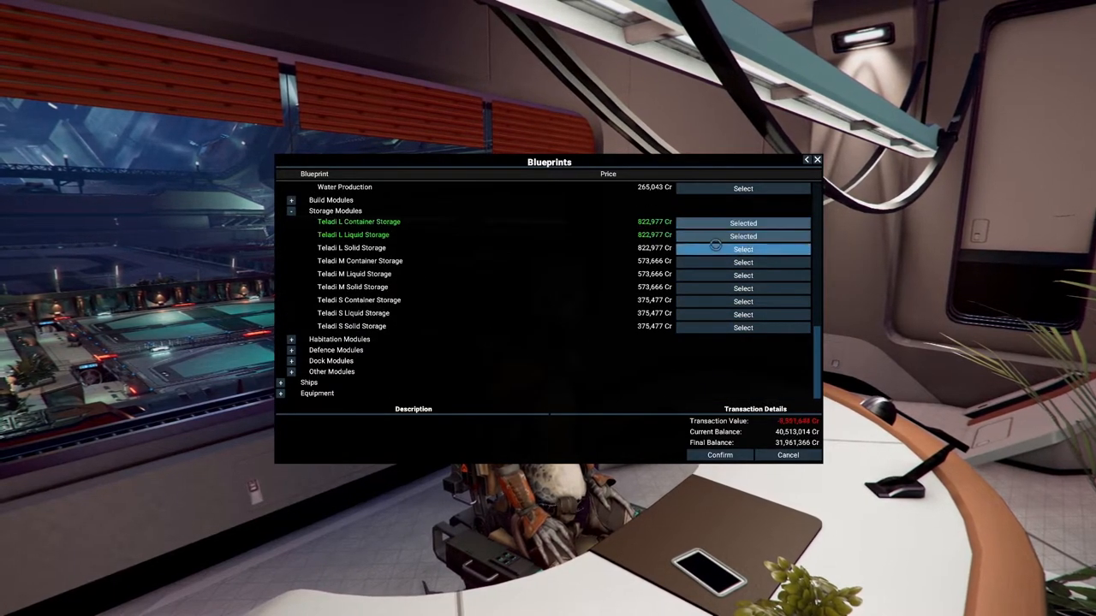
click(743, 248)
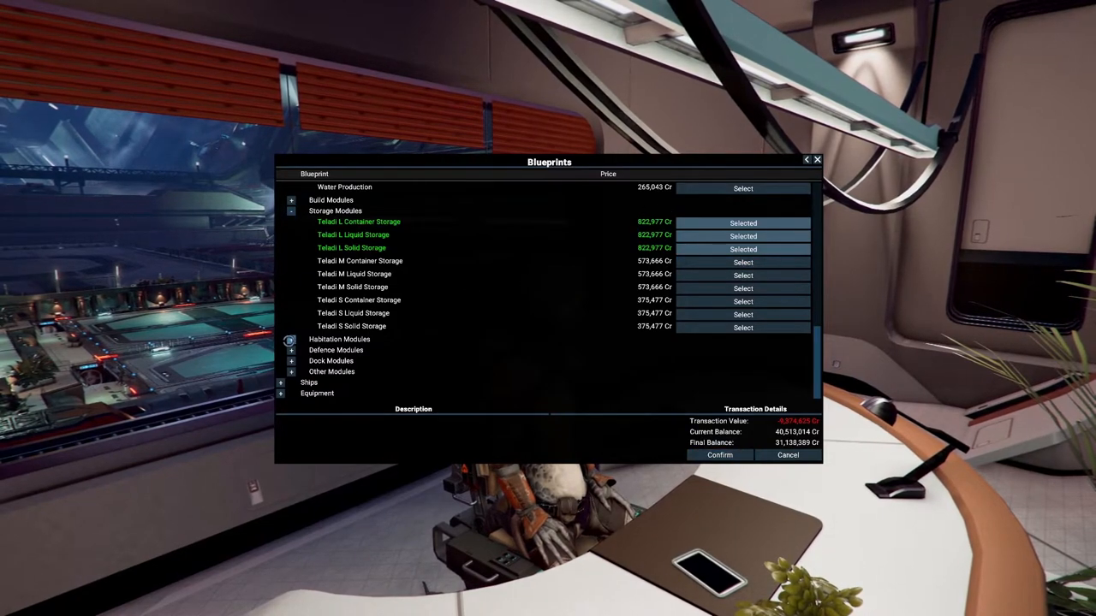
click(292, 360)
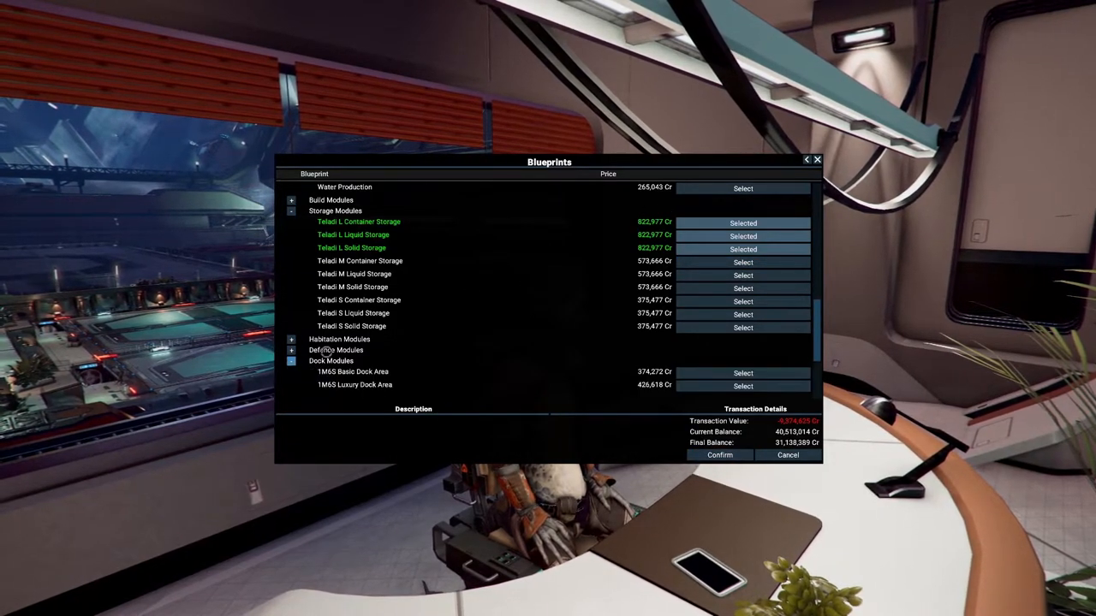
- Select 3M6S Luxury Dock Area, Teladi 3-Dock E Pier and two connection structures, then confirm
scroll(down, 3)
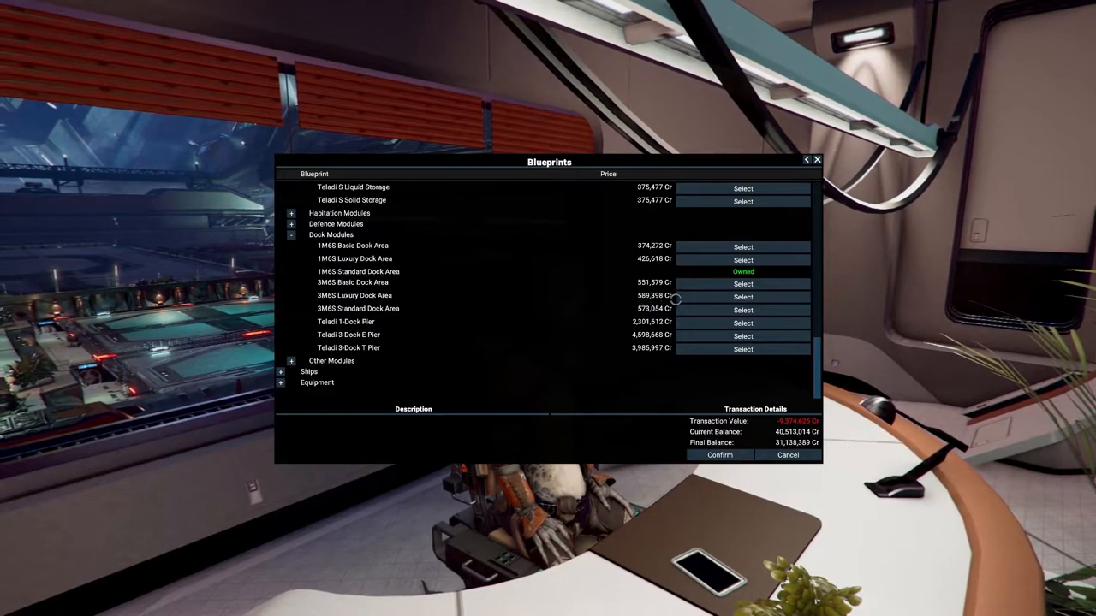
click(742, 297)
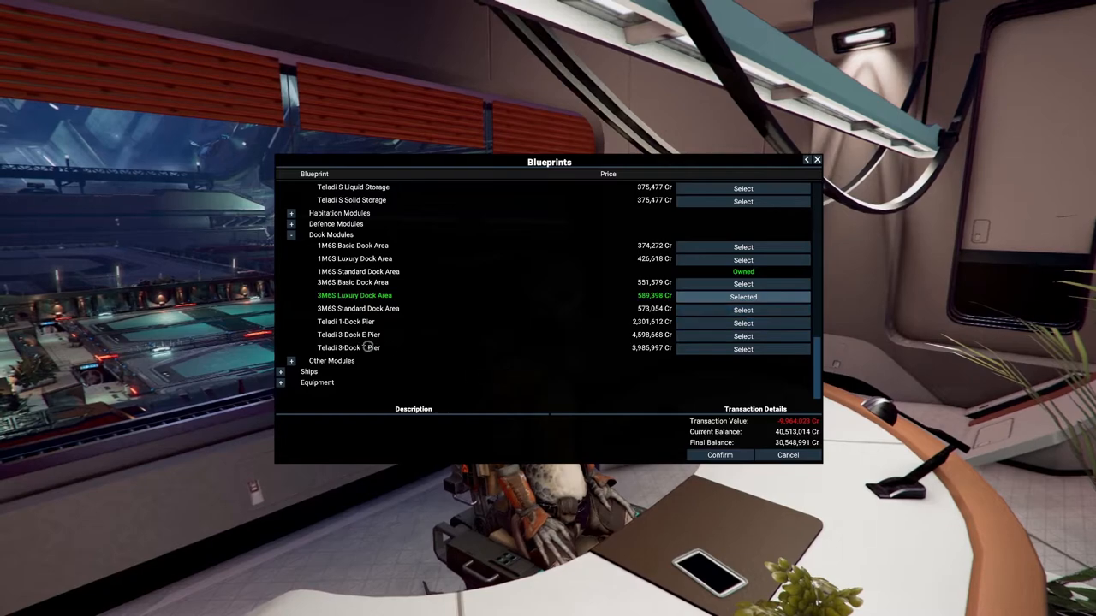
mouse_move(334, 321)
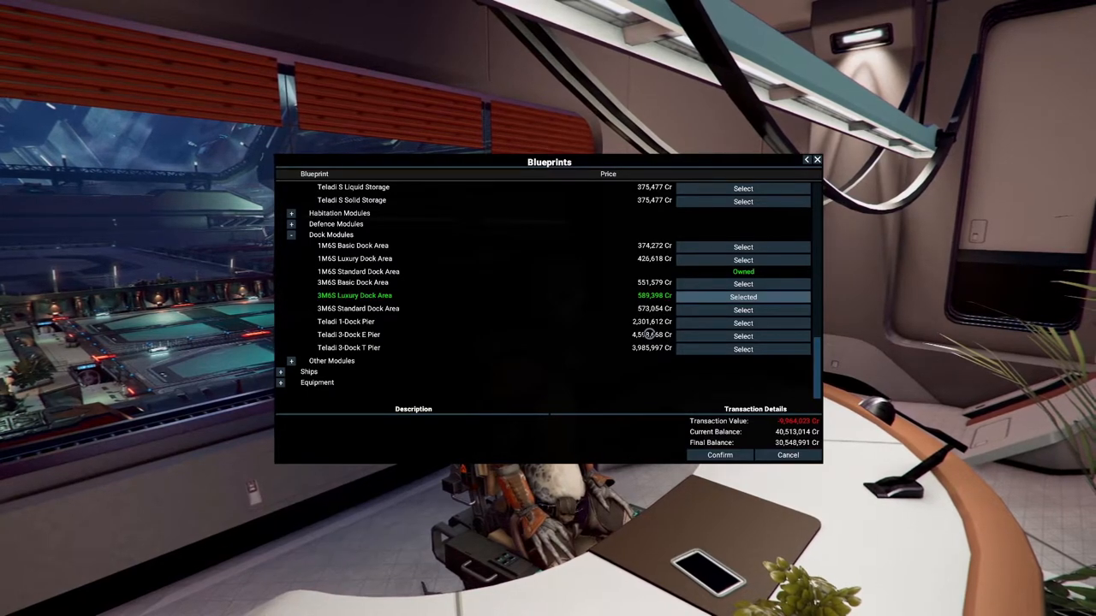
click(742, 335)
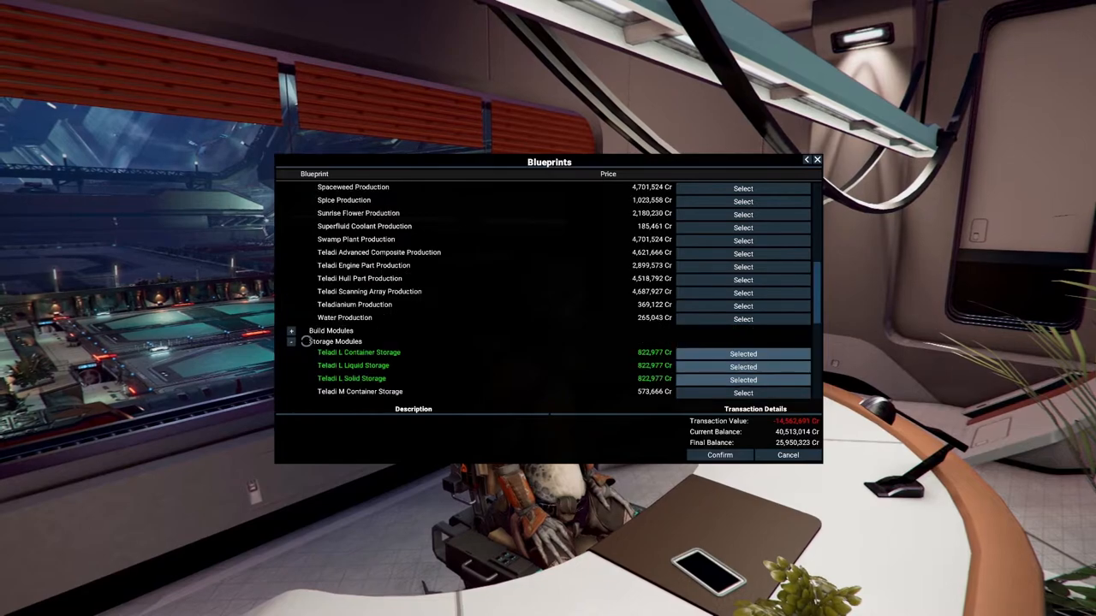
scroll(up, 3)
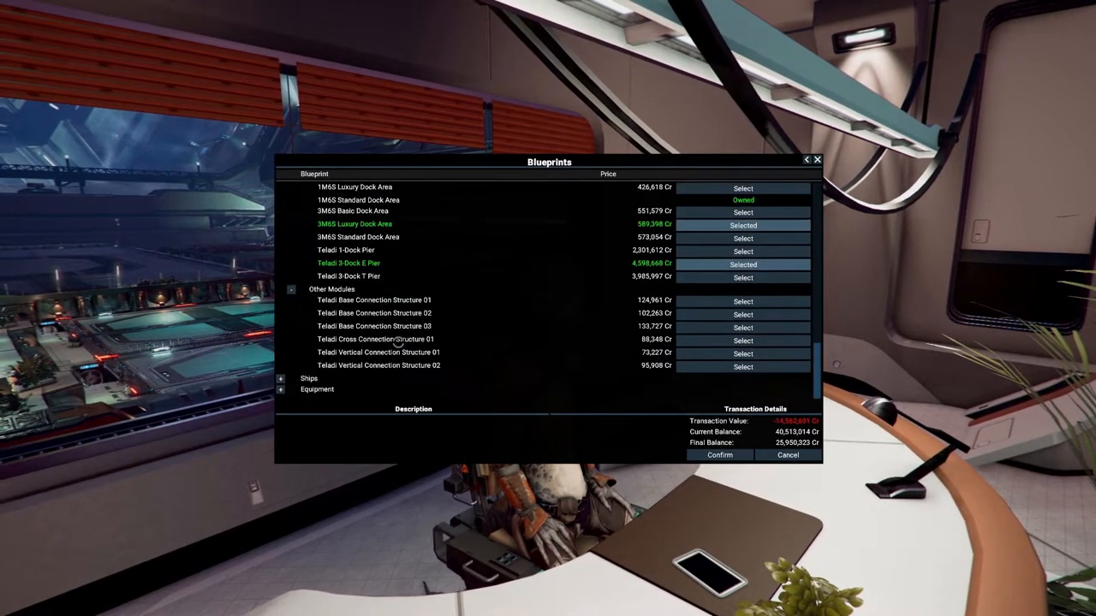
click(743, 314)
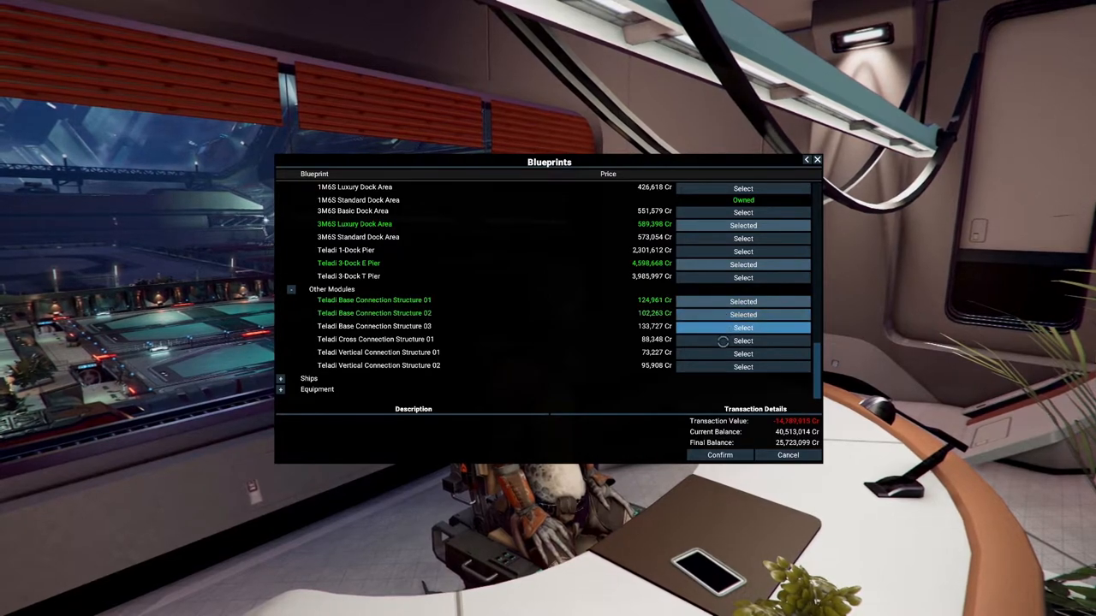
click(742, 327)
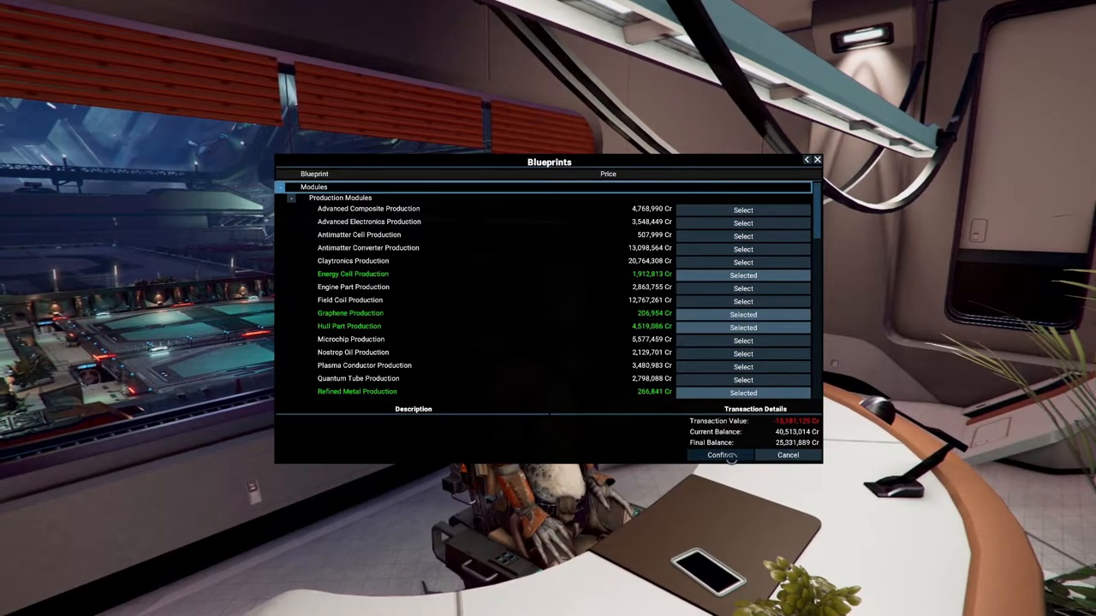
click(720, 454)
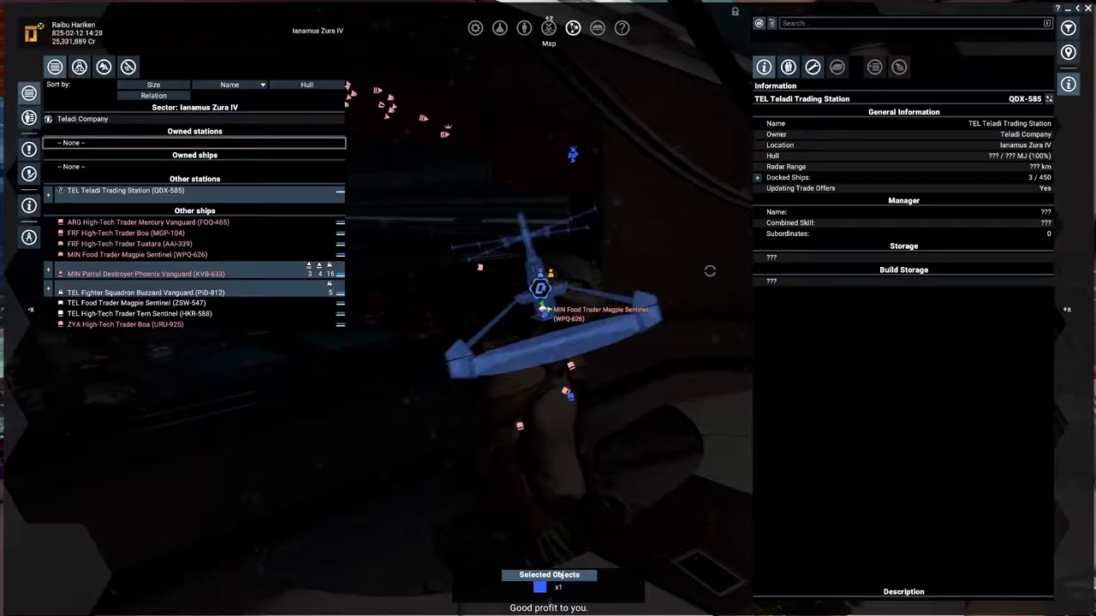
- Read the Hull Parts, Graphene and Refined Metals recipes under Encyclopedia Wares
click(597, 28)
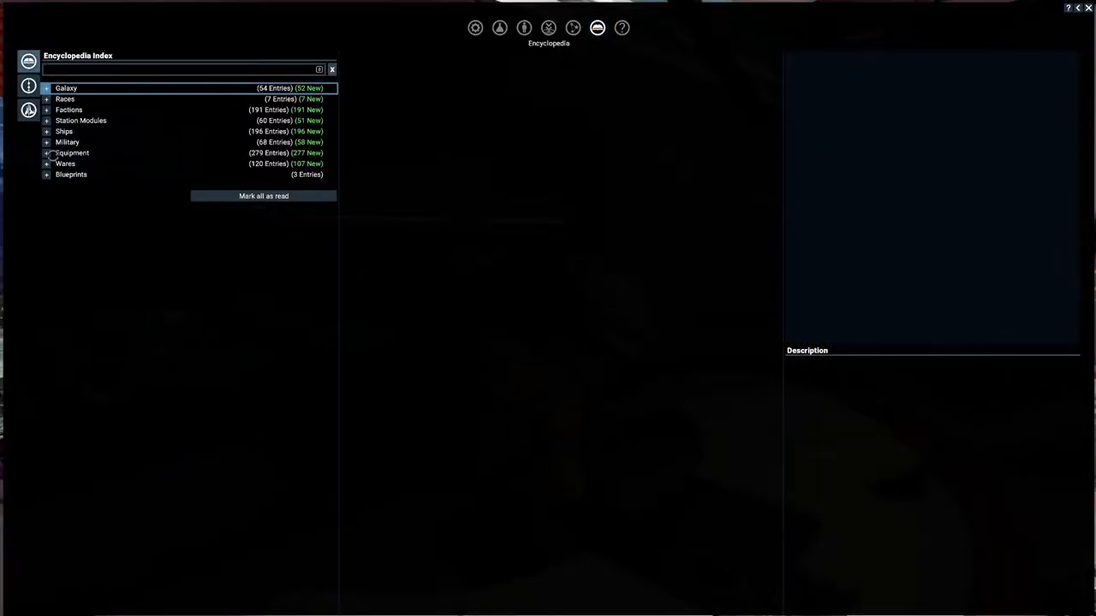
click(65, 163)
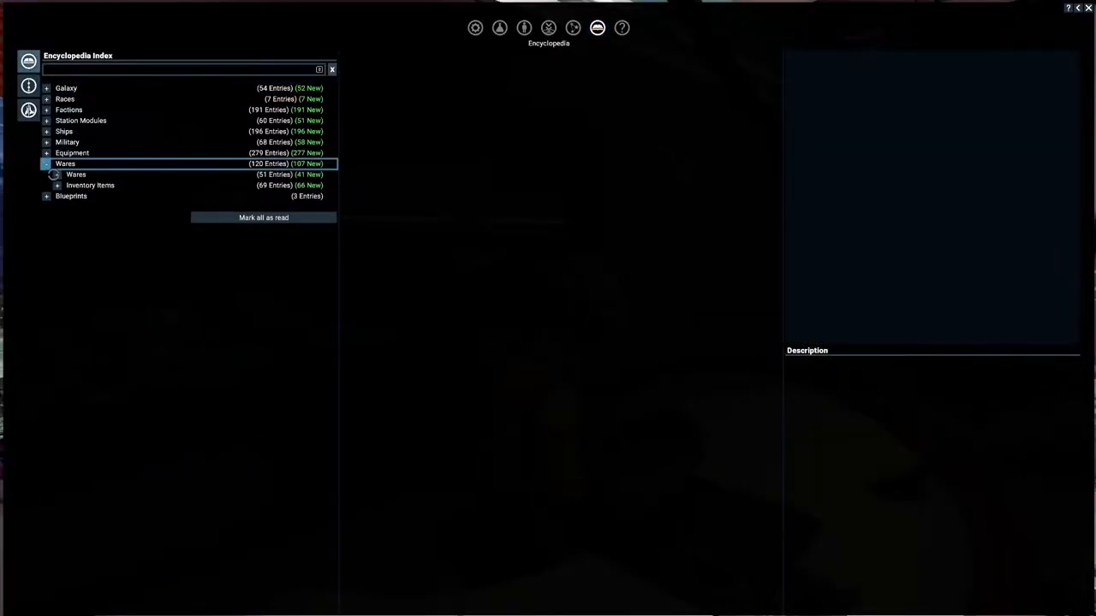
click(56, 175)
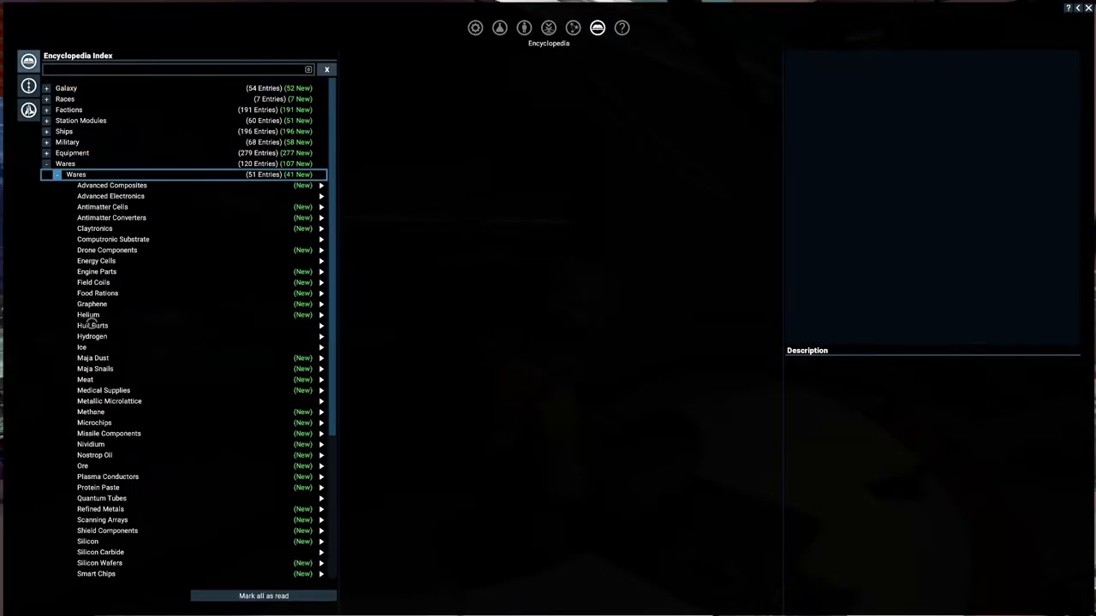
click(93, 325)
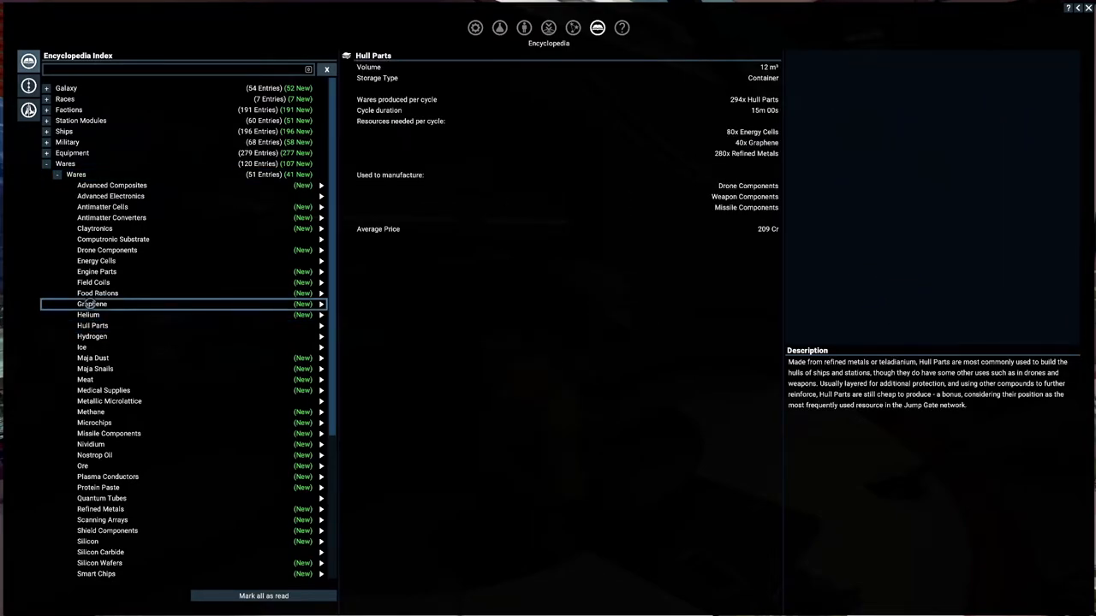
click(92, 304)
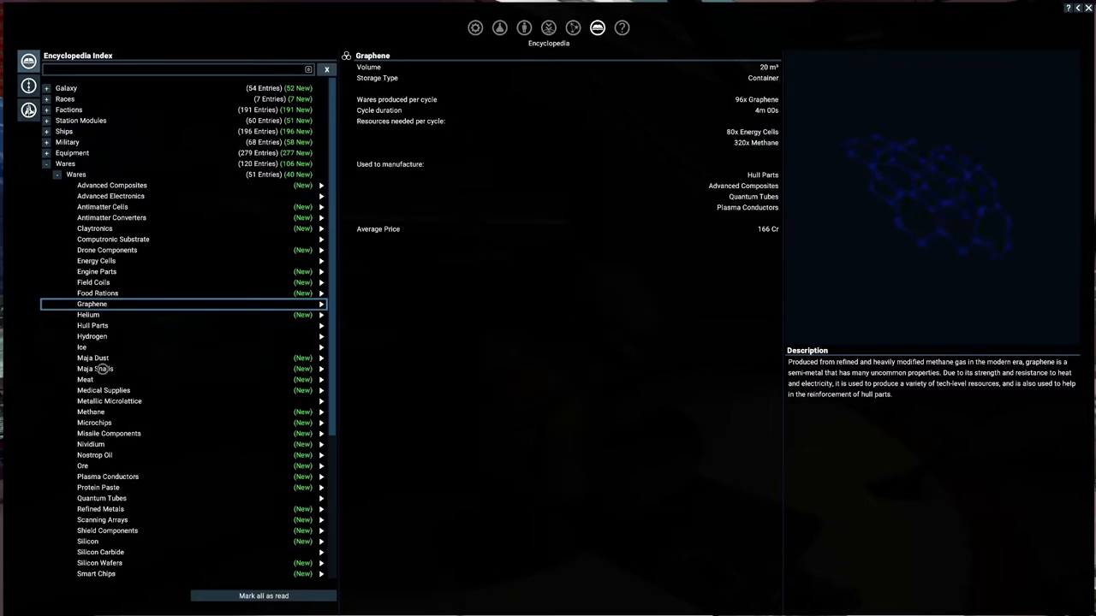
scroll(down, 3)
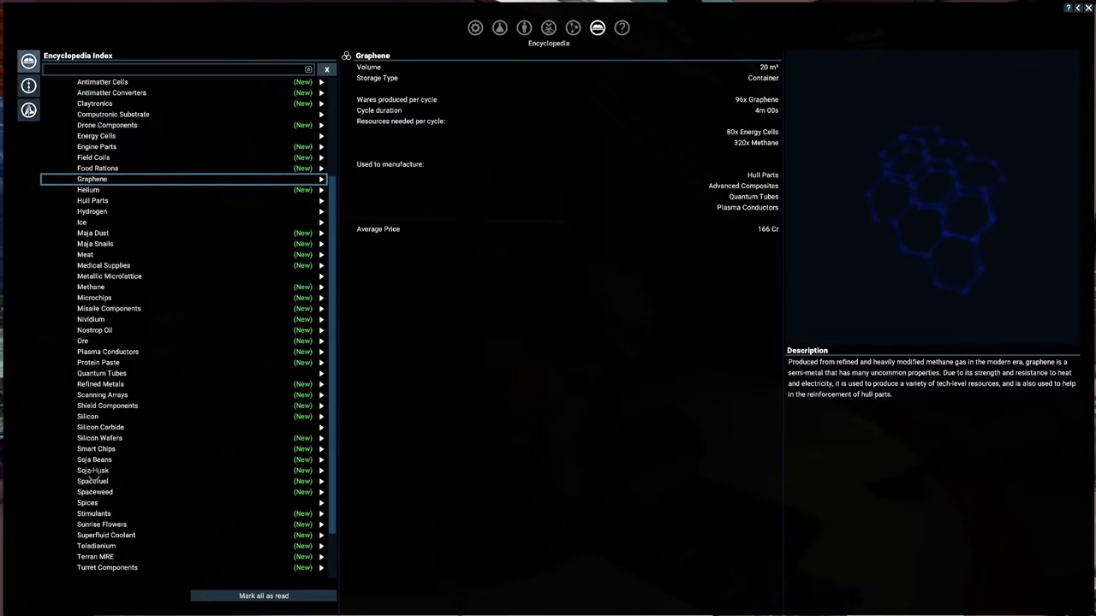
scroll(down, 3)
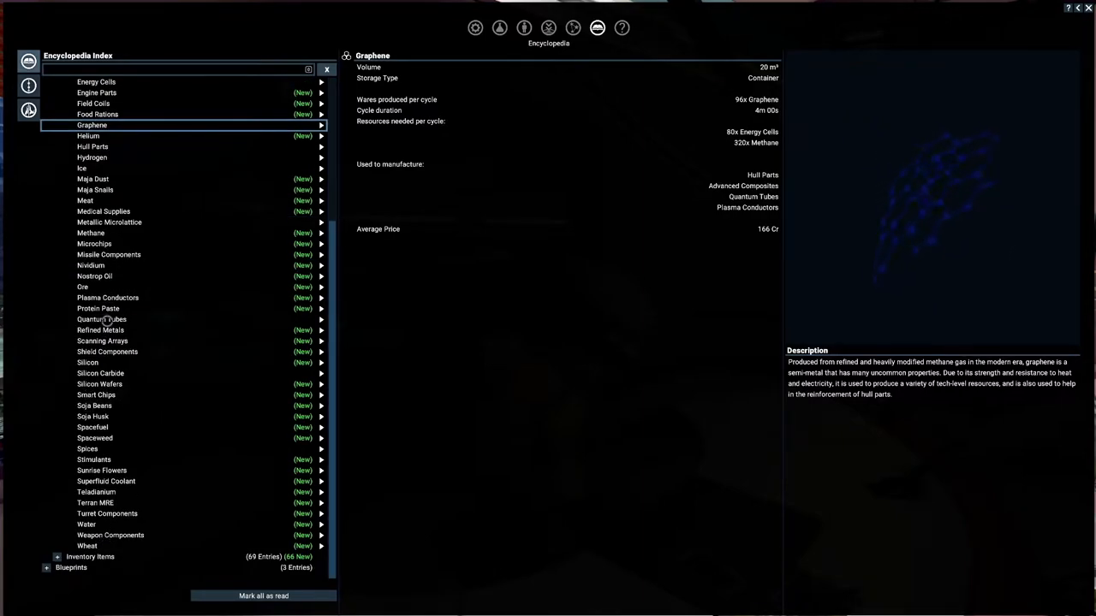
click(100, 330)
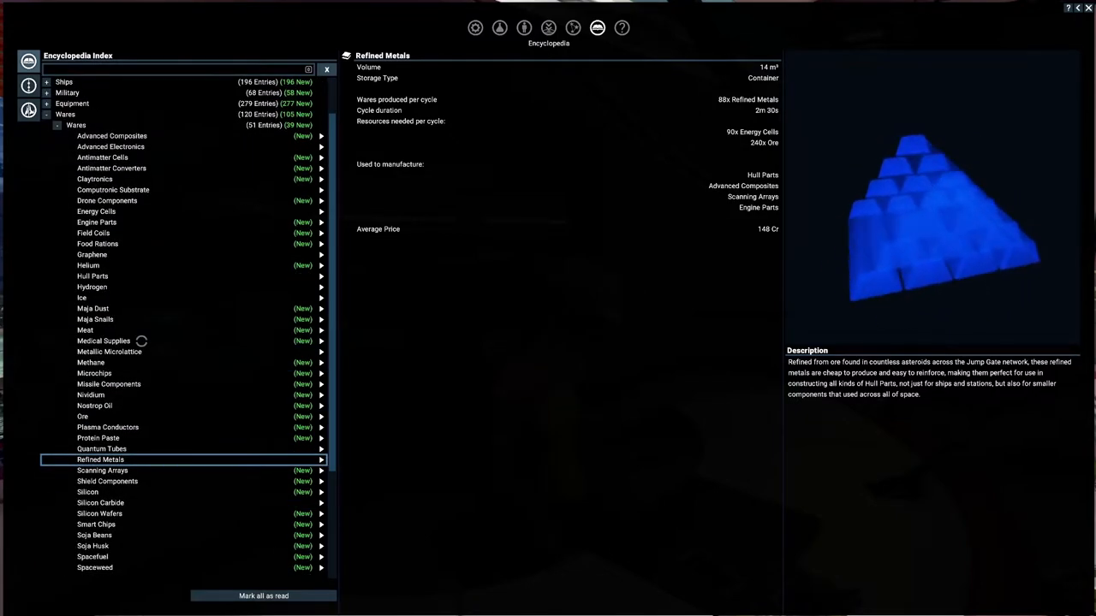
scroll(down, 3)
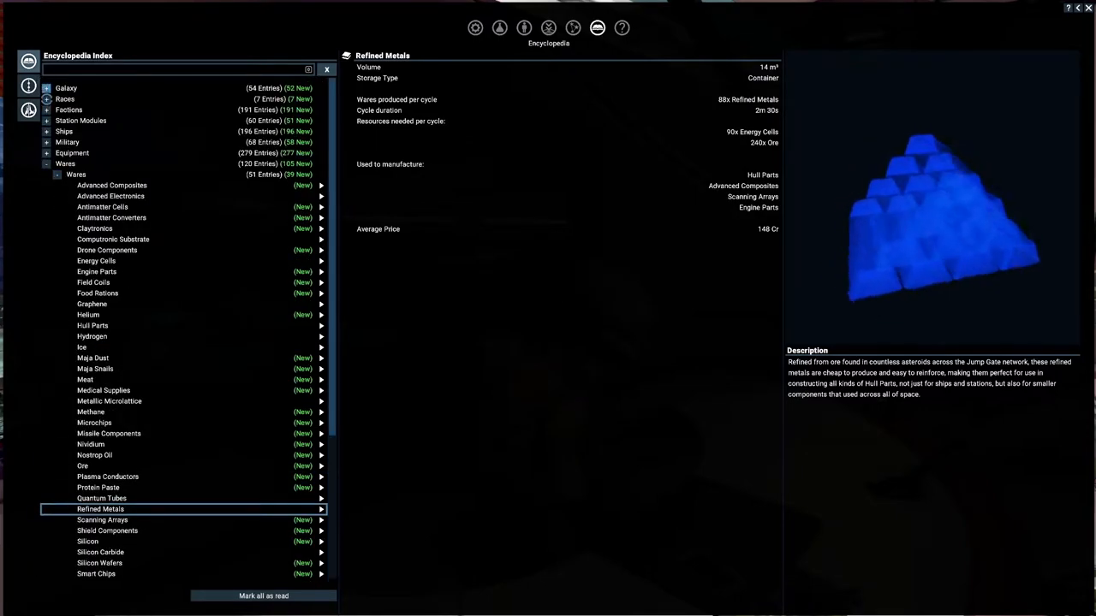
- Open Teladi L Container Storage under Station Modules and read its construction resources
click(80, 120)
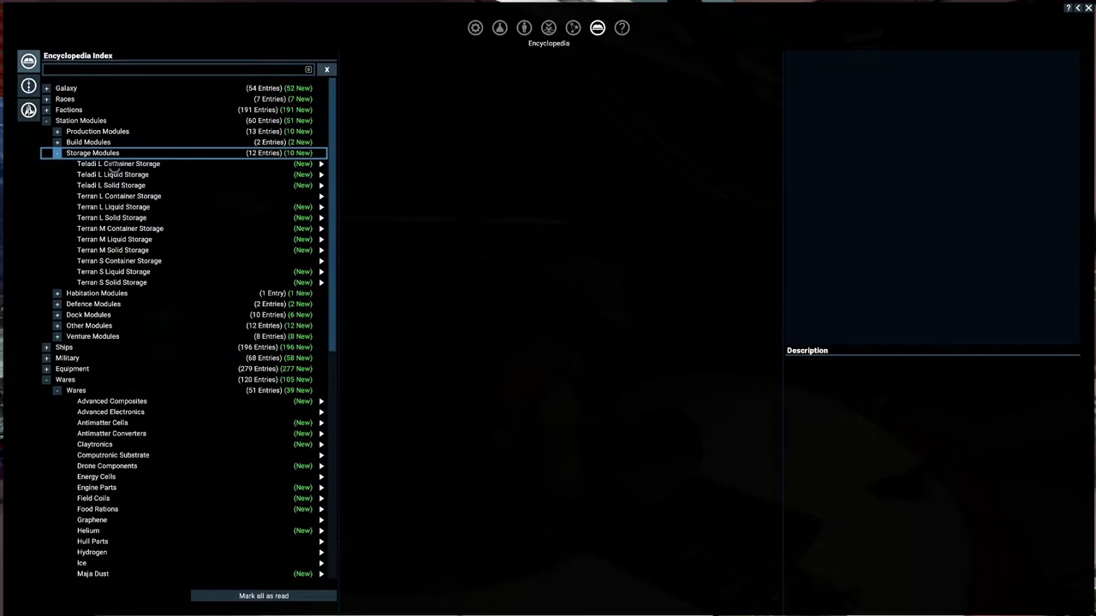
click(118, 163)
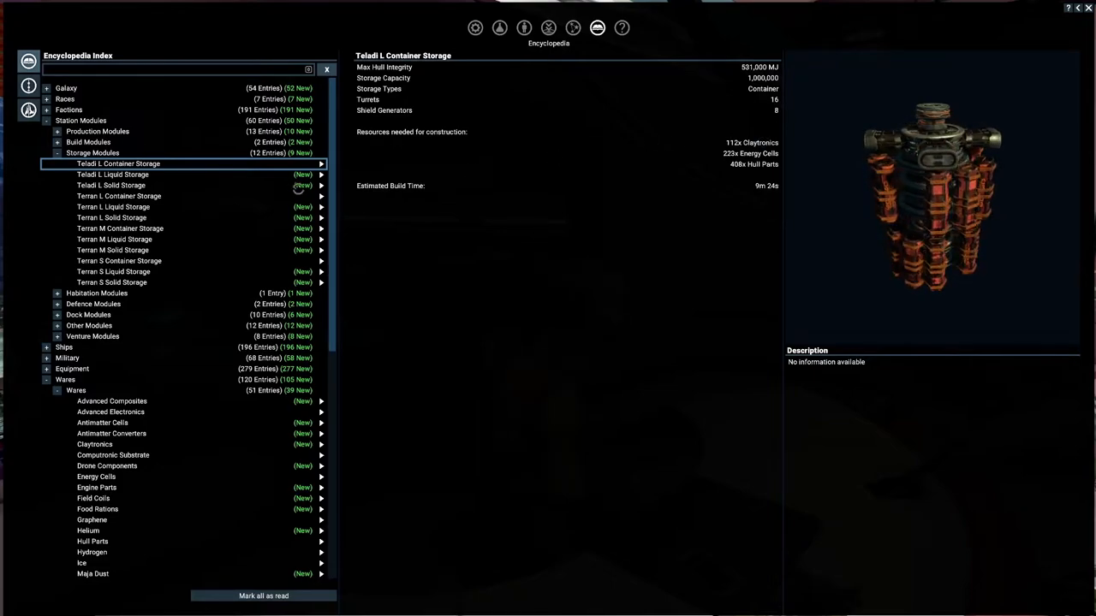
scroll(down, 3)
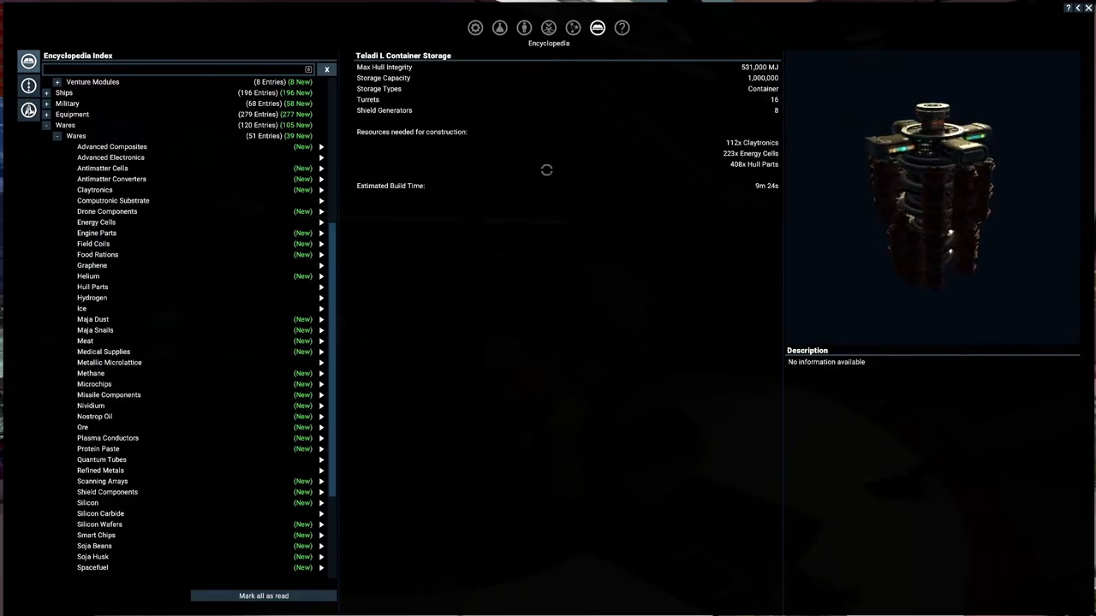
- View the Antimatter Cells, Claytronics and Microchips entries, then return to the Teladi representative
click(95, 189)
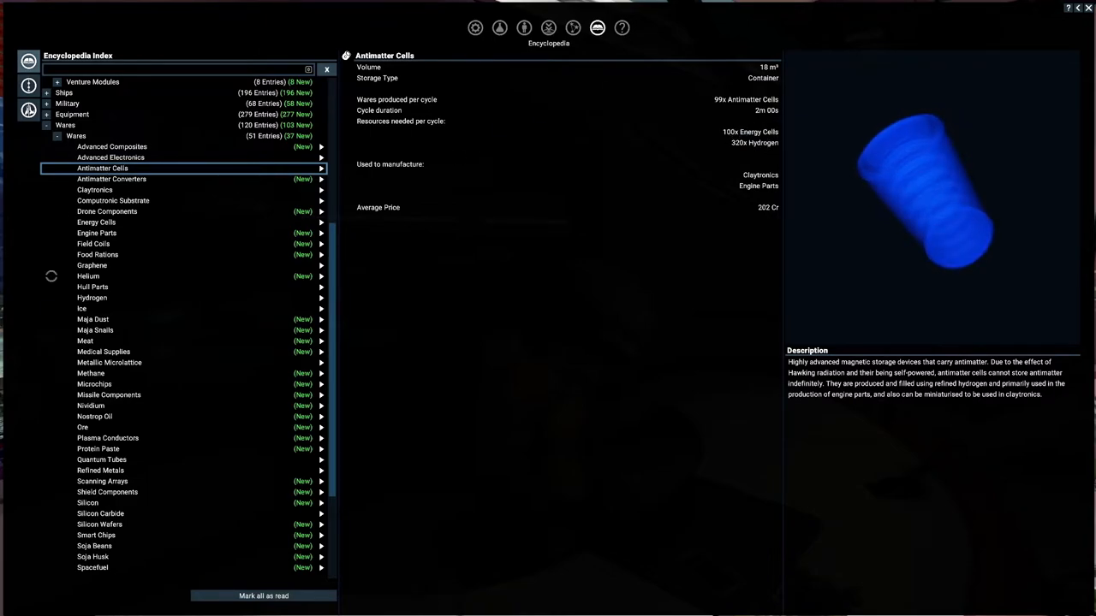
click(95, 189)
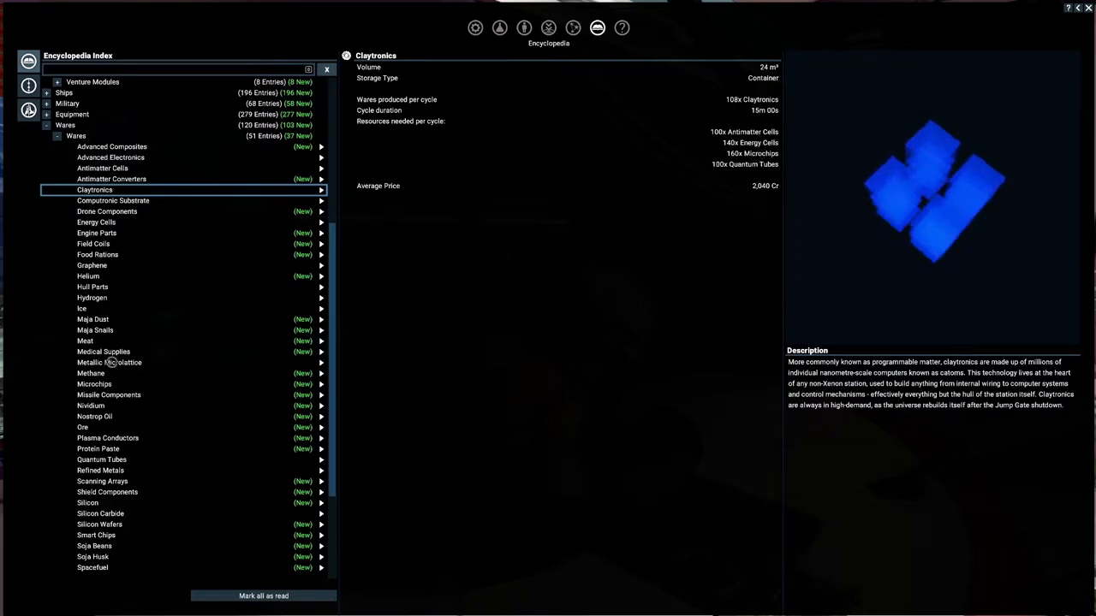
click(94, 383)
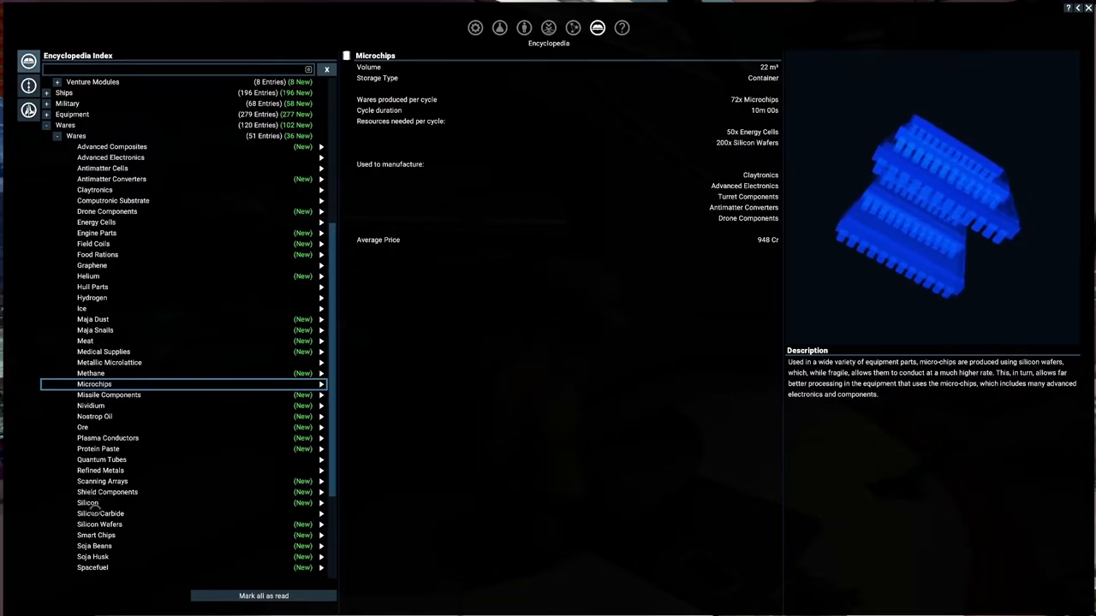
click(99, 524)
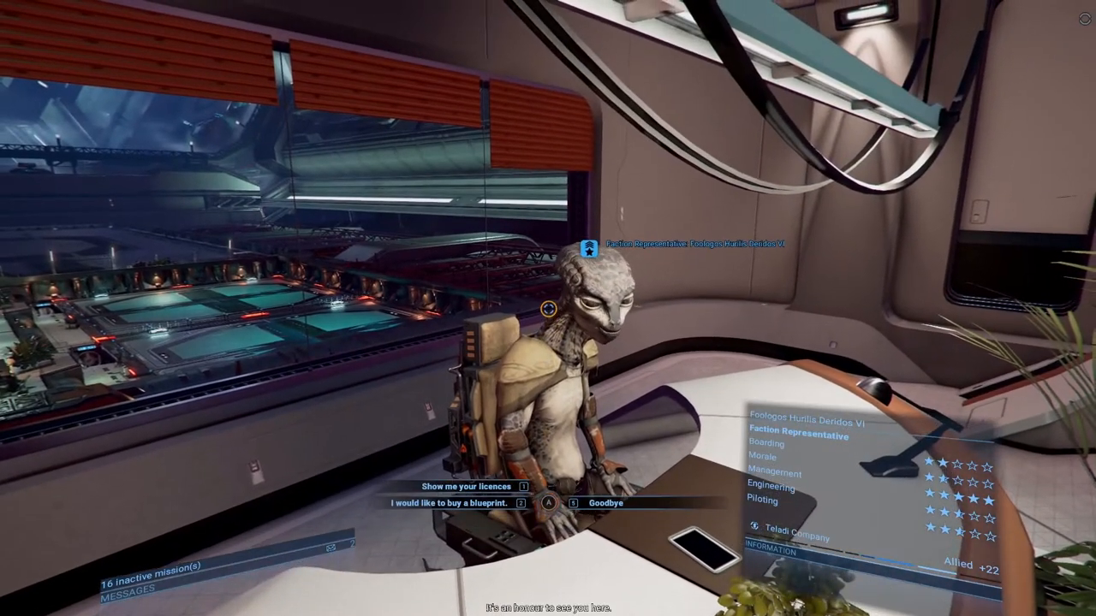
- Ask to buy a blueprint, select Silicon Wafer and Antimatter Cell Production, and confirm
click(446, 503)
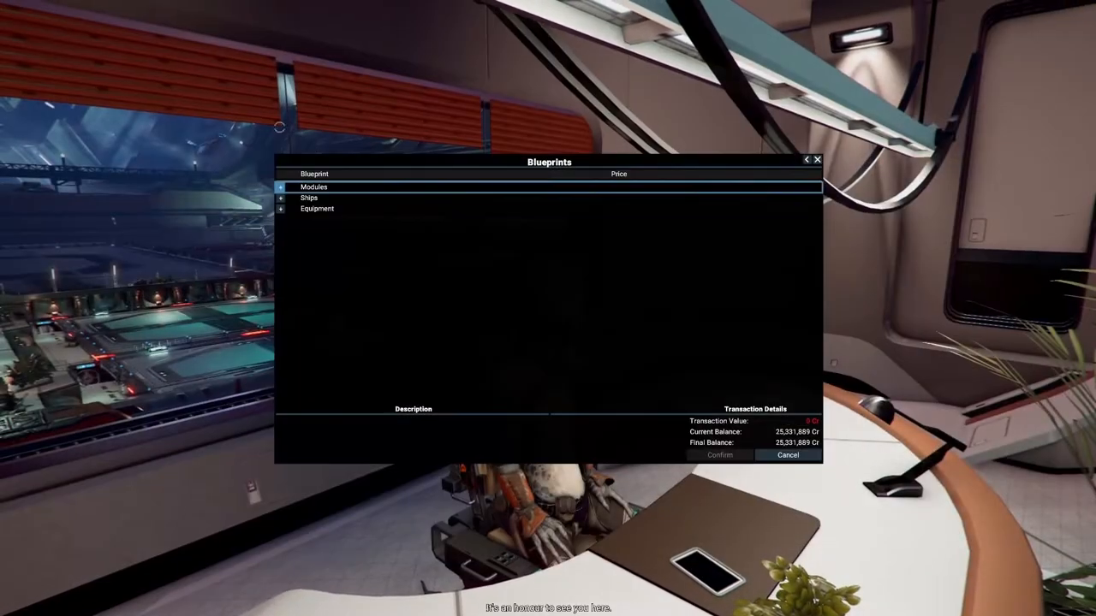
click(281, 187)
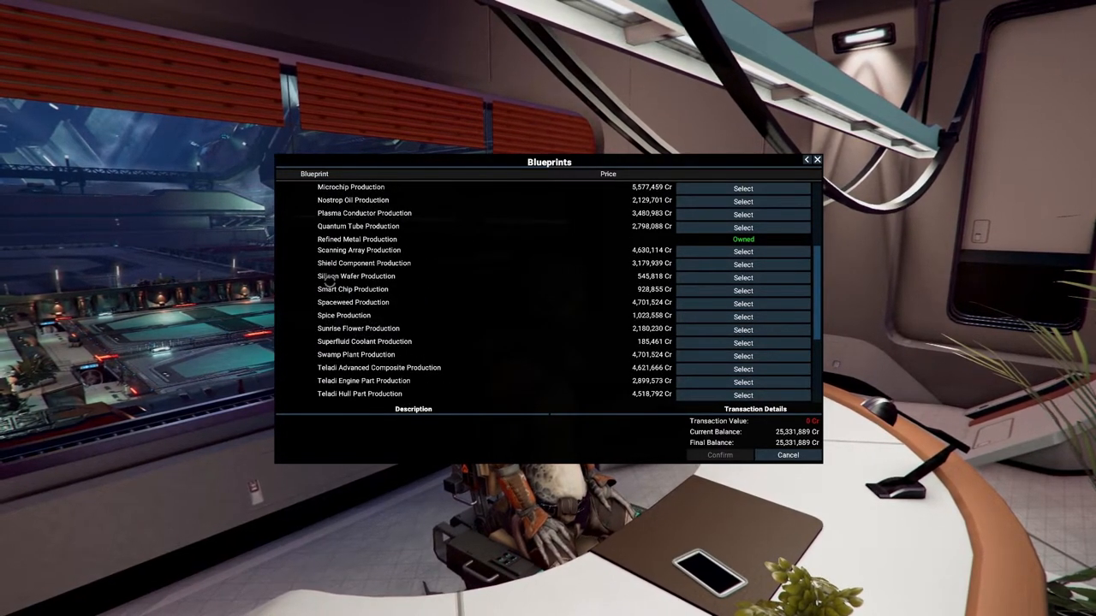
click(742, 277)
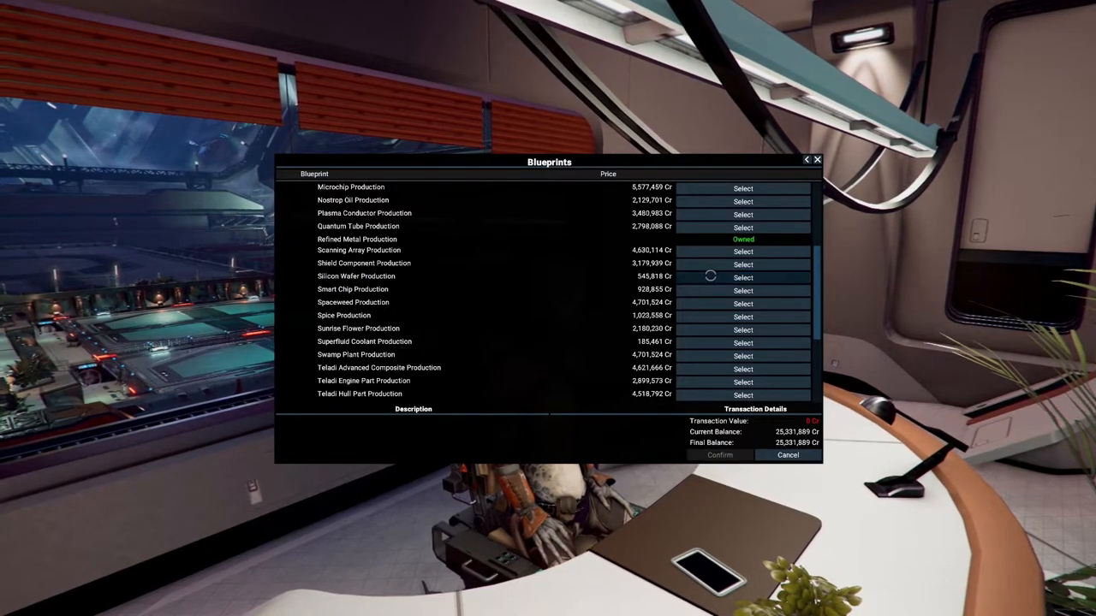
click(742, 276)
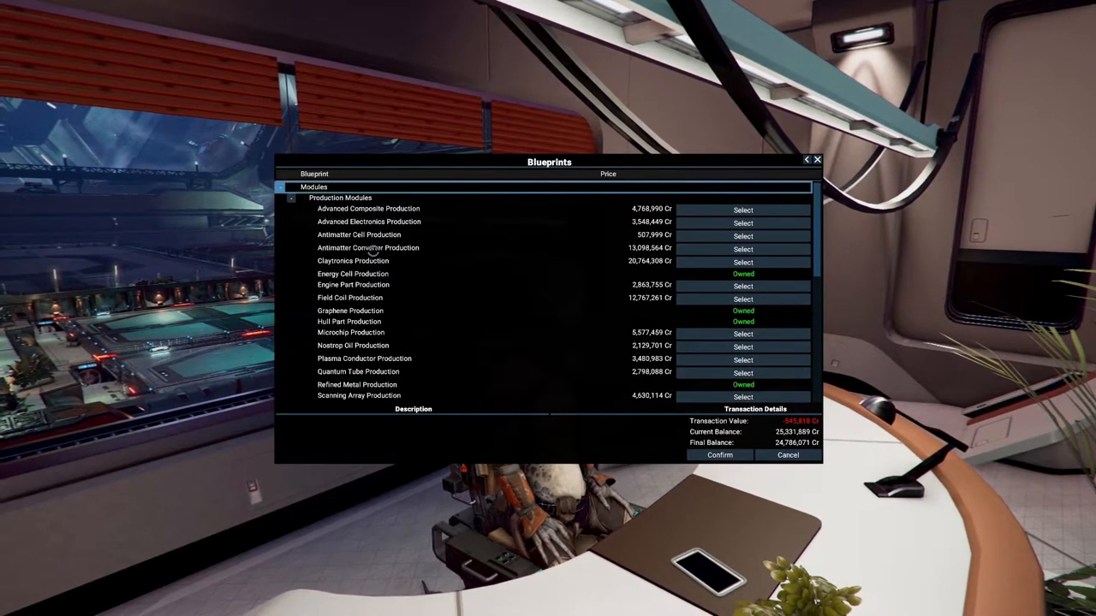
mouse_move(385, 236)
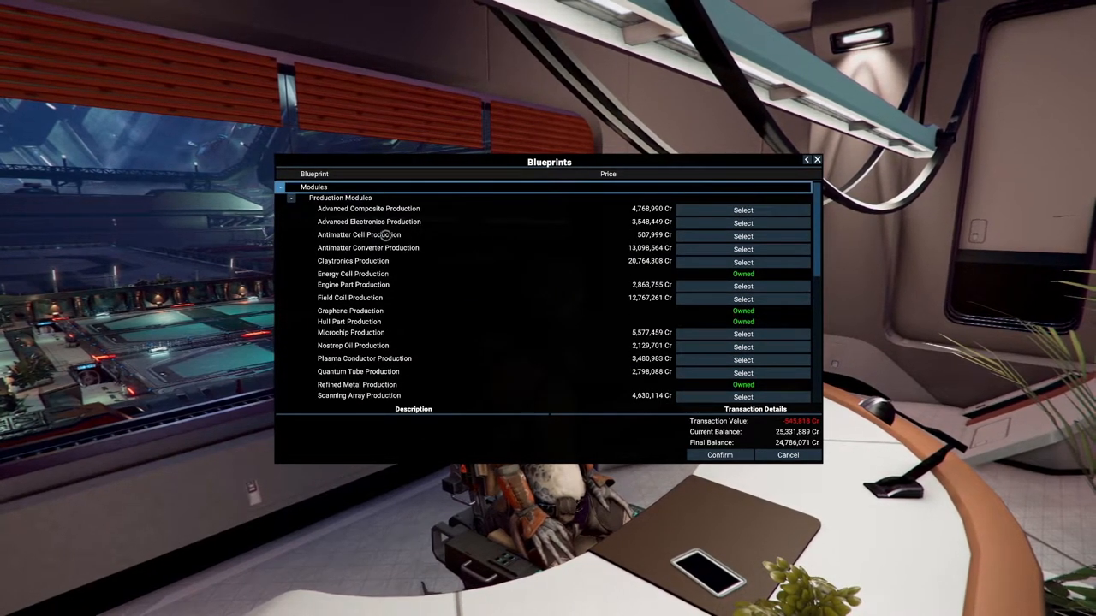
click(742, 236)
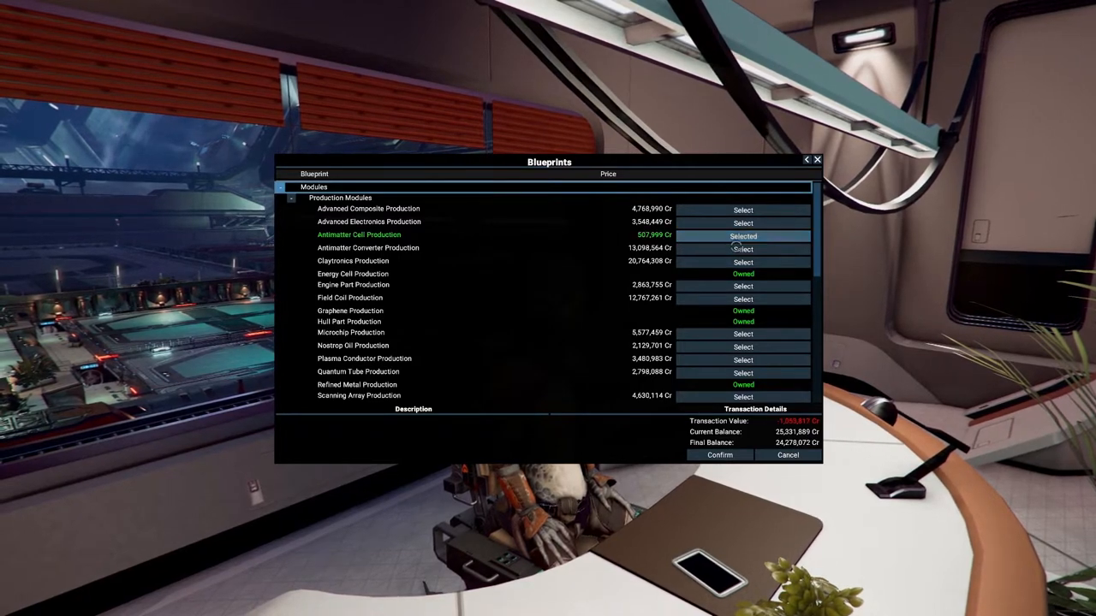
scroll(down, 3)
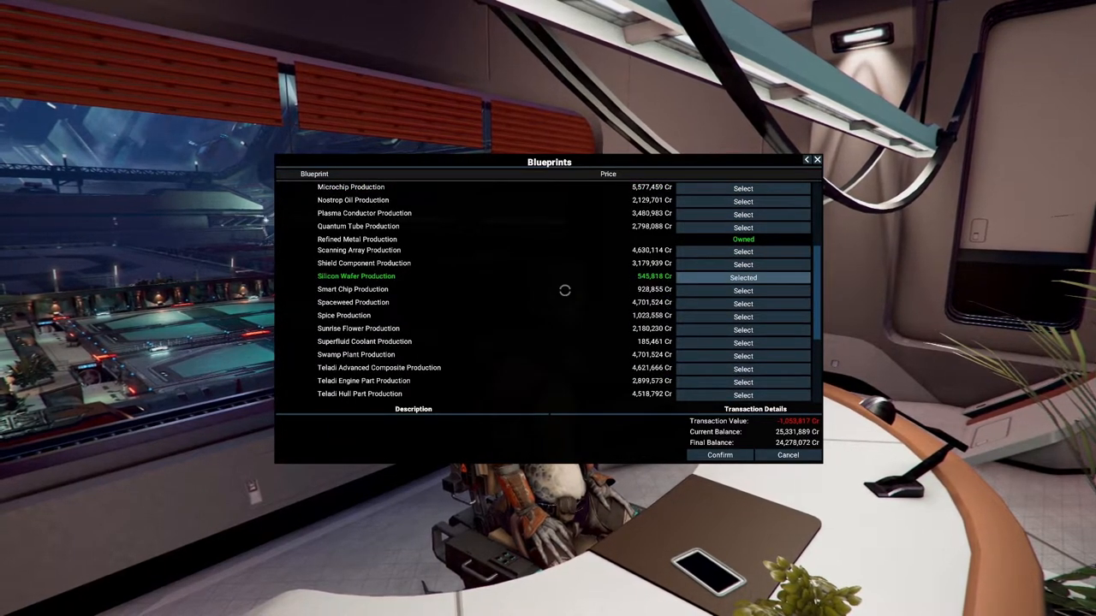
click(719, 455)
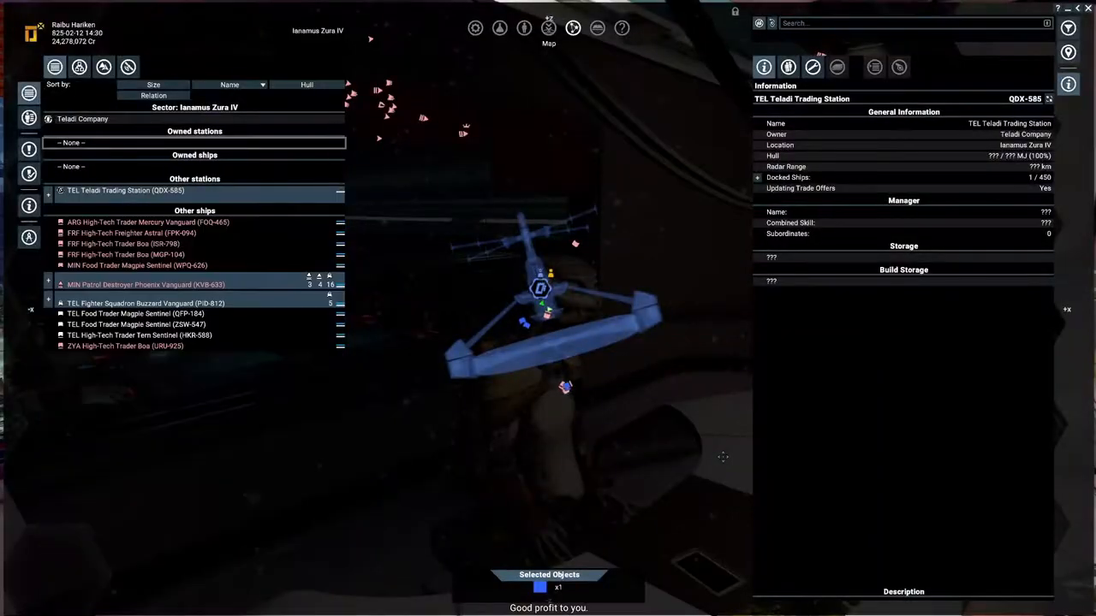
- Read the Claytronics, Microchips, Quantum Tubes and Superfluid Coolant entries under Encyclopedia Wares
click(596, 27)
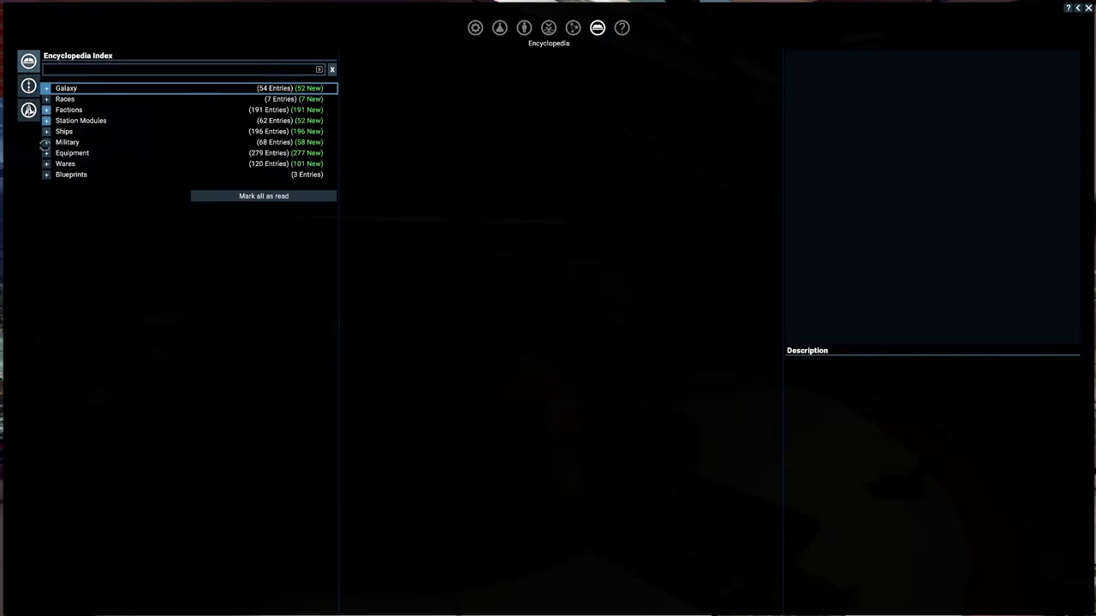
click(46, 174)
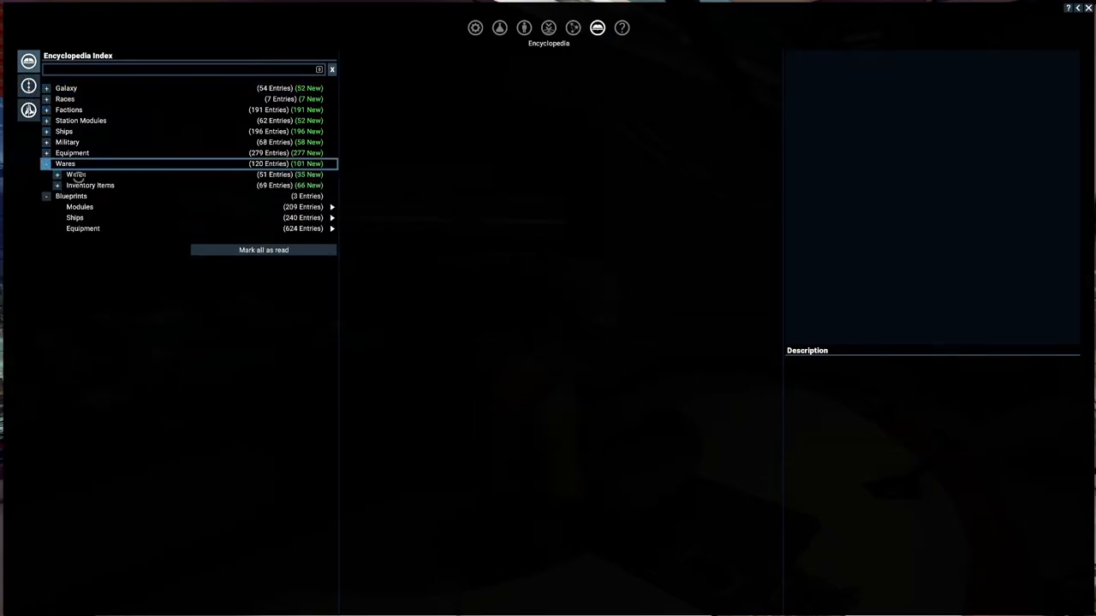
click(57, 174)
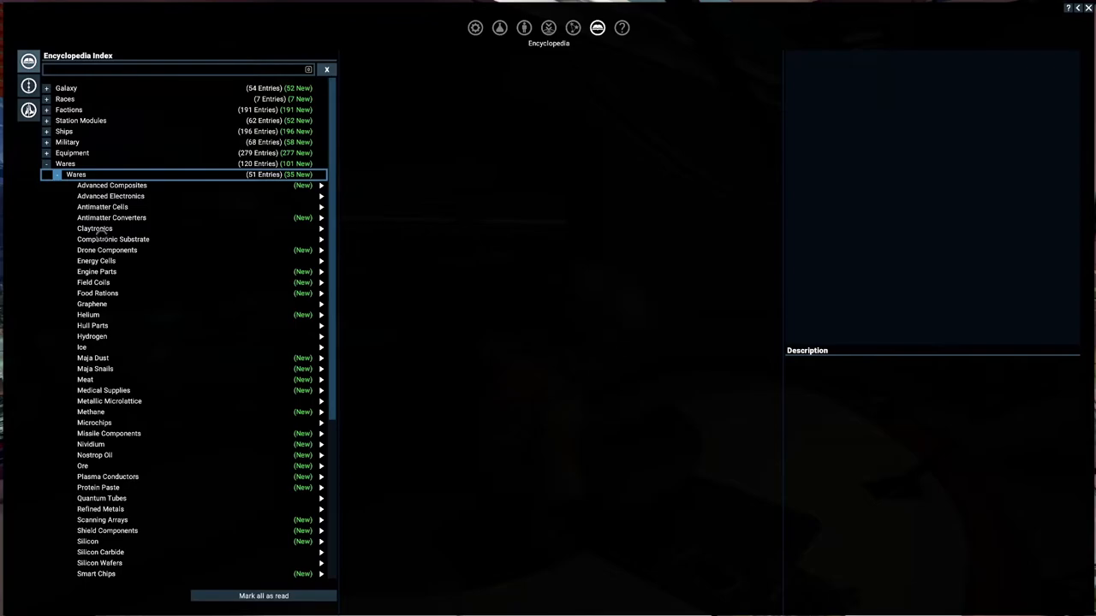
click(94, 228)
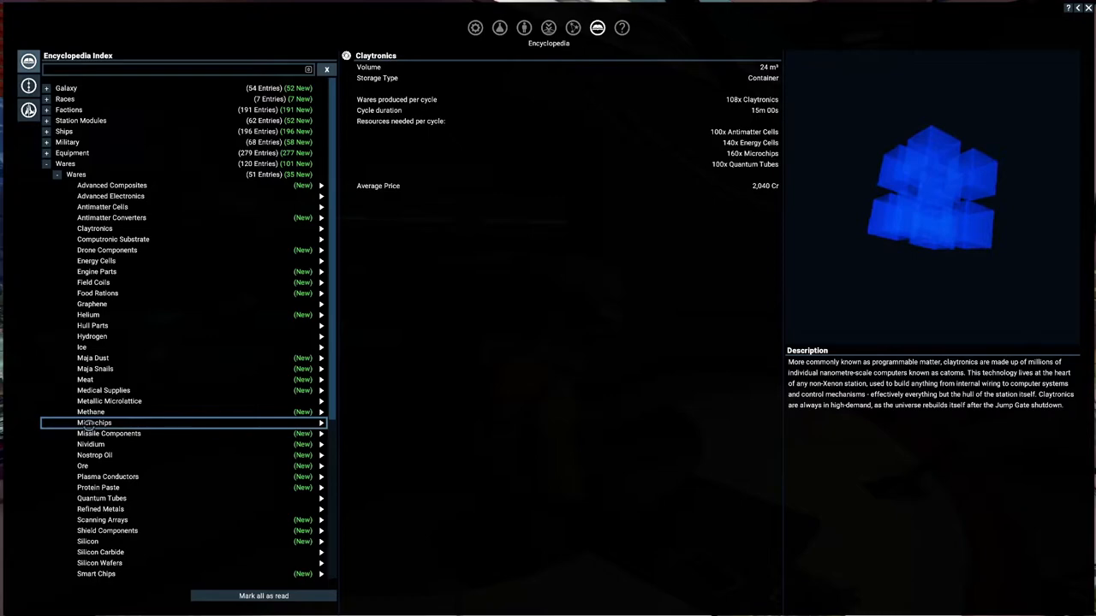
click(94, 422)
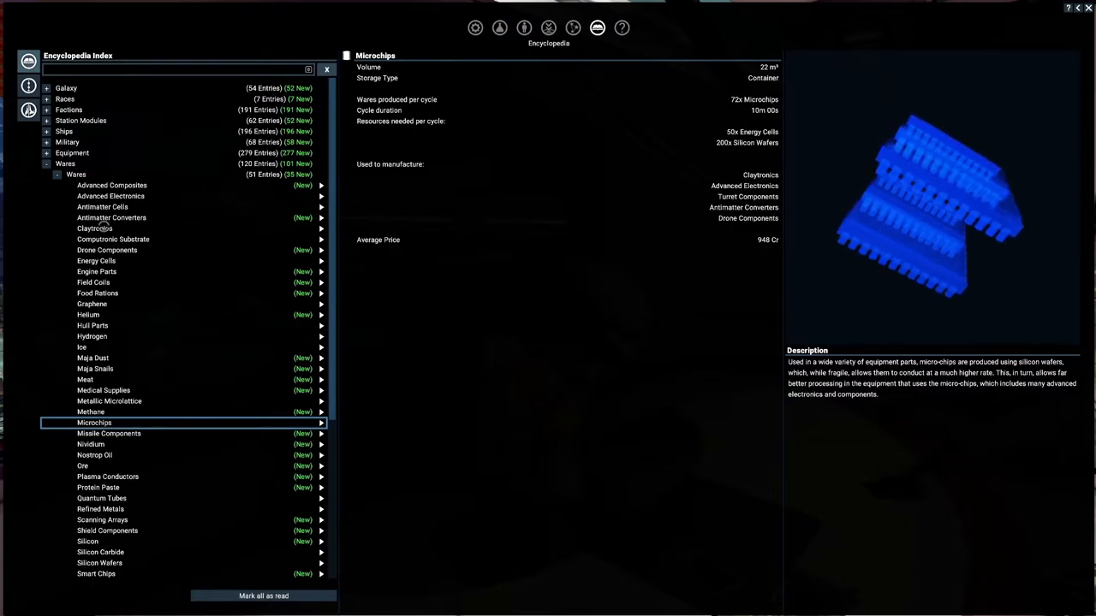
scroll(down, 3)
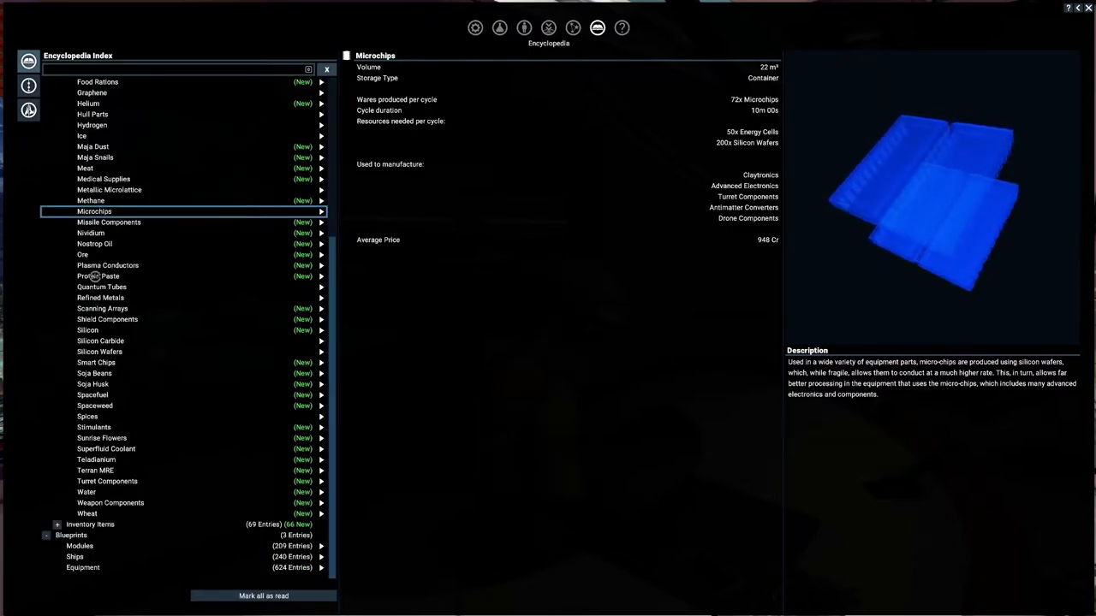
click(102, 287)
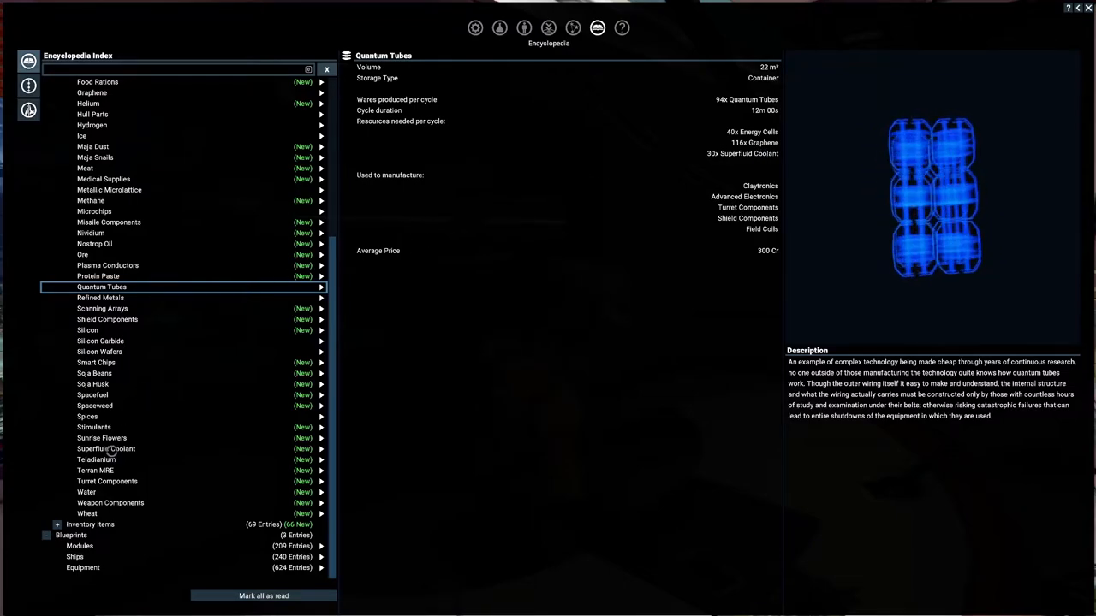
click(106, 449)
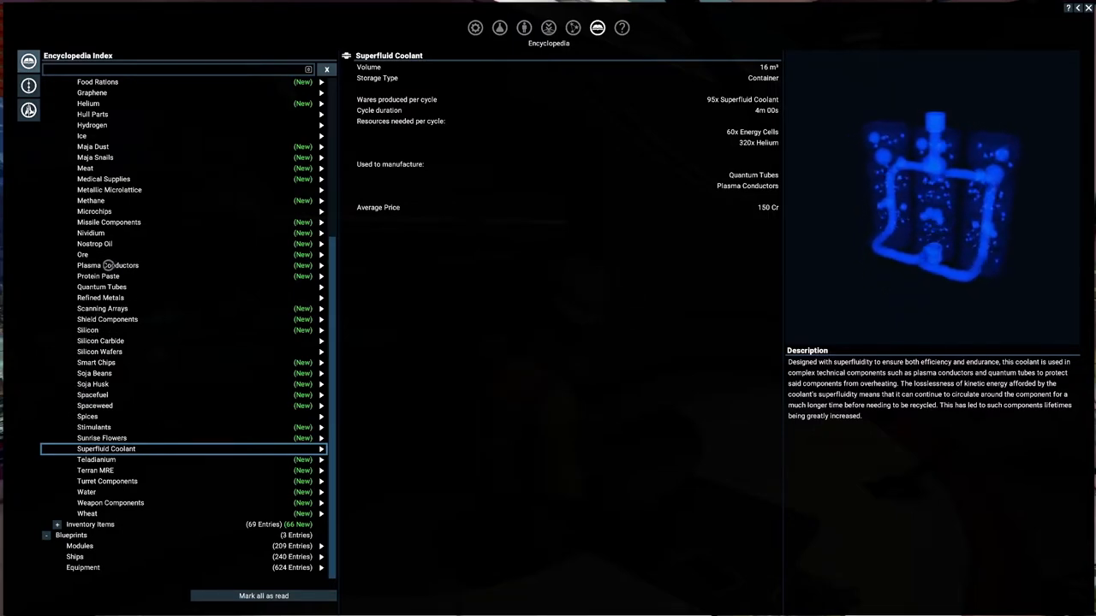
scroll(up, 3)
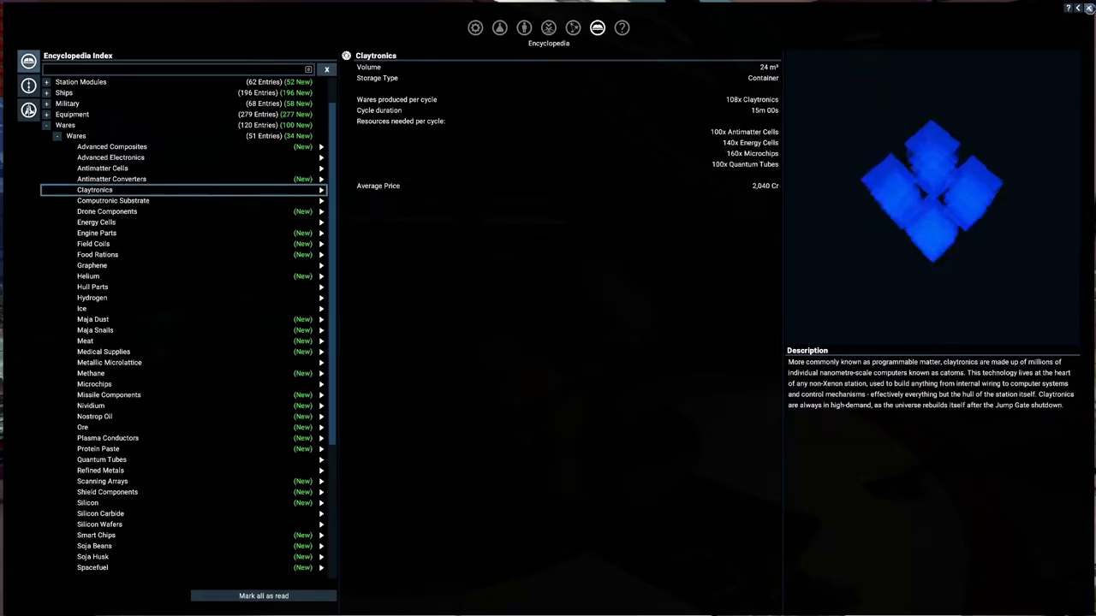
- Leave the encyclopedia, reopen the blueprint shop and expand the production module list
click(327, 69)
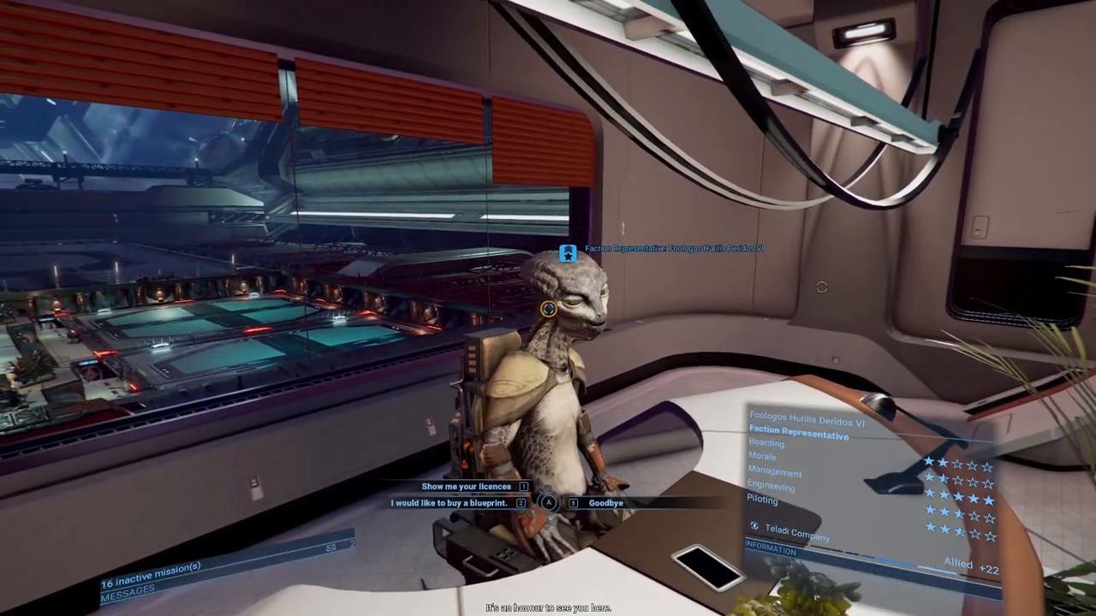
click(445, 503)
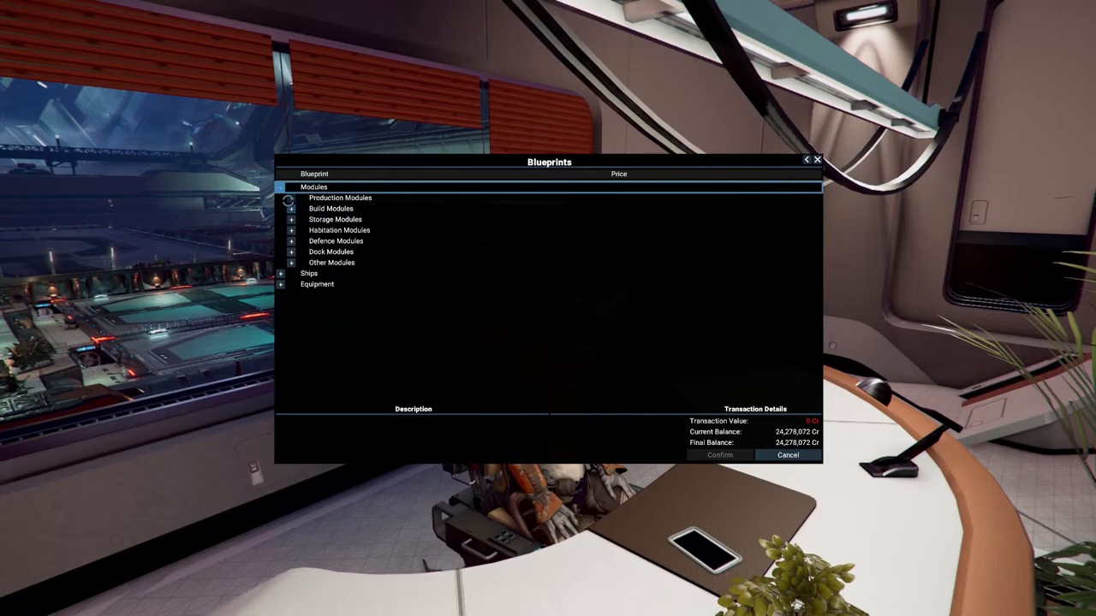
click(340, 198)
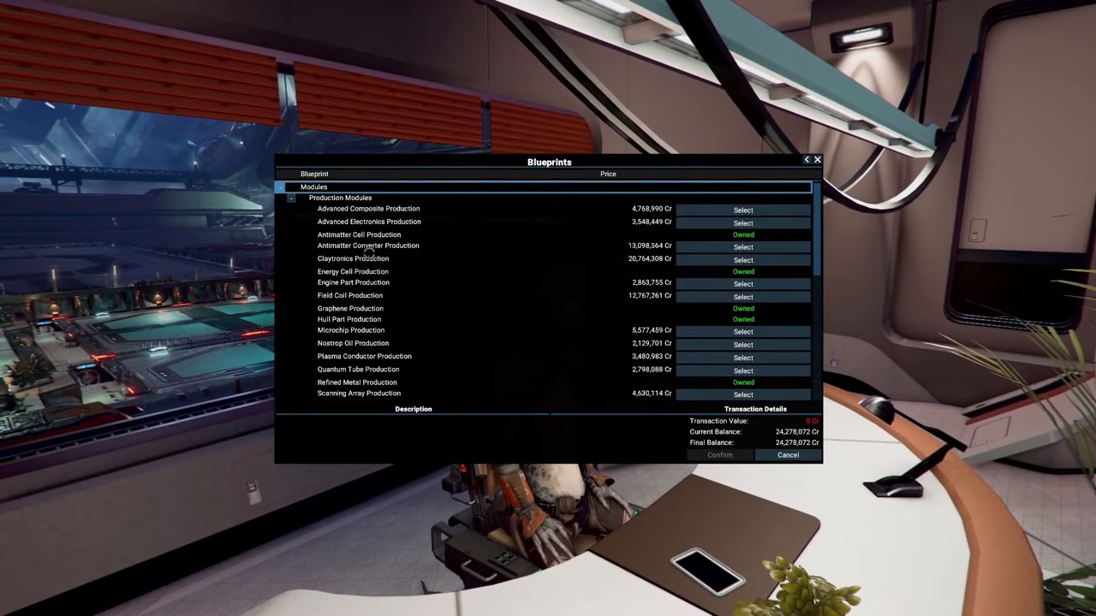
scroll(down, 3)
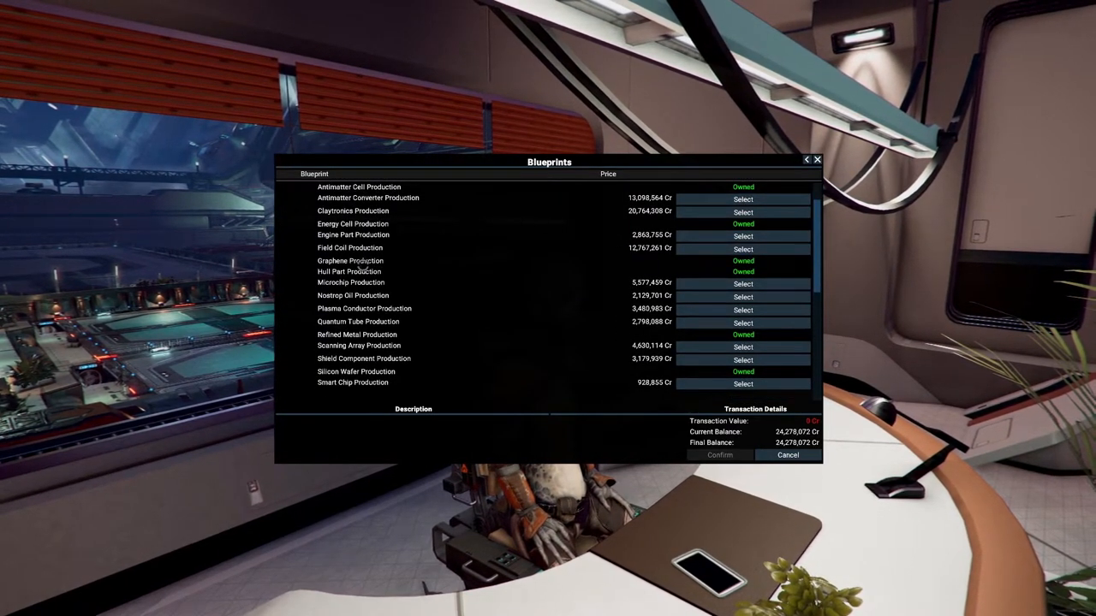
mouse_move(408, 343)
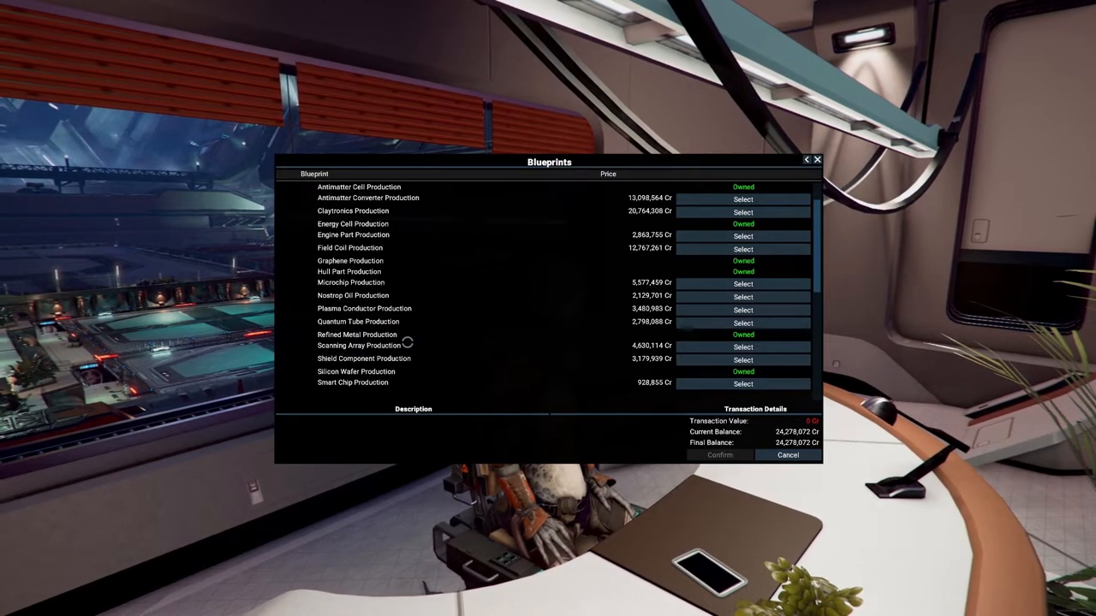
scroll(down, 3)
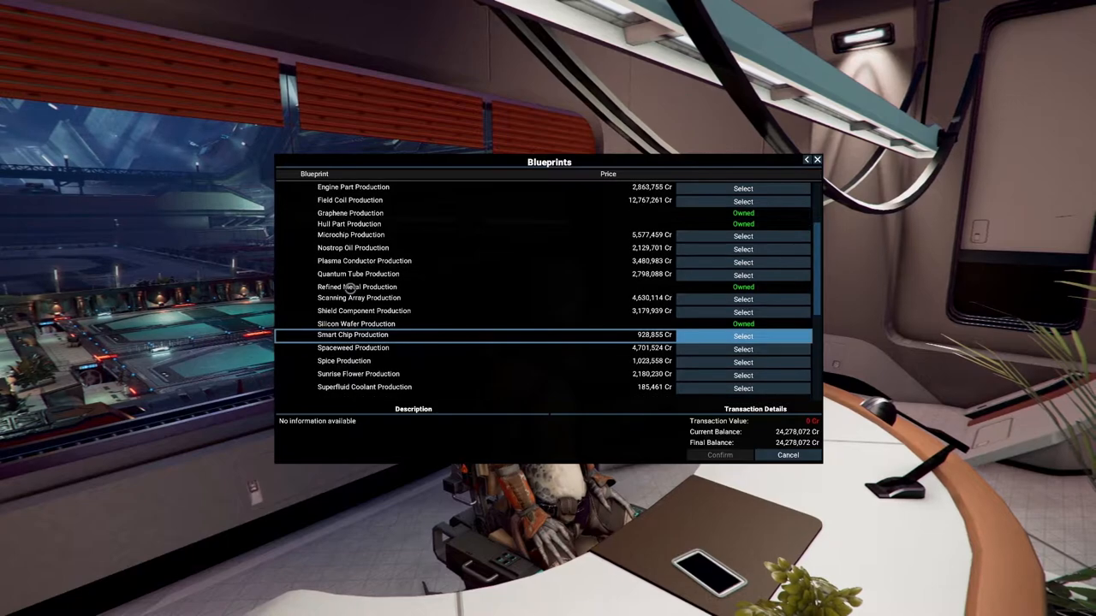
scroll(down, 3)
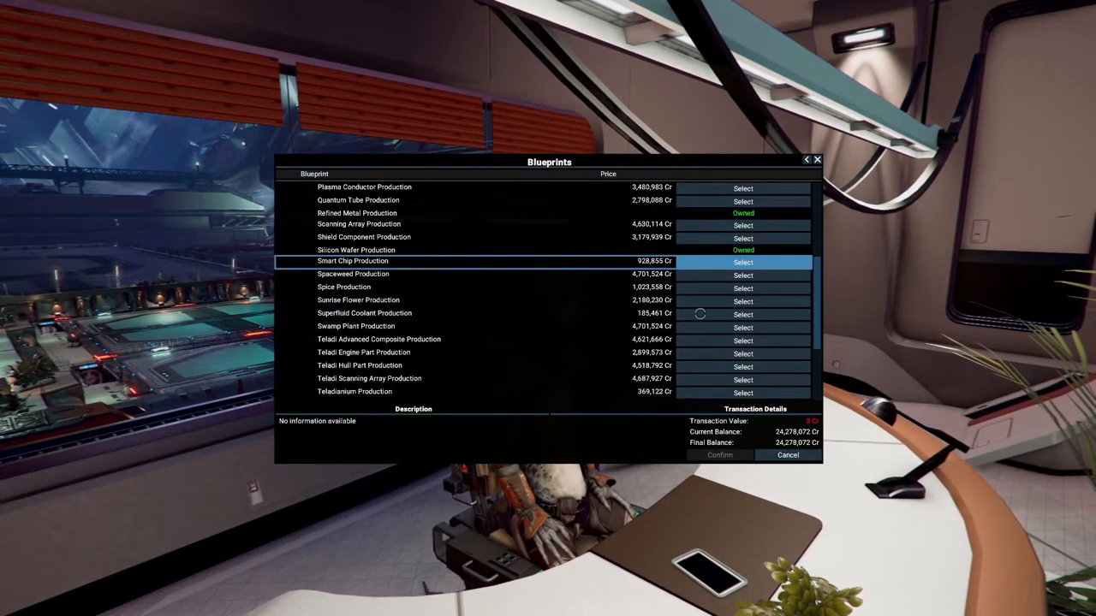
- Select Superfluid Coolant and Smart Chip production, attempt Claytronics, and confirm the purchase
click(742, 313)
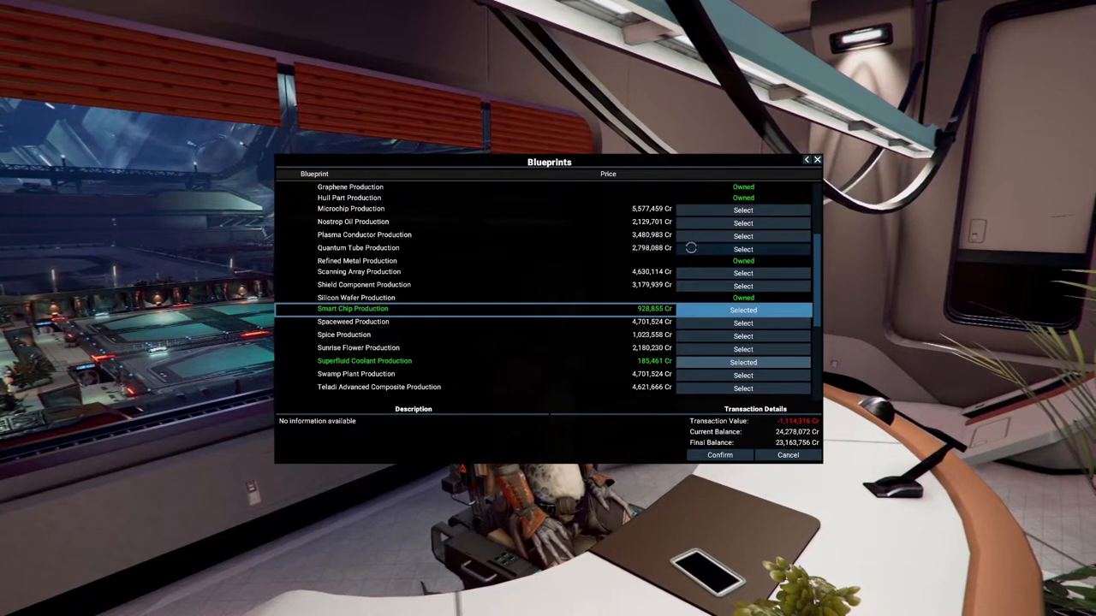
click(742, 248)
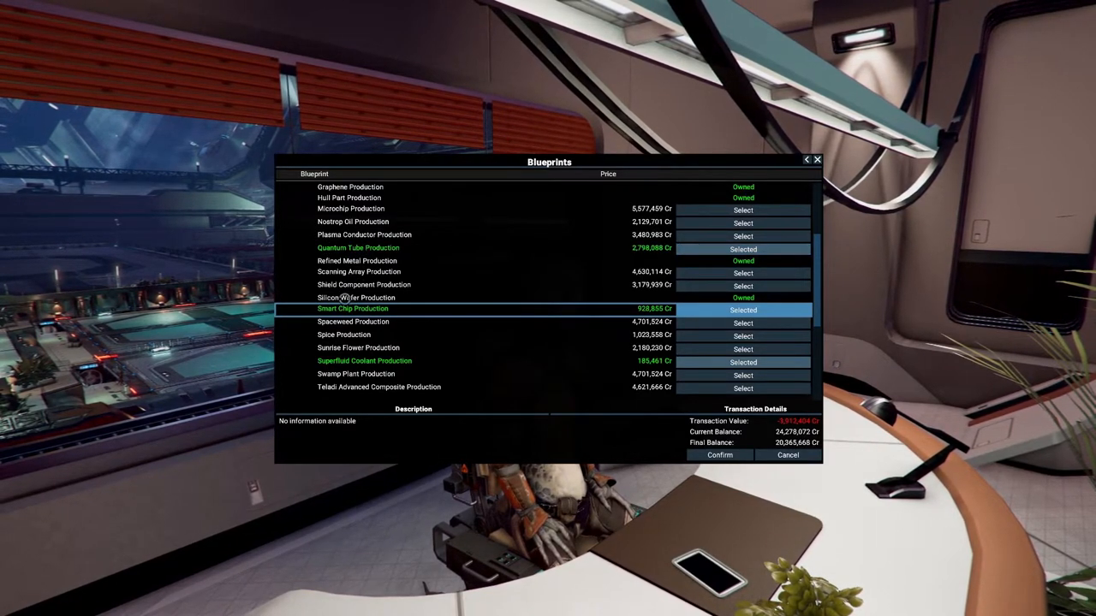
scroll(up, 3)
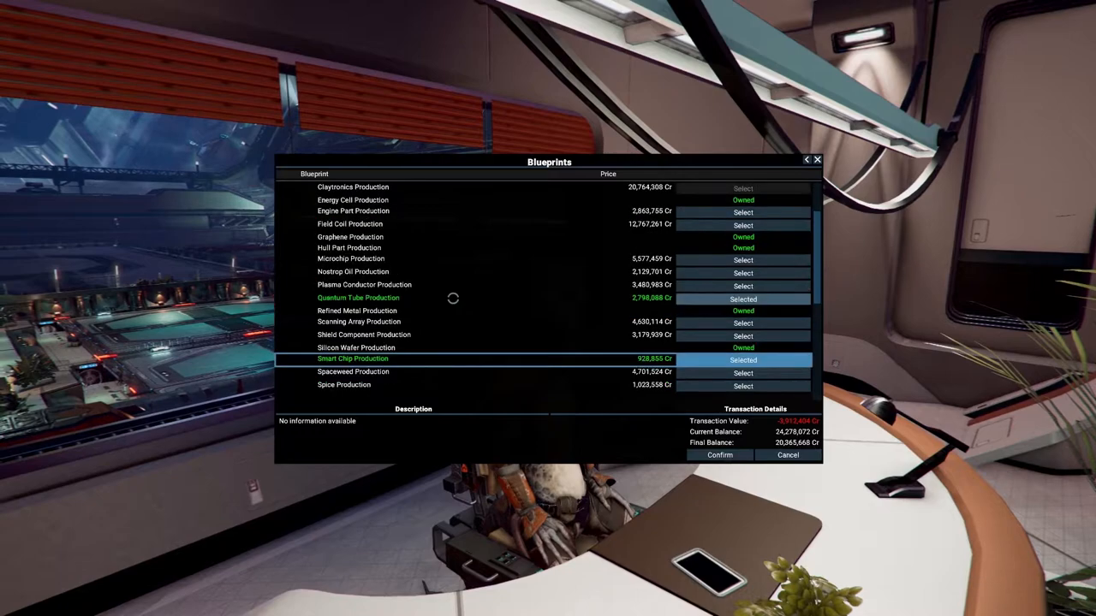
scroll(up, 3)
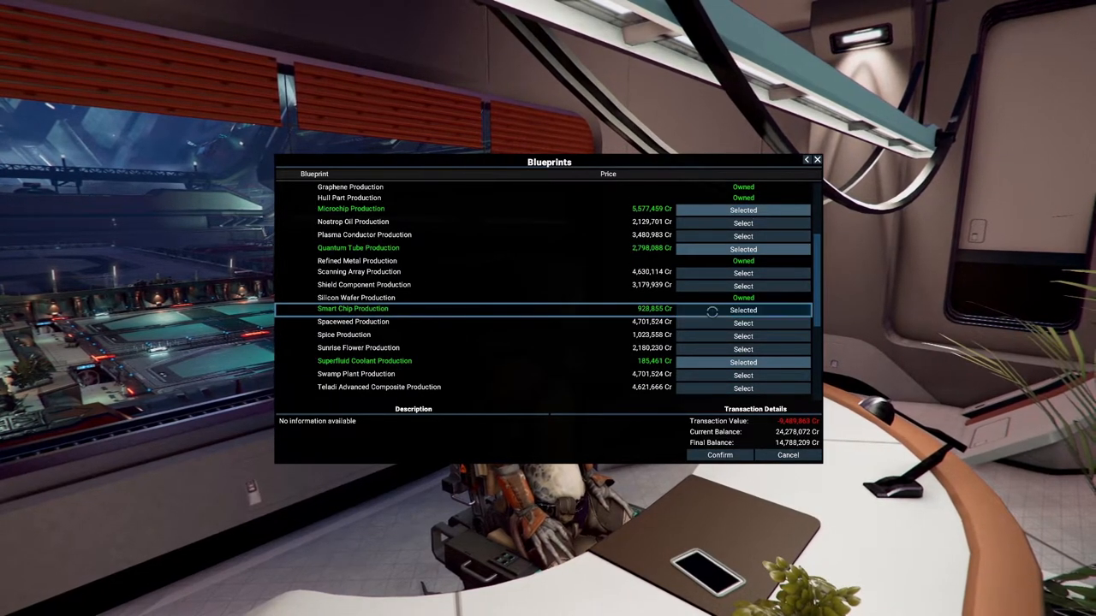
scroll(up, 3)
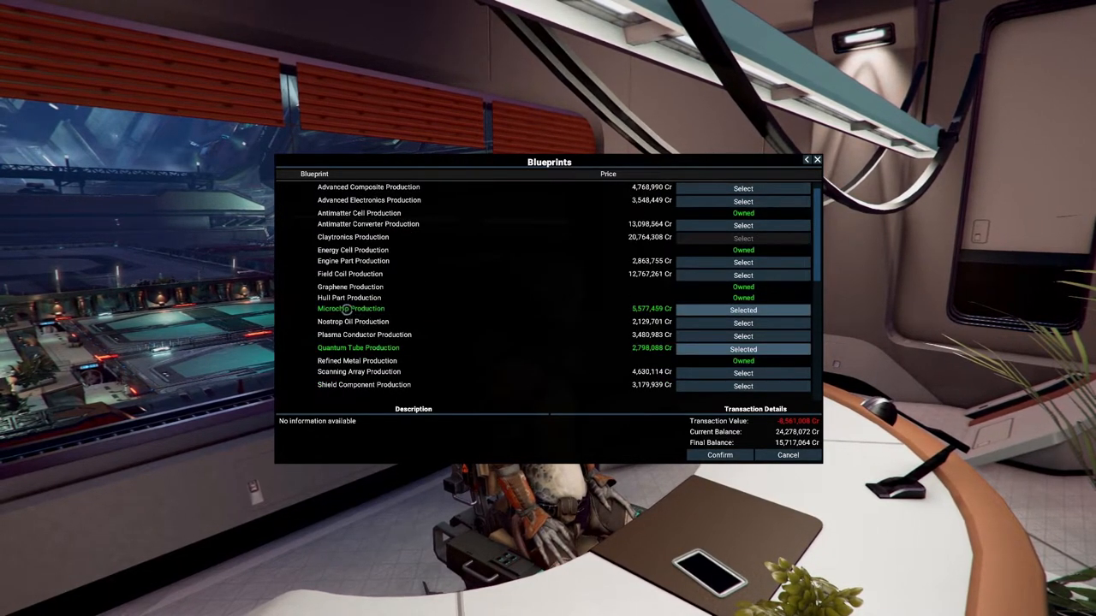
mouse_move(334, 287)
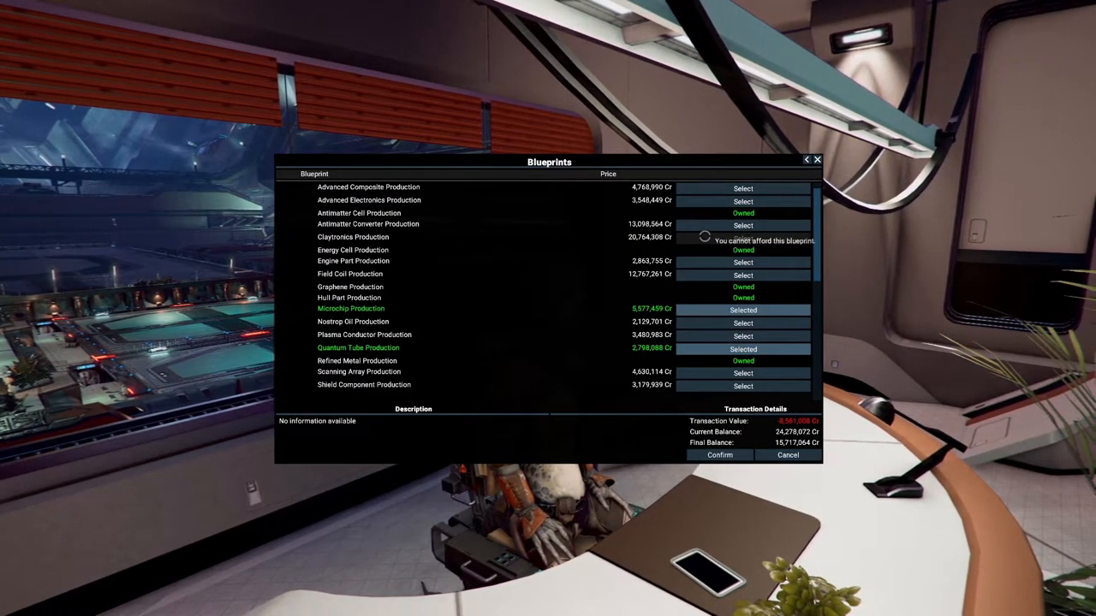
click(742, 238)
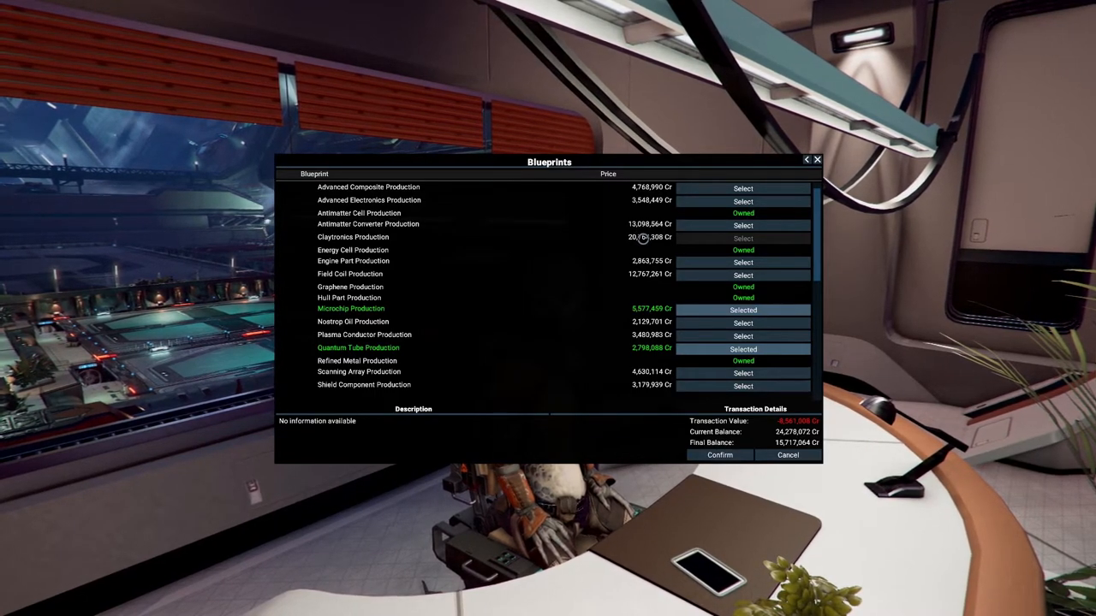
click(719, 455)
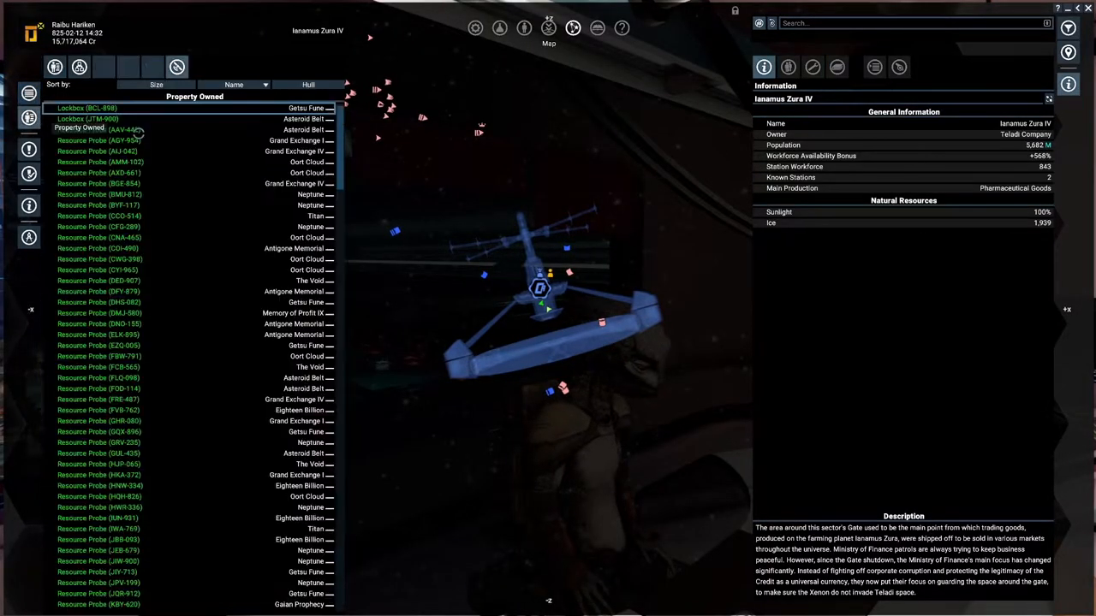
- Switch the owned-property list to Stations & Subordinates and expand a station entry
click(79, 66)
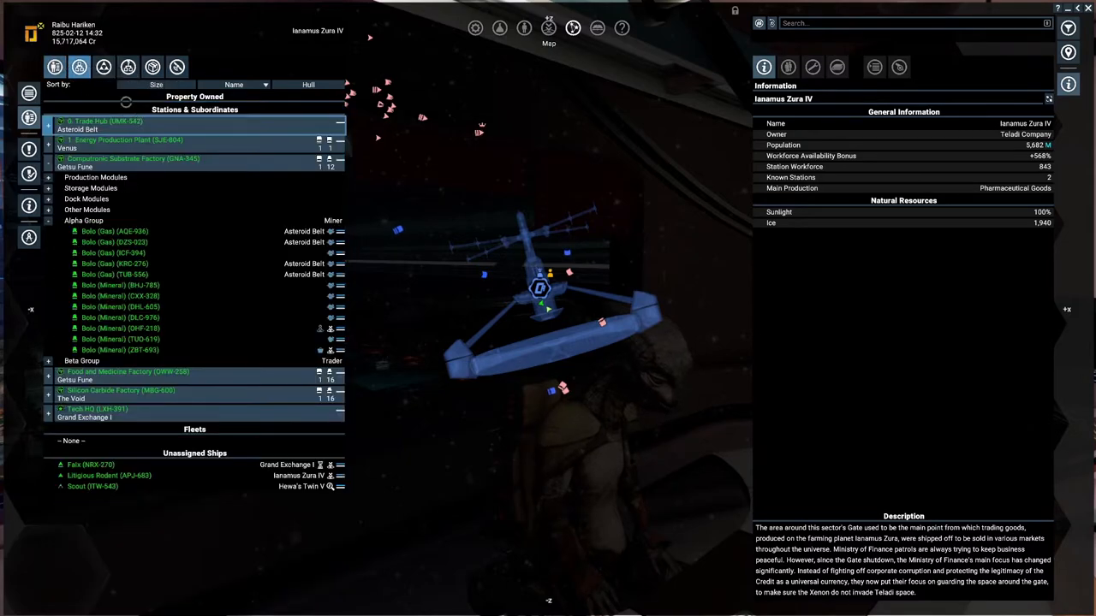
click(101, 120)
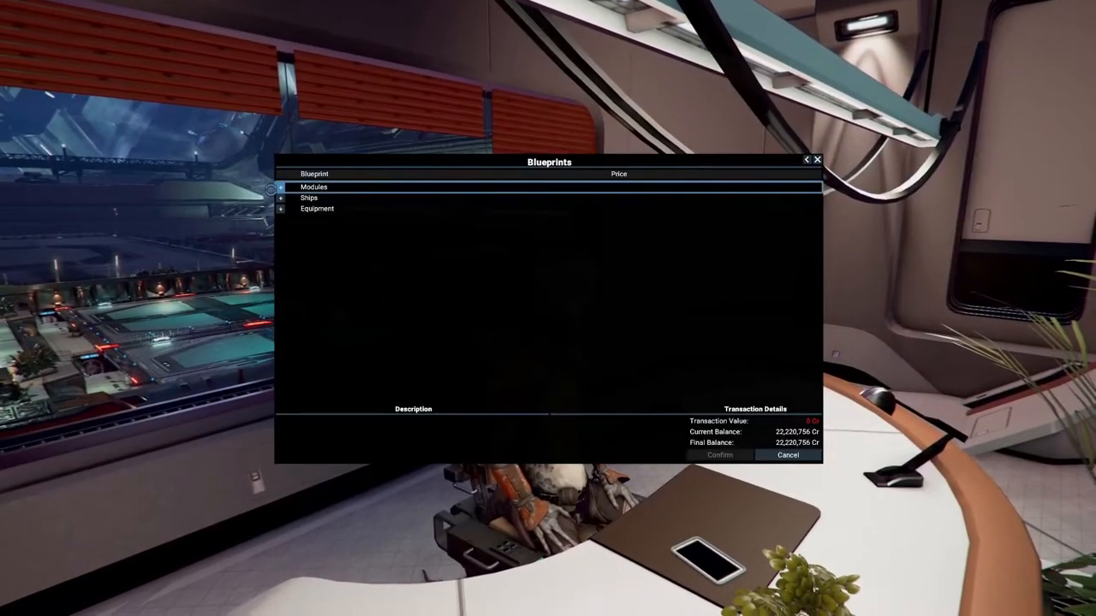
- Expand Modules, select Claytronics Production and confirm, leaving 1,456,448 Cr
click(280, 186)
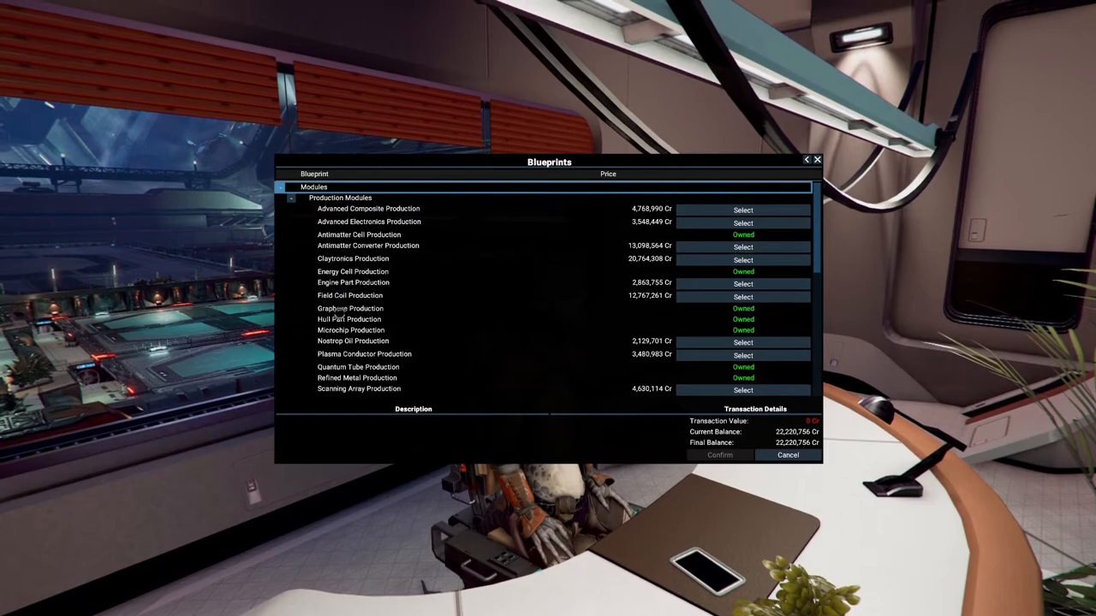
click(742, 260)
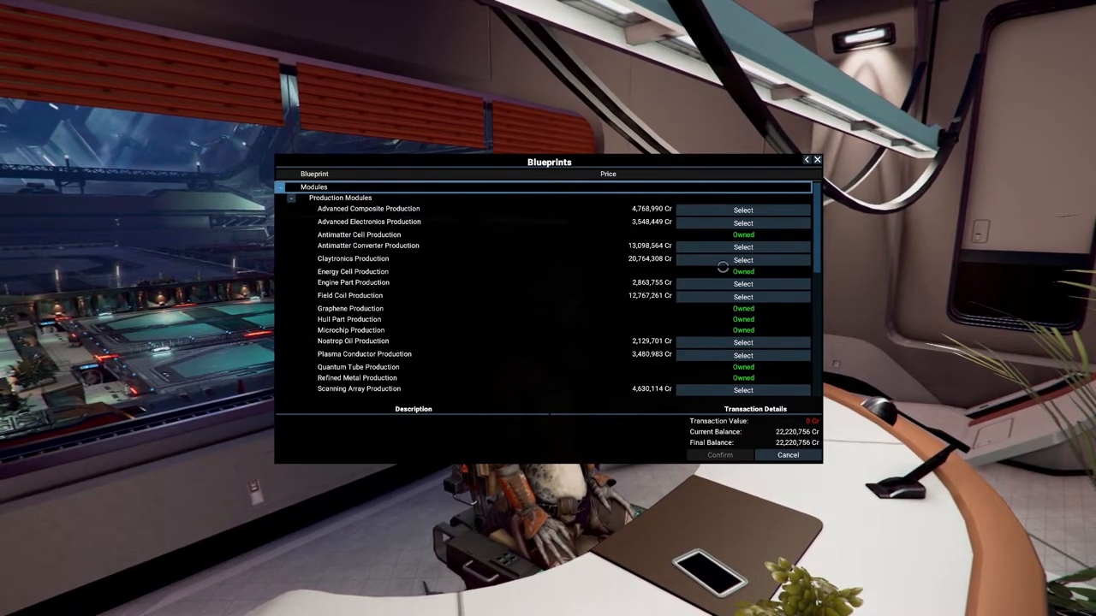
click(742, 261)
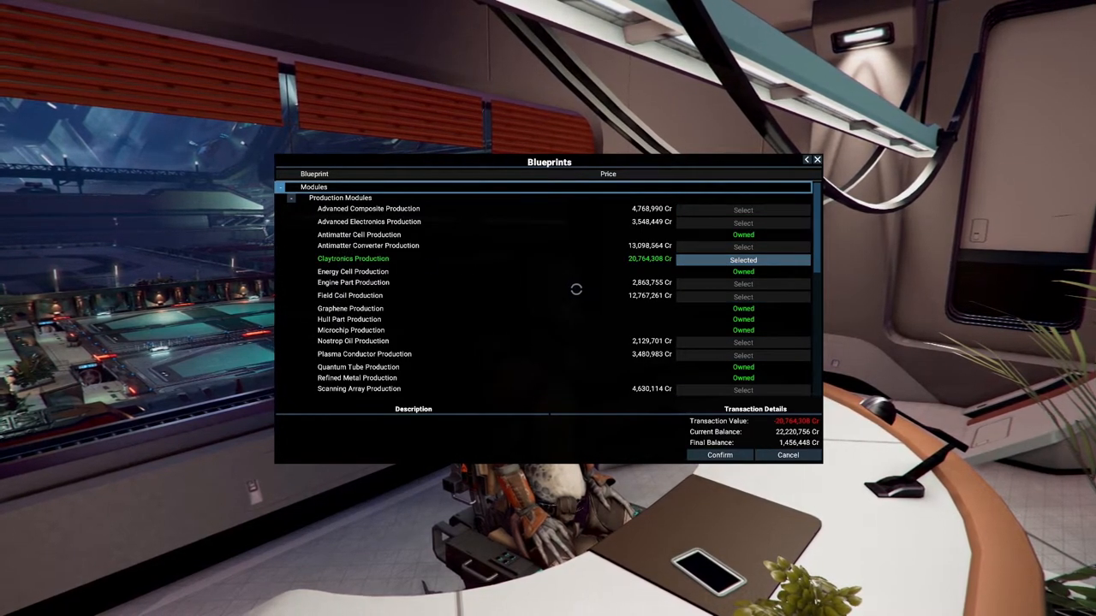
scroll(down, 3)
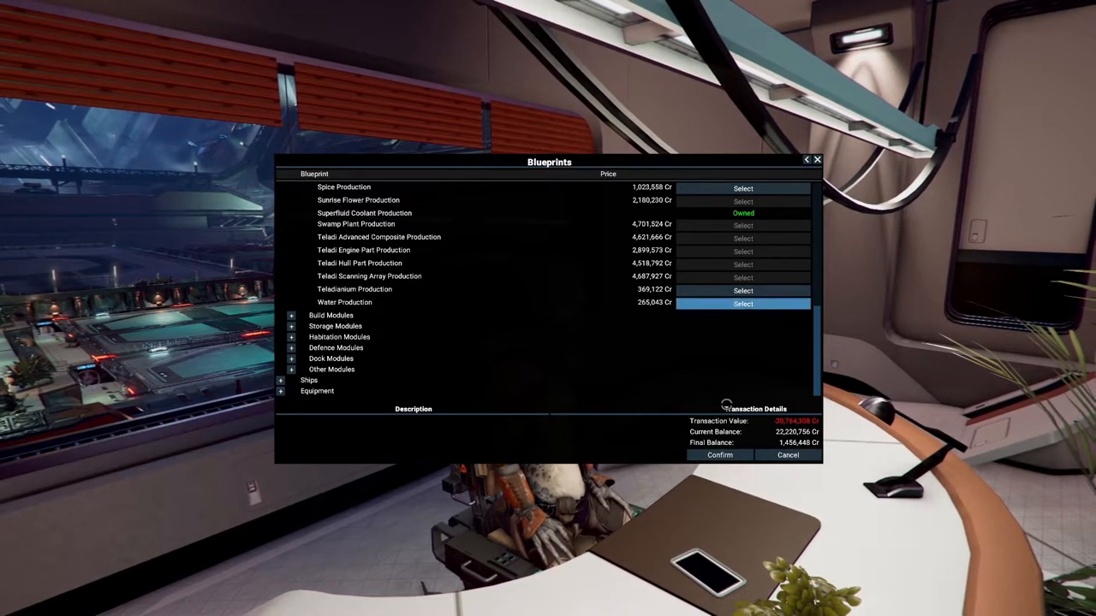
click(719, 455)
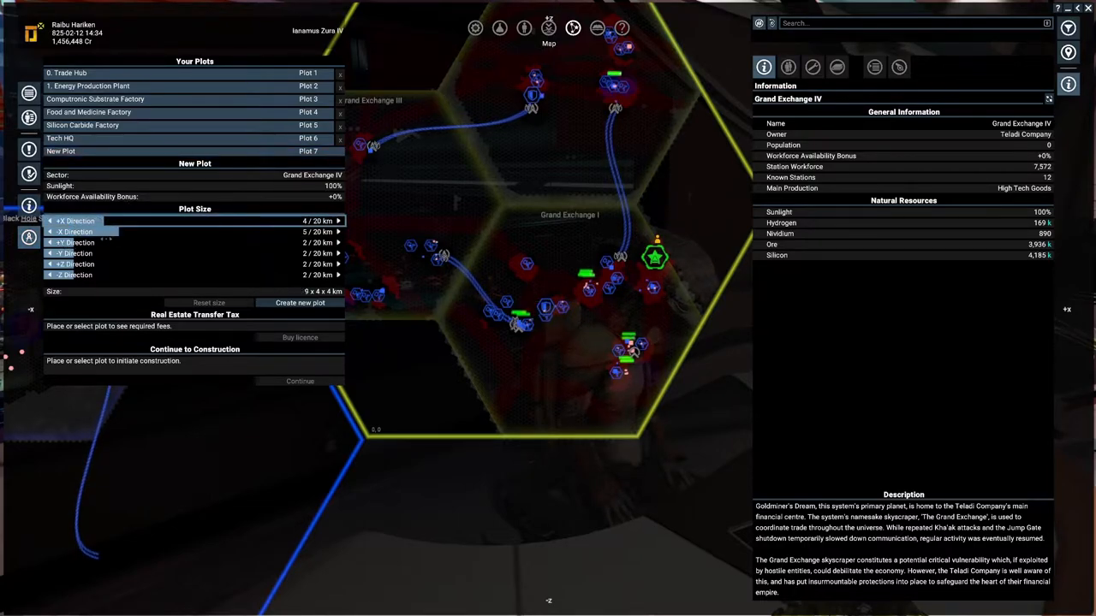
- Size the Grand Exchange I plot to 2 km each way, buy its licence, and continue
click(338, 242)
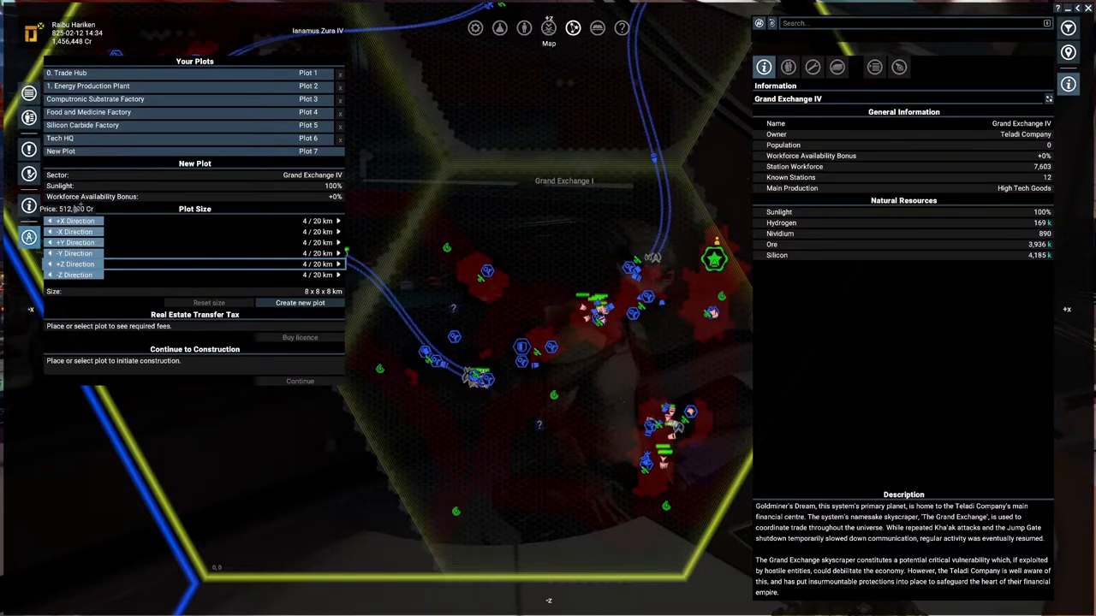
click(50, 221)
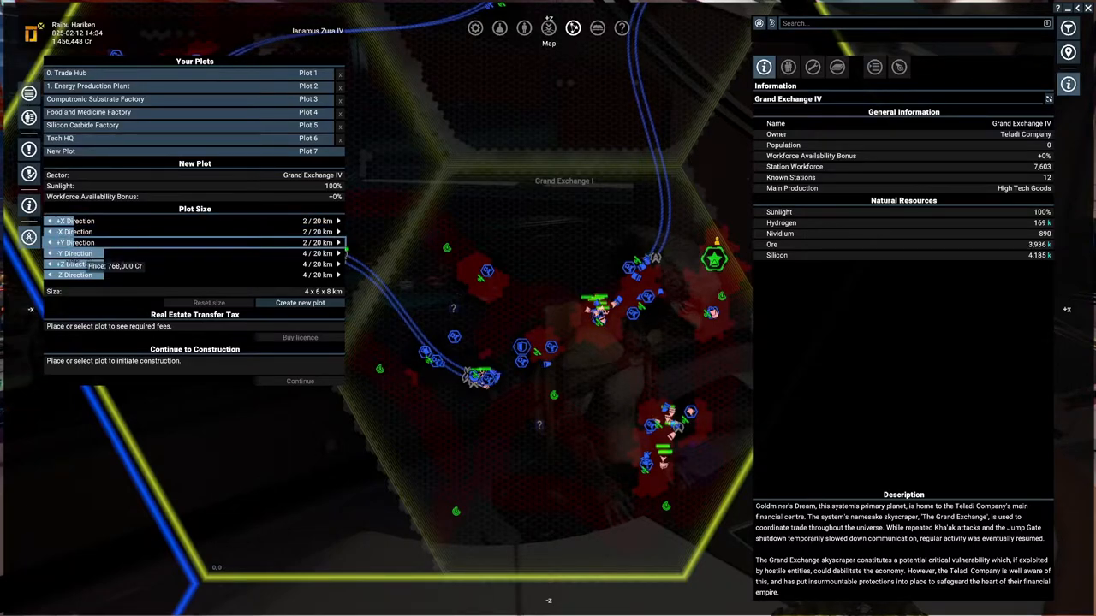
click(50, 275)
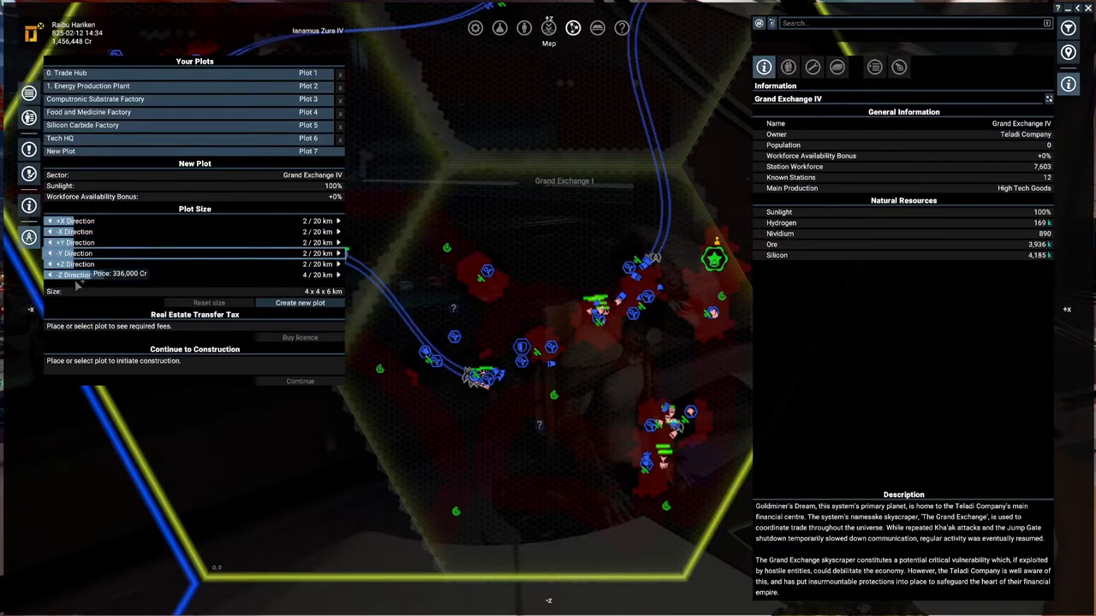
click(50, 275)
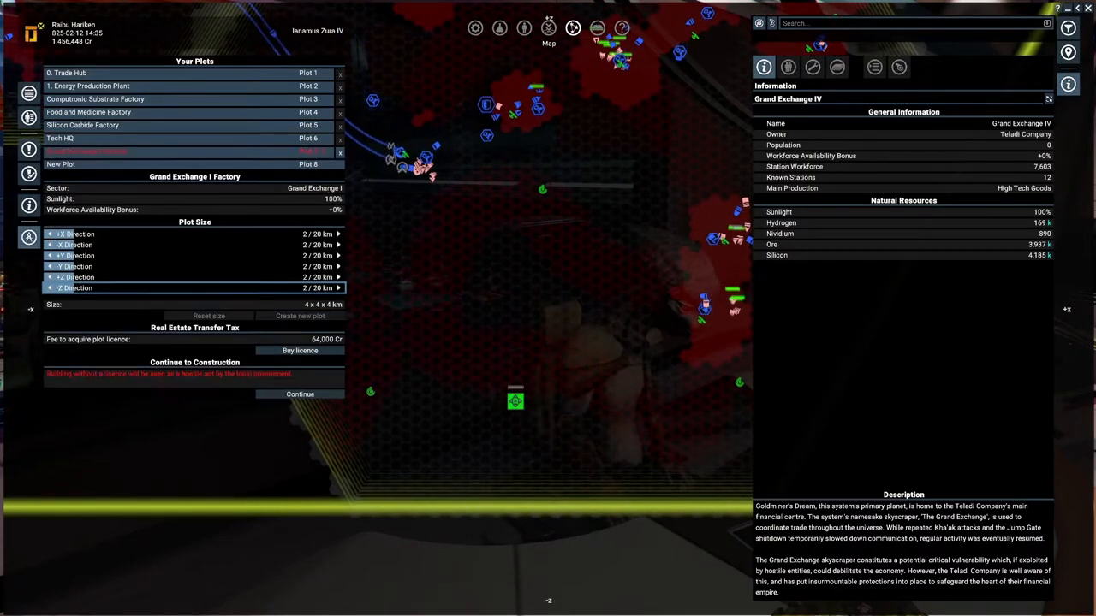
click(300, 350)
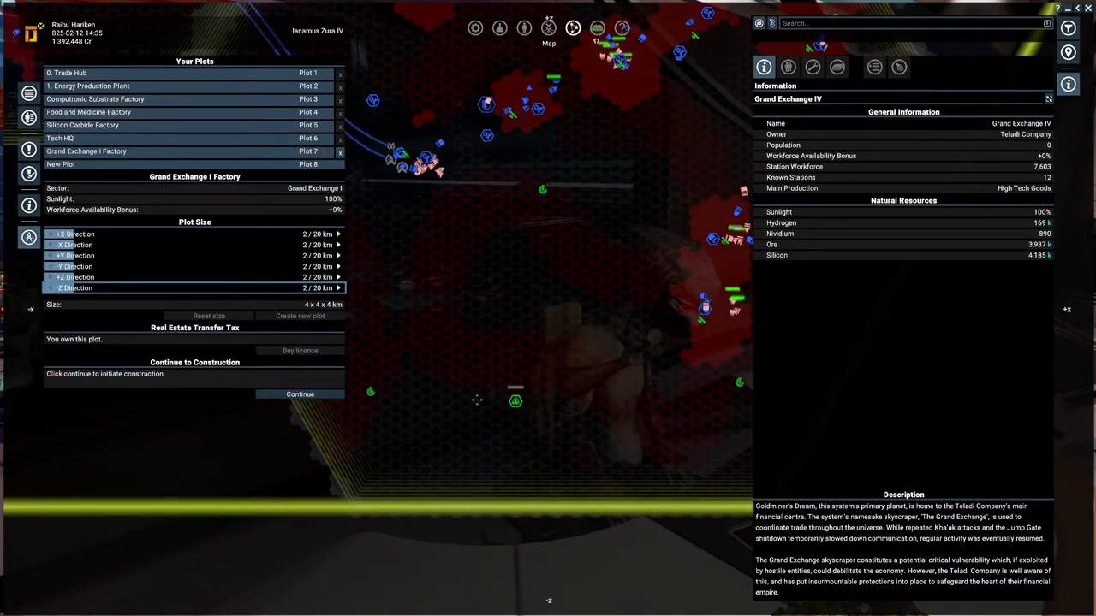
click(300, 394)
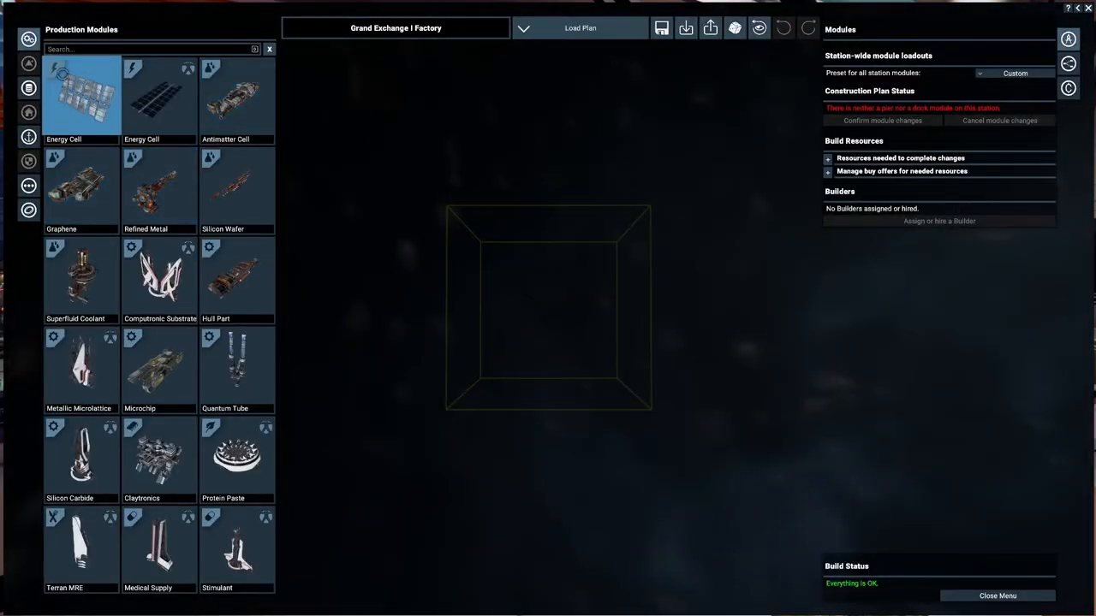
- Place a Hull Part production module inside the Grand Exchange I plot
click(158, 94)
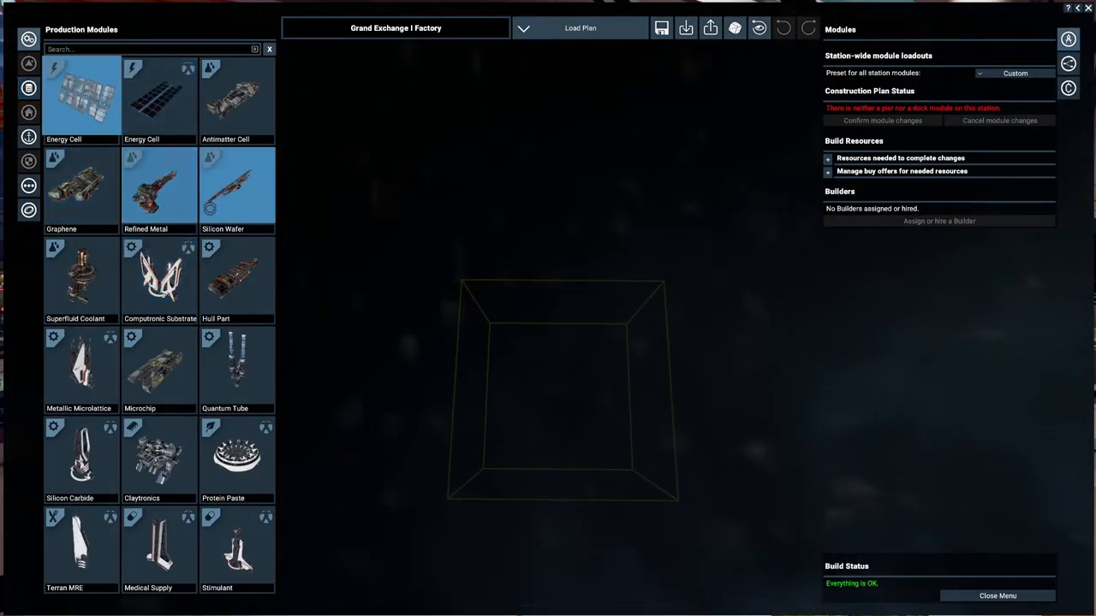
click(237, 274)
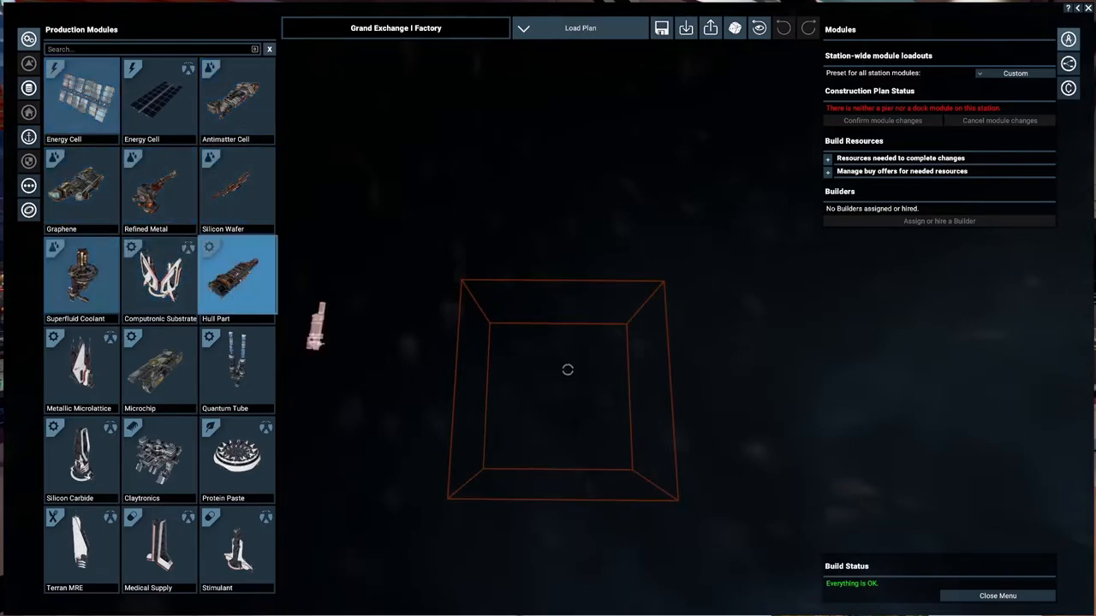
click(236, 274)
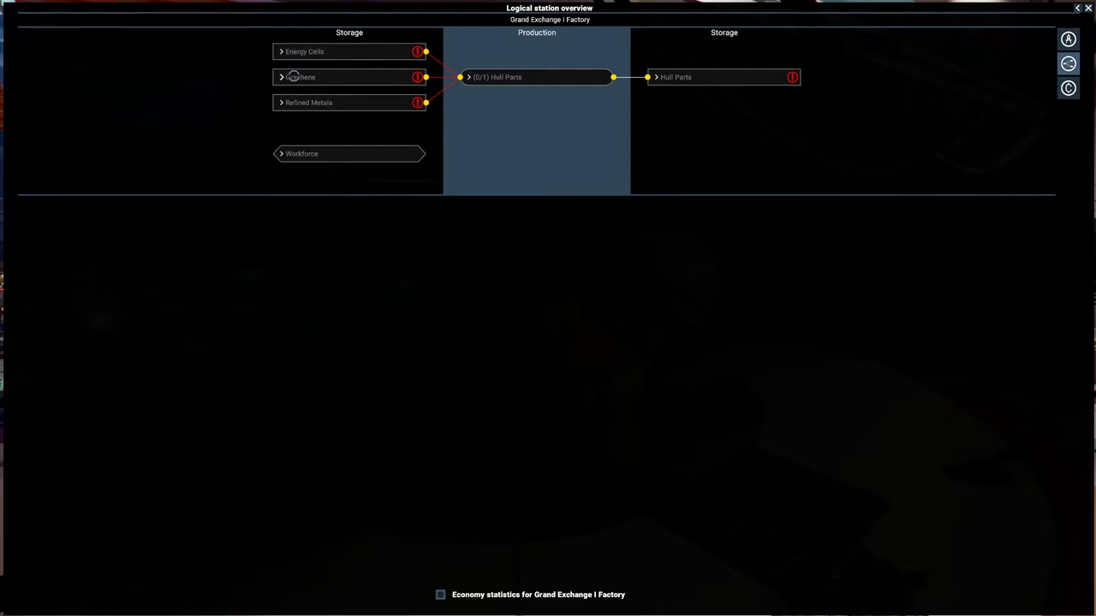
mouse_move(277, 102)
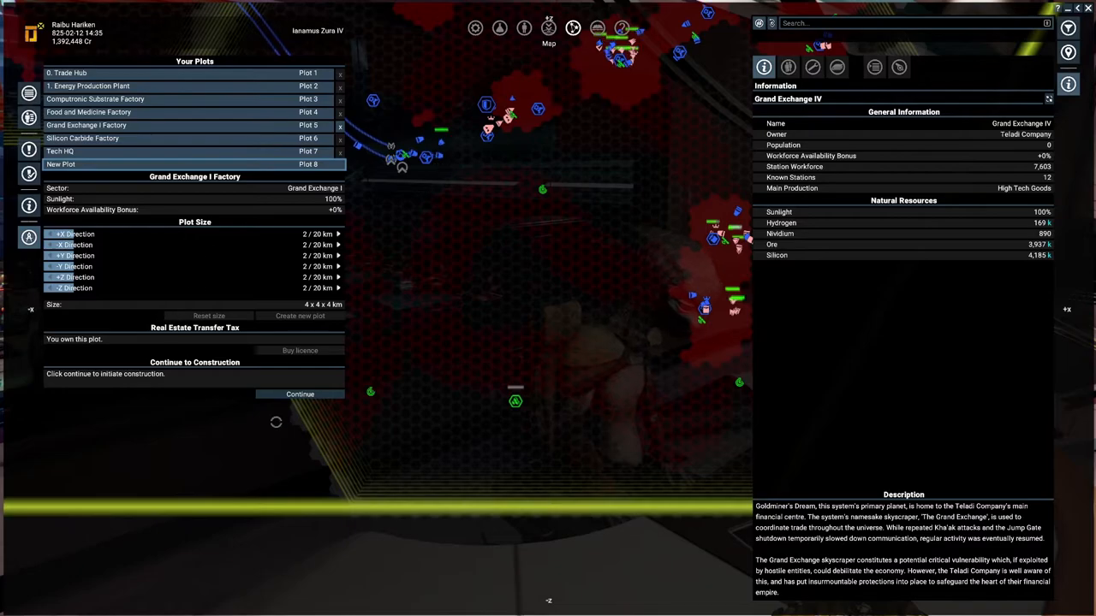
- Add a Refined Metal production module to the plan and return to the plot map
click(299, 393)
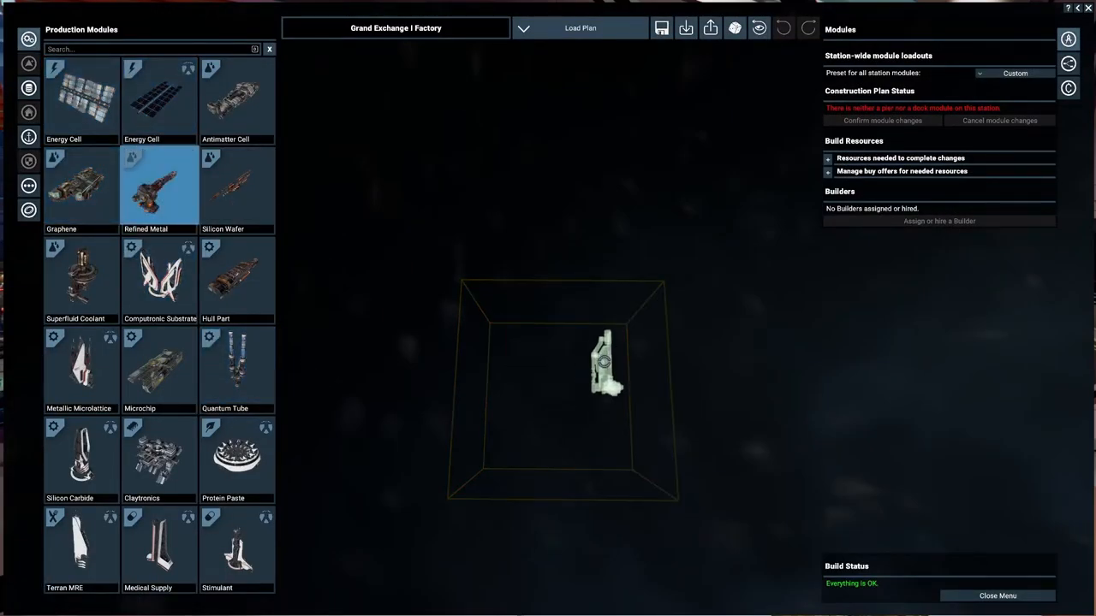
click(238, 274)
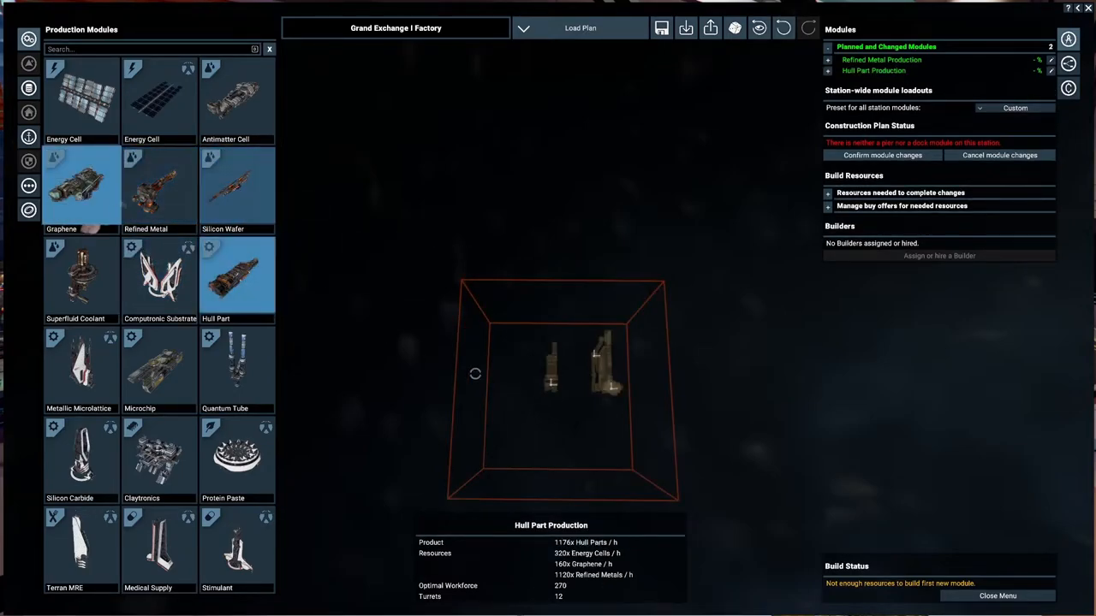
double_click(80, 186)
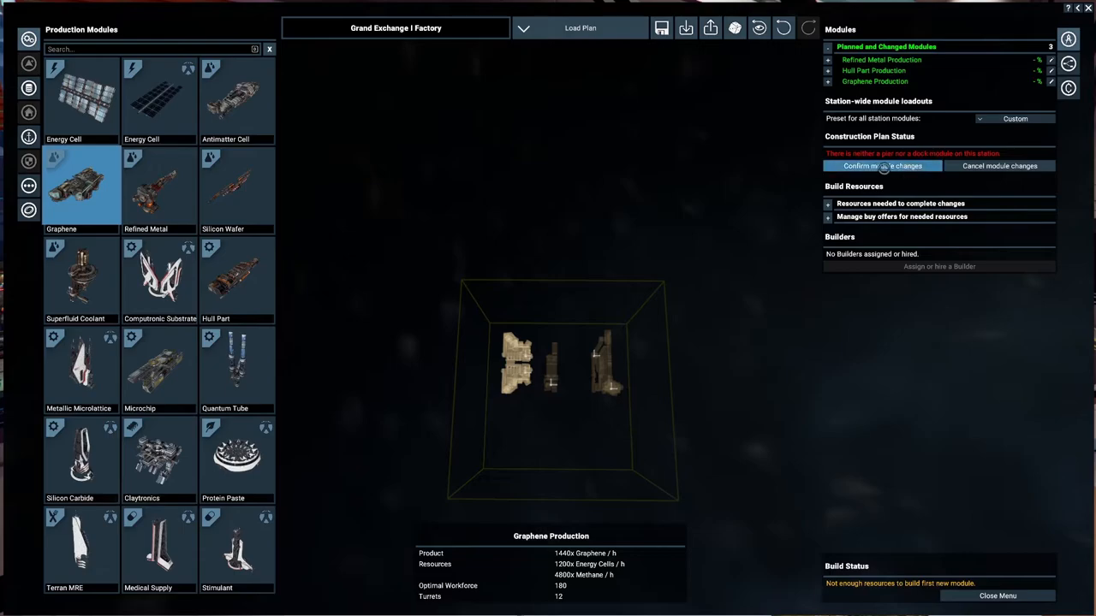
click(882, 165)
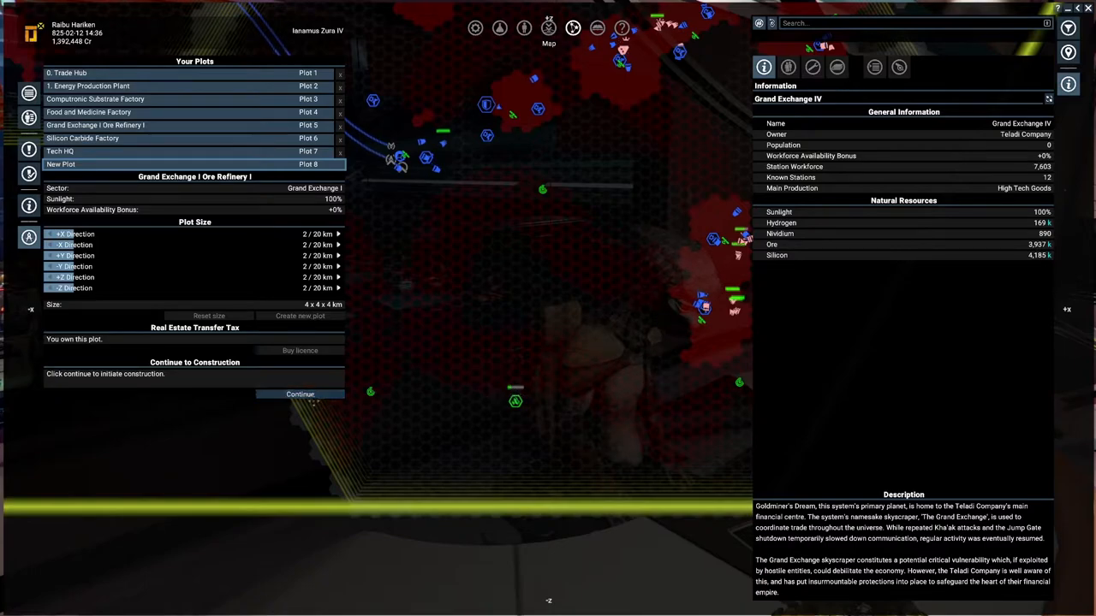
click(300, 394)
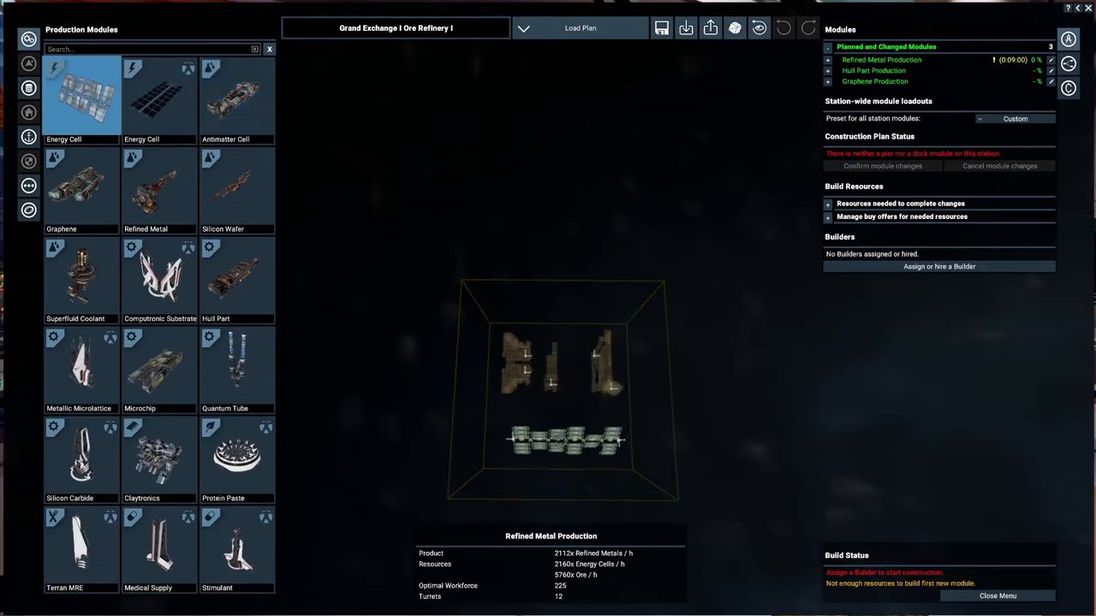
click(81, 94)
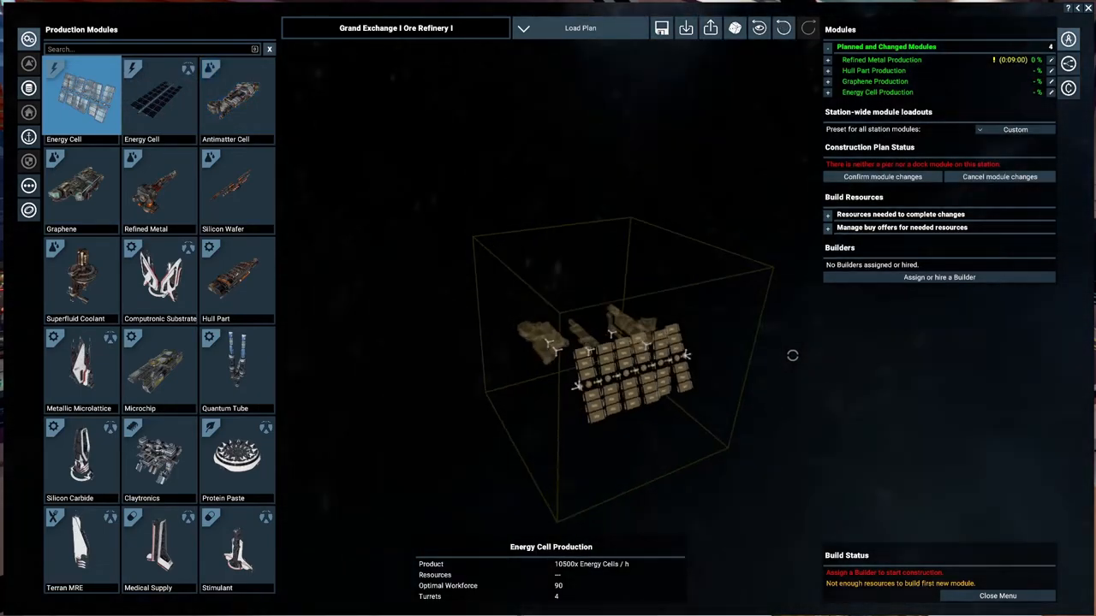
drag(599, 360, 582, 402)
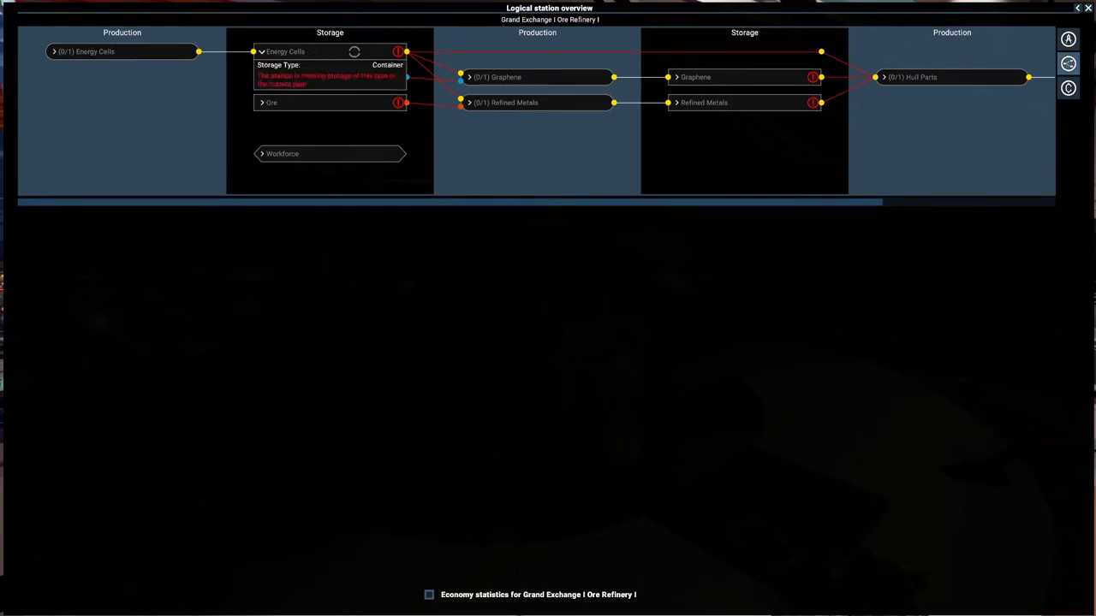
click(262, 102)
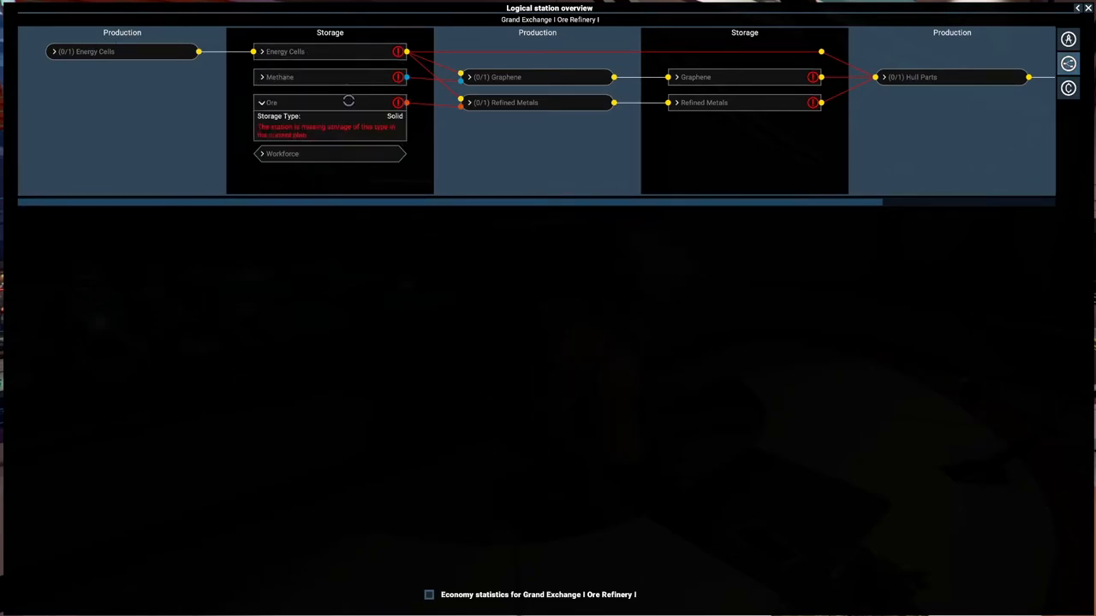
click(272, 103)
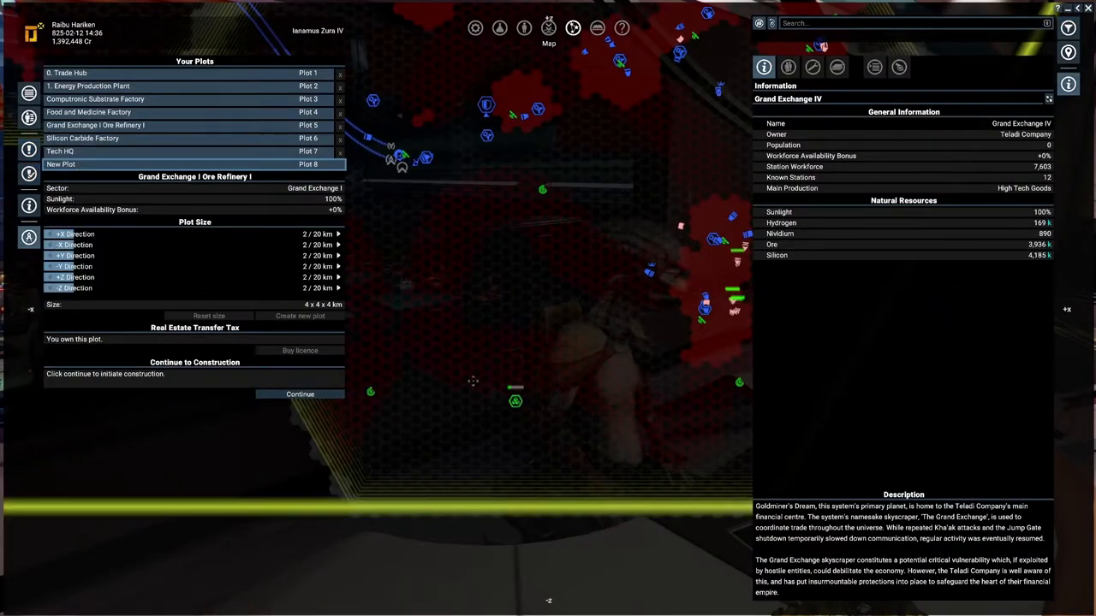
- Reopen the Ore Refinery I plan and place the 3M6S Luxury dock area
click(299, 394)
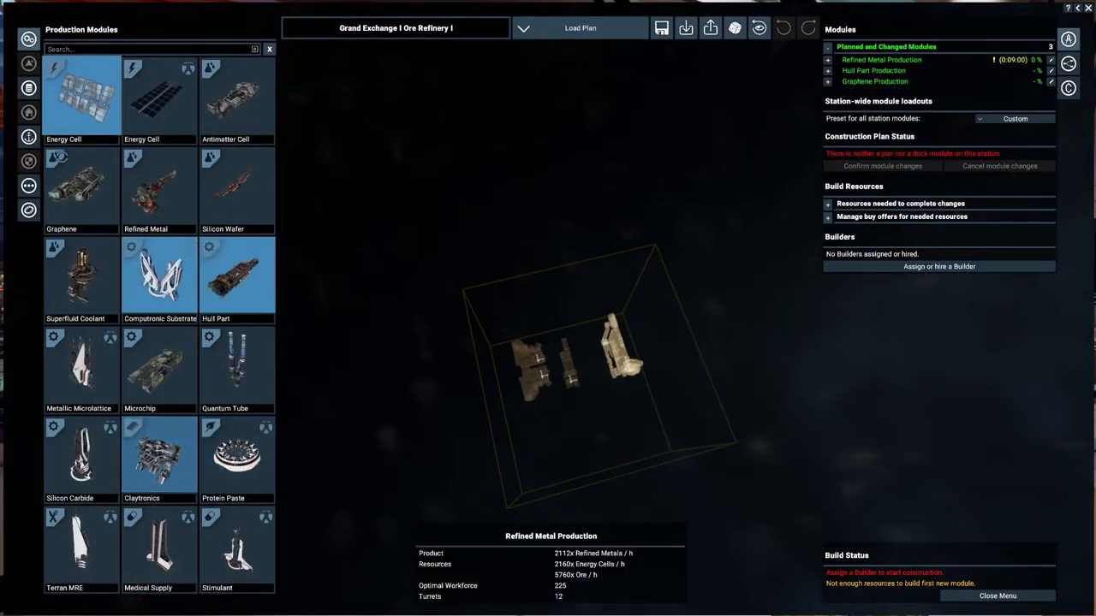
click(29, 137)
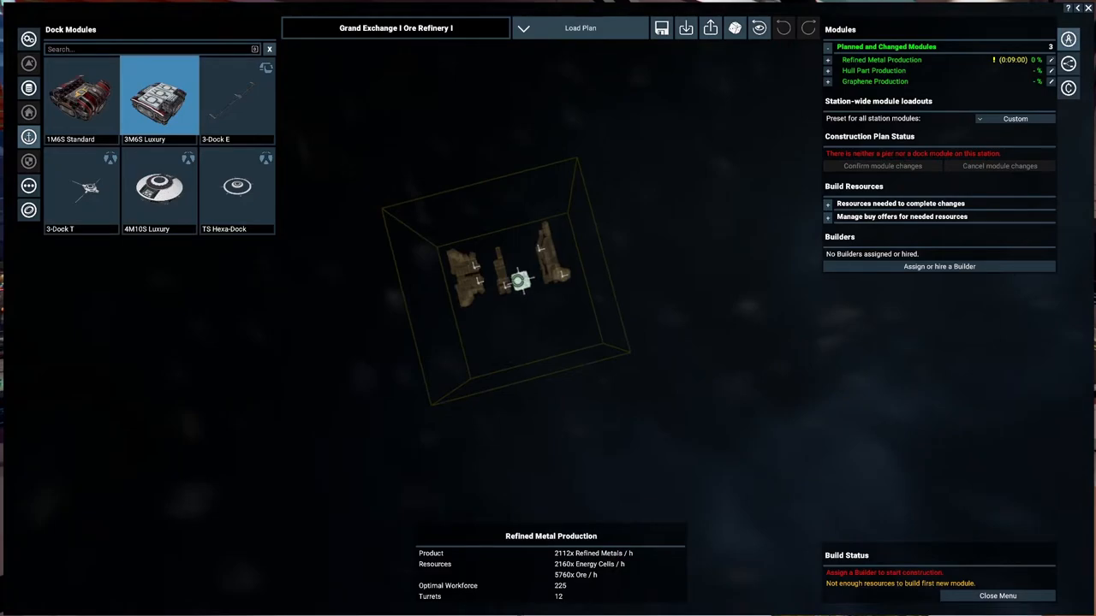
click(159, 97)
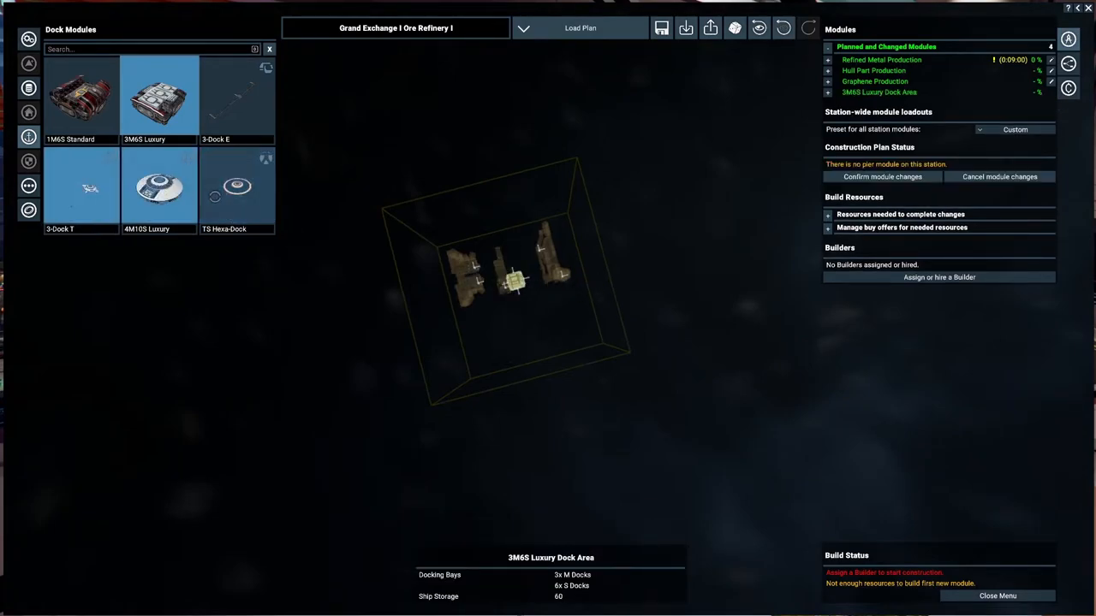
click(237, 96)
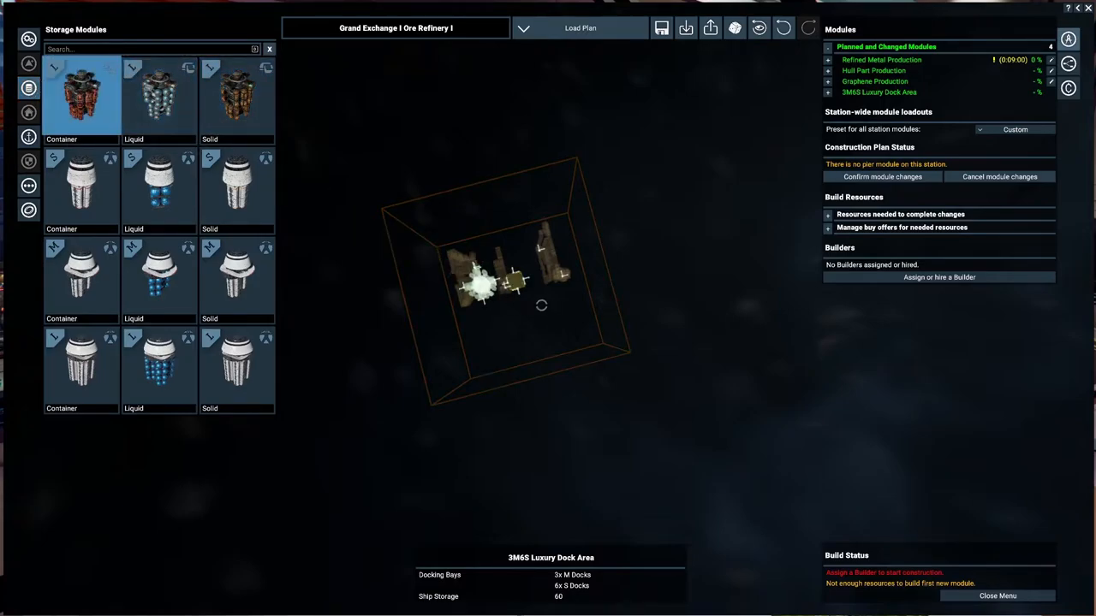
- Place Teladi L Container, Liquid and Solid storage plus a second container storage
click(81, 94)
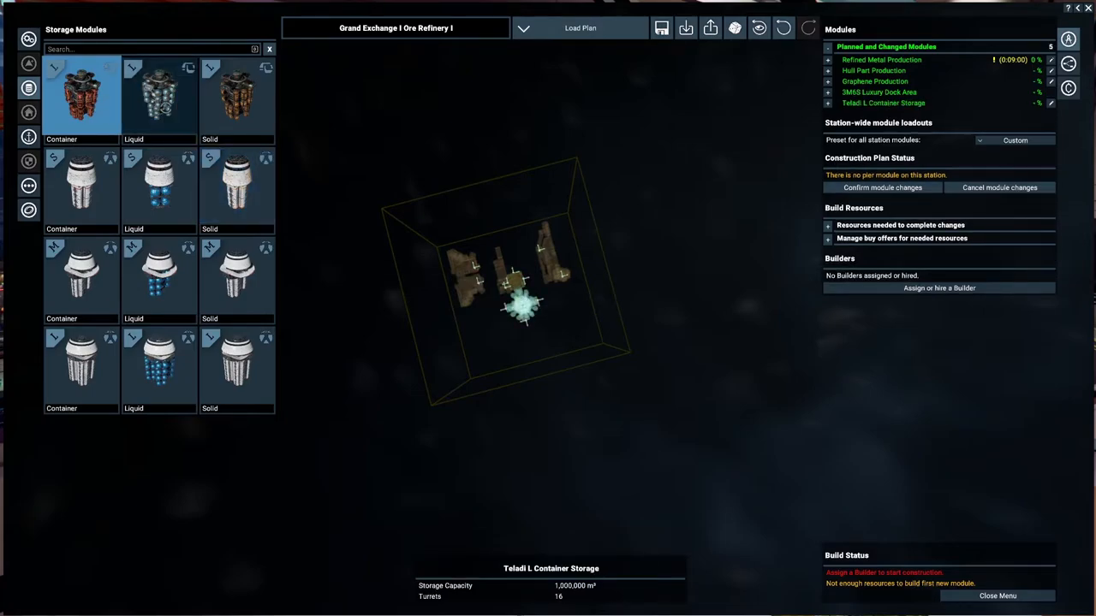
click(158, 94)
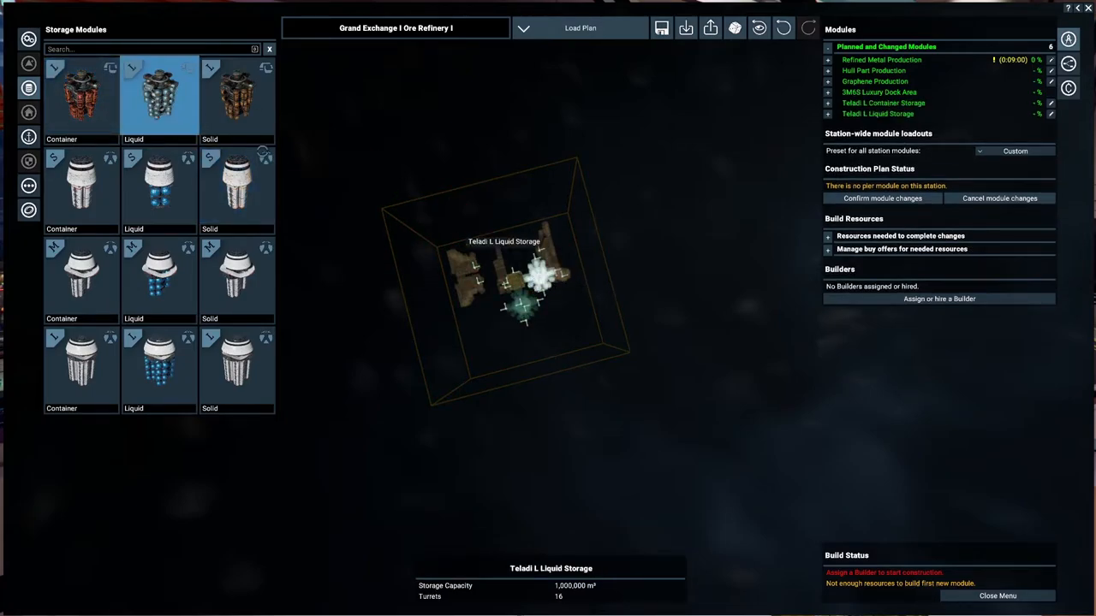
click(237, 95)
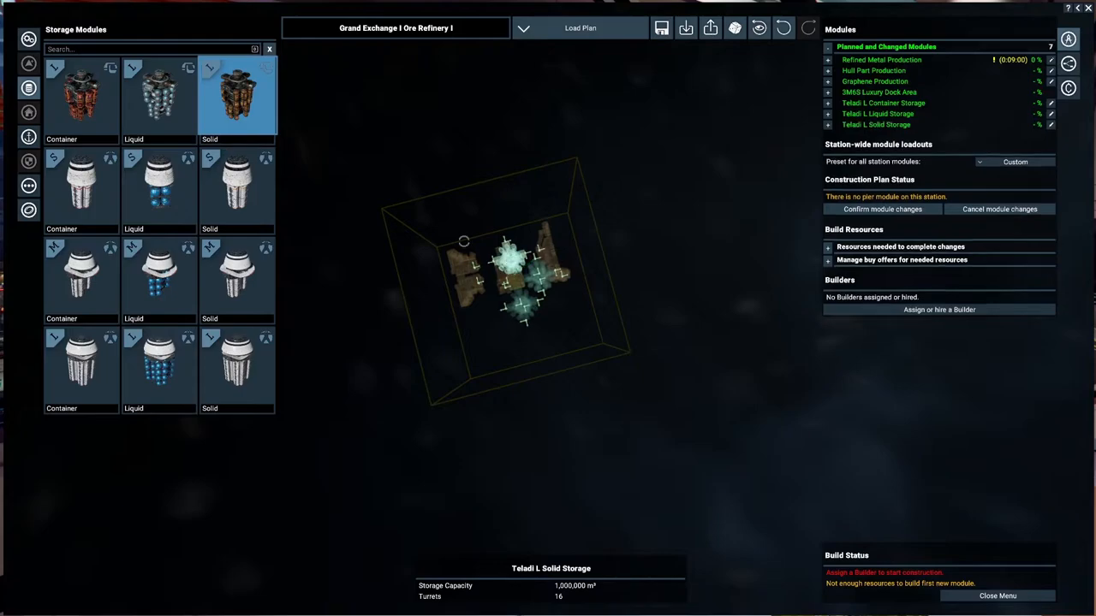
click(82, 94)
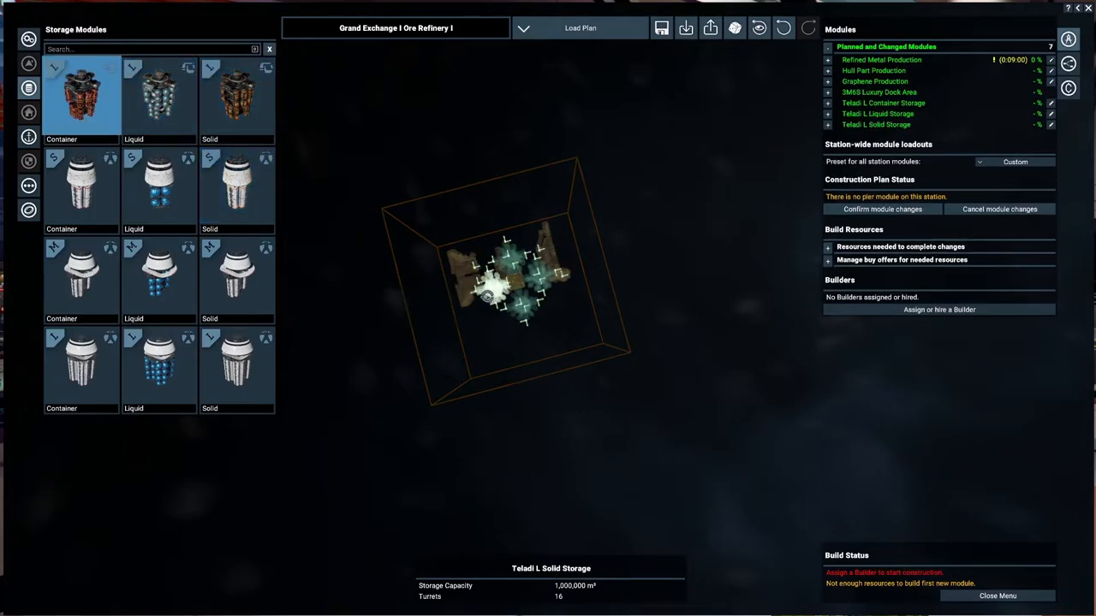
scroll(down, 3)
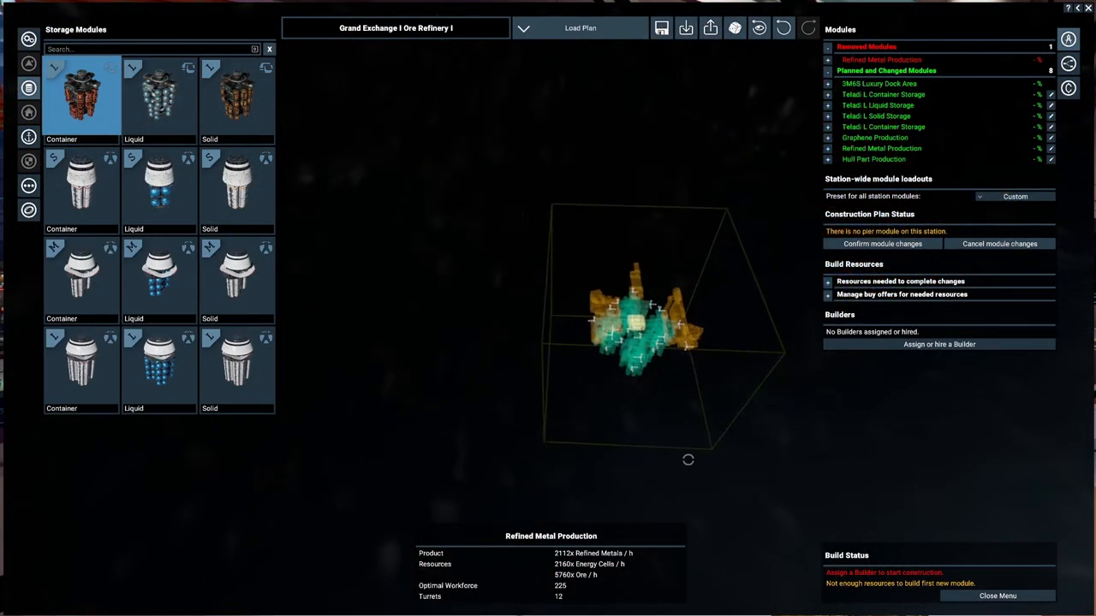
click(28, 186)
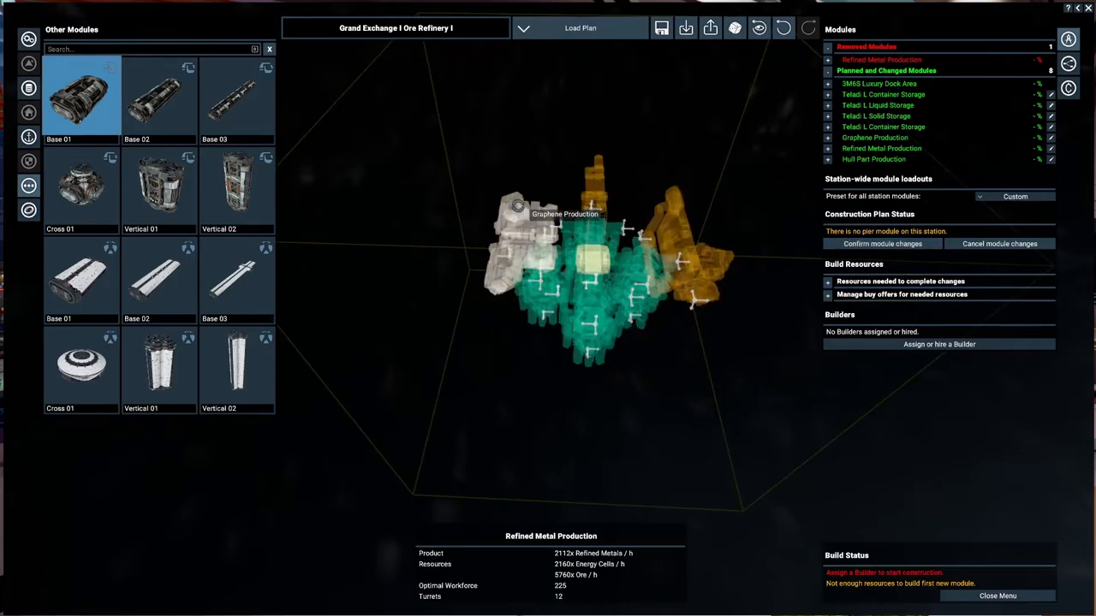
mouse_move(560, 282)
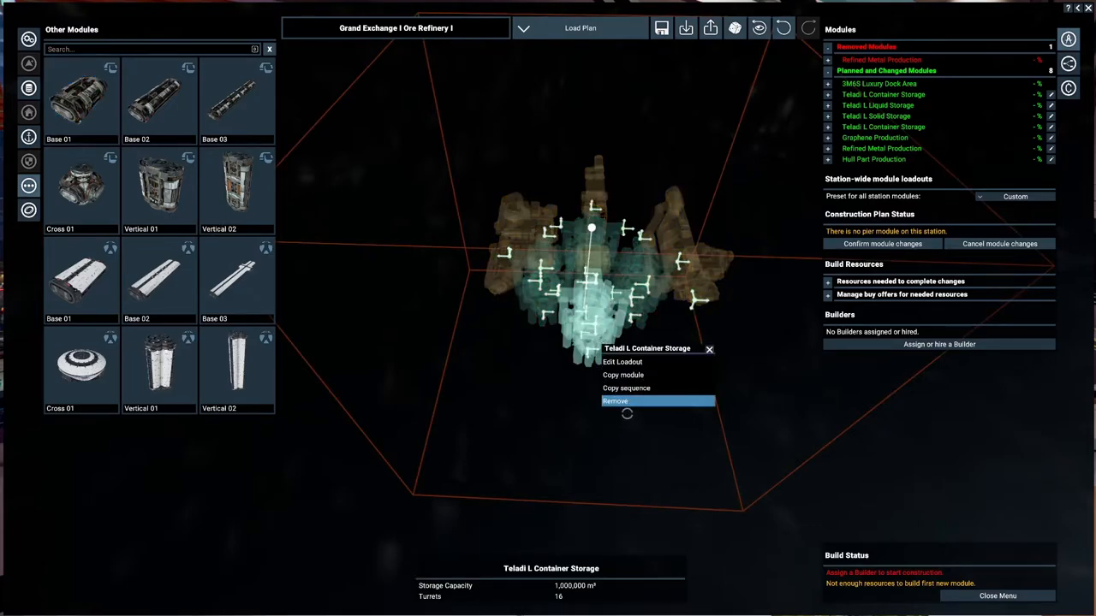
- Remove the duplicate Teladi L Container Storage from the plan
click(614, 400)
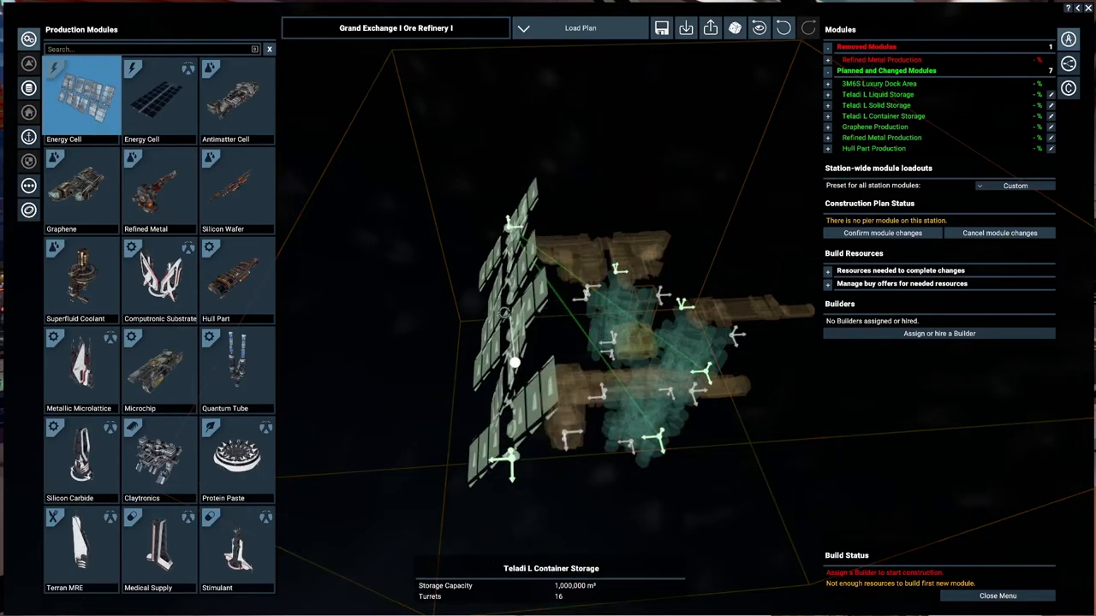
- Place a Terran Cross Connection Structure 01, then remove it
click(81, 94)
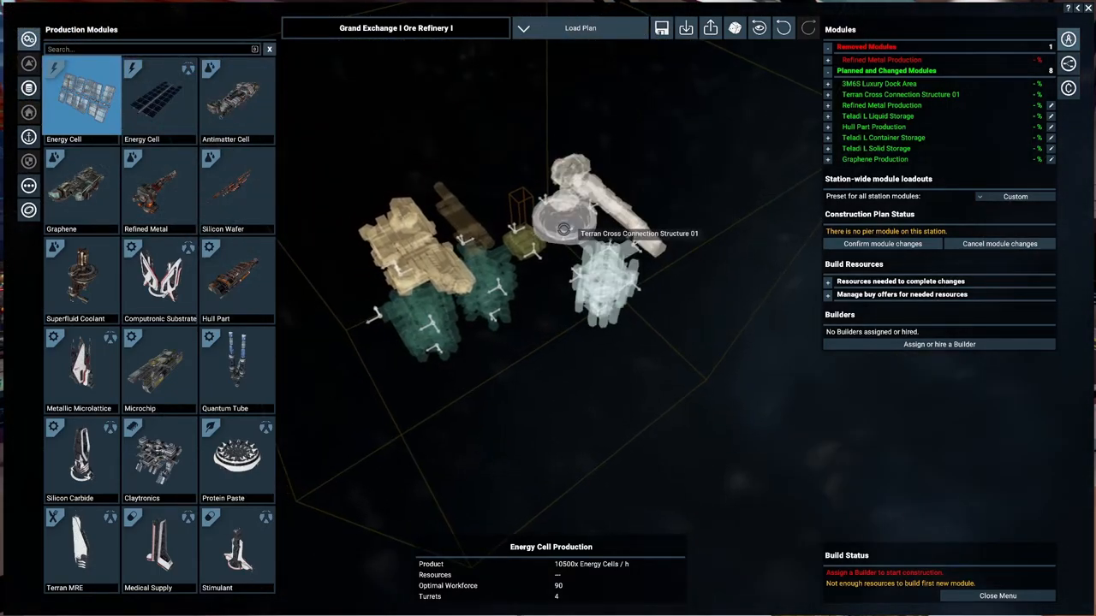
right_click(591, 231)
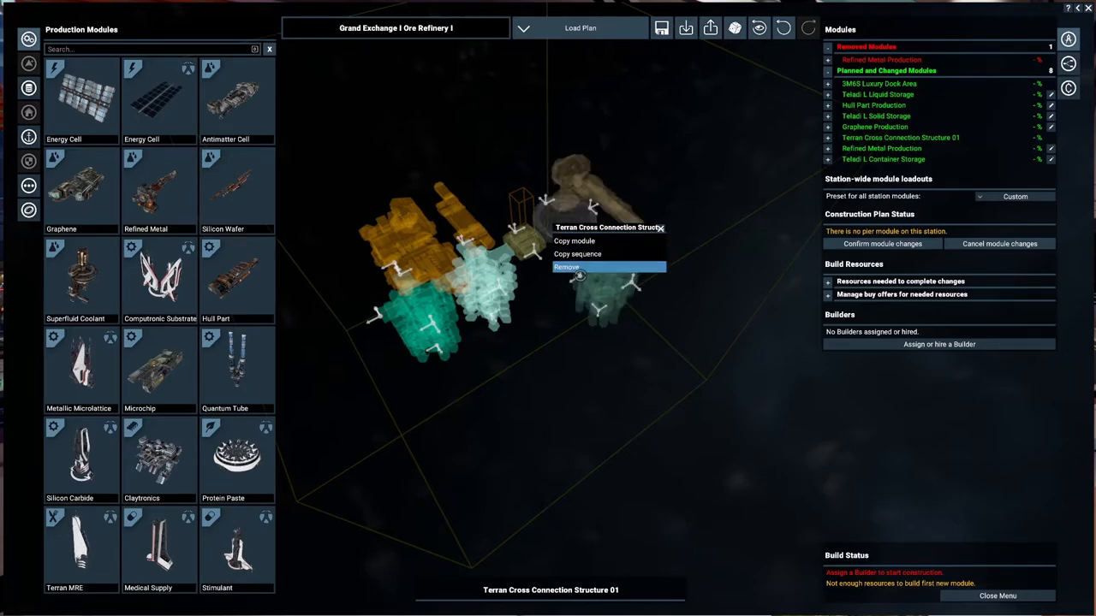
click(565, 266)
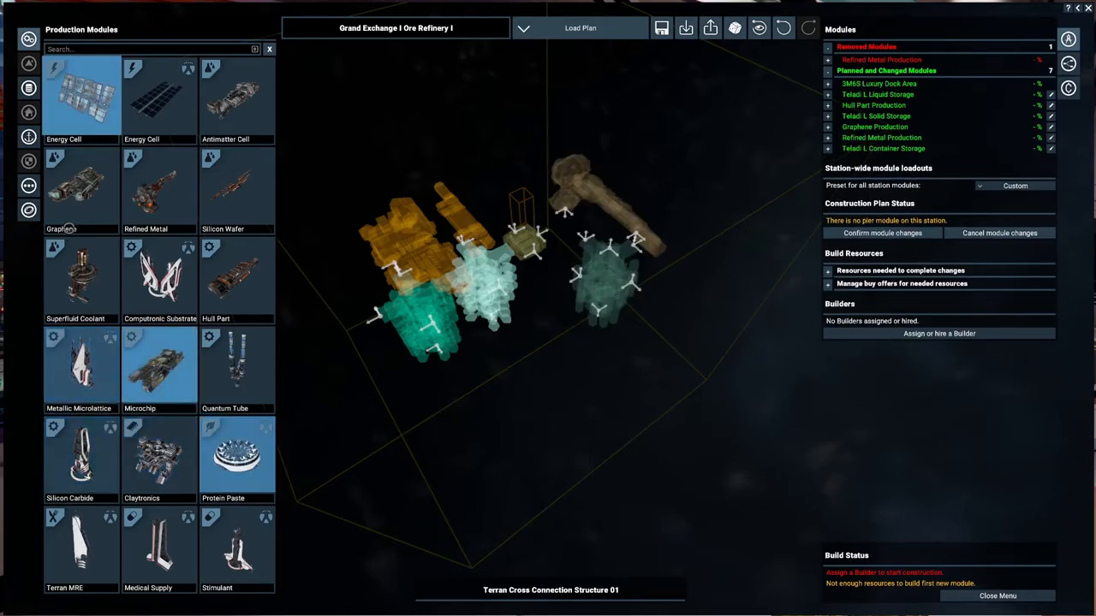
- Place the Teladi Cross Connection Structure 01 and bring up the production modules
click(29, 137)
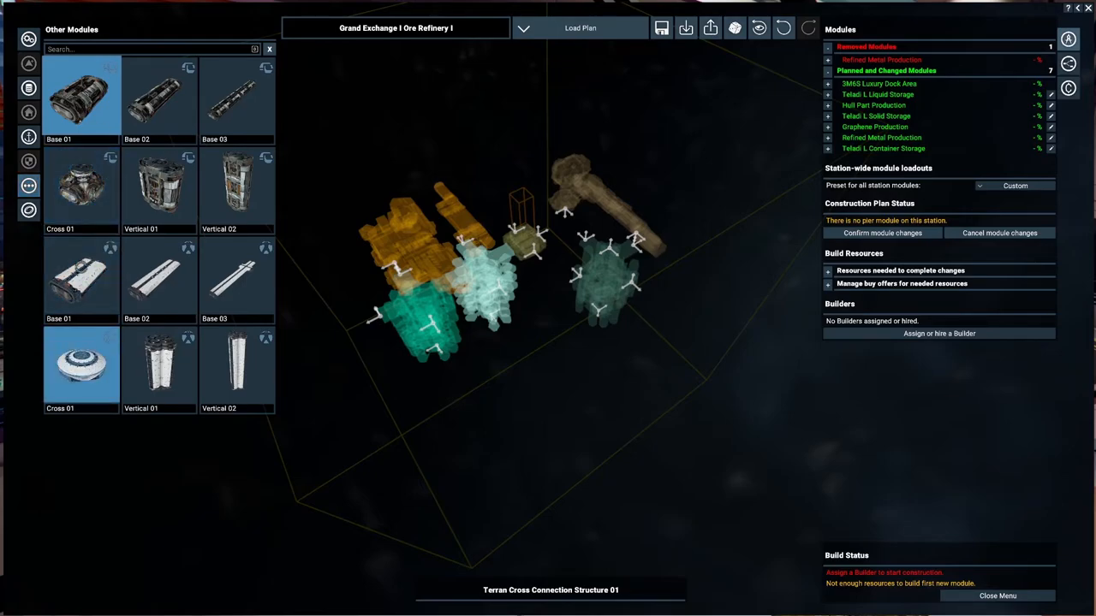
click(81, 187)
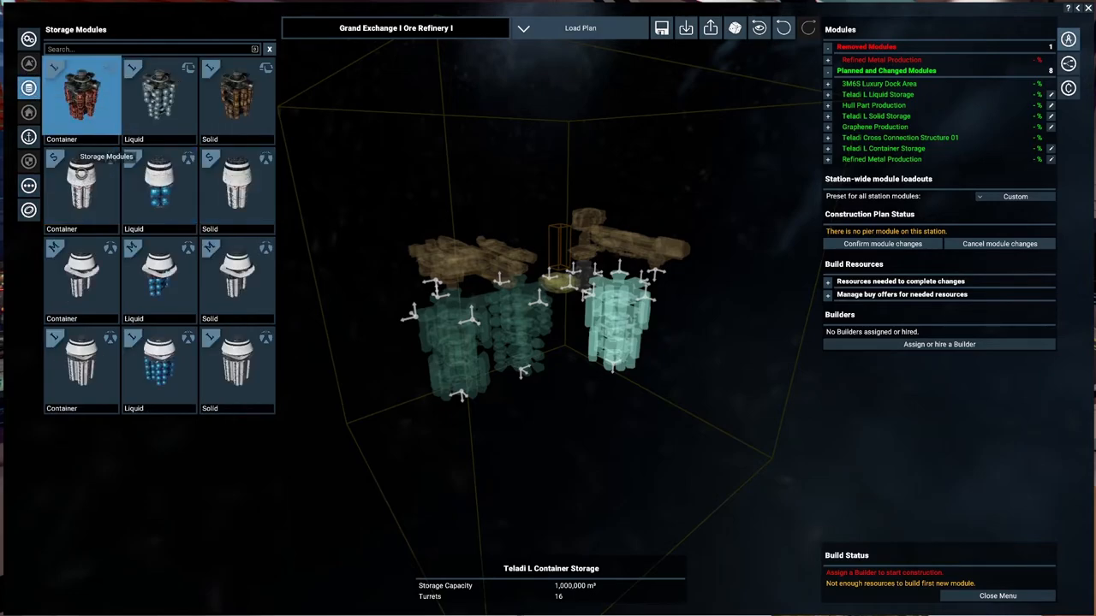
click(28, 137)
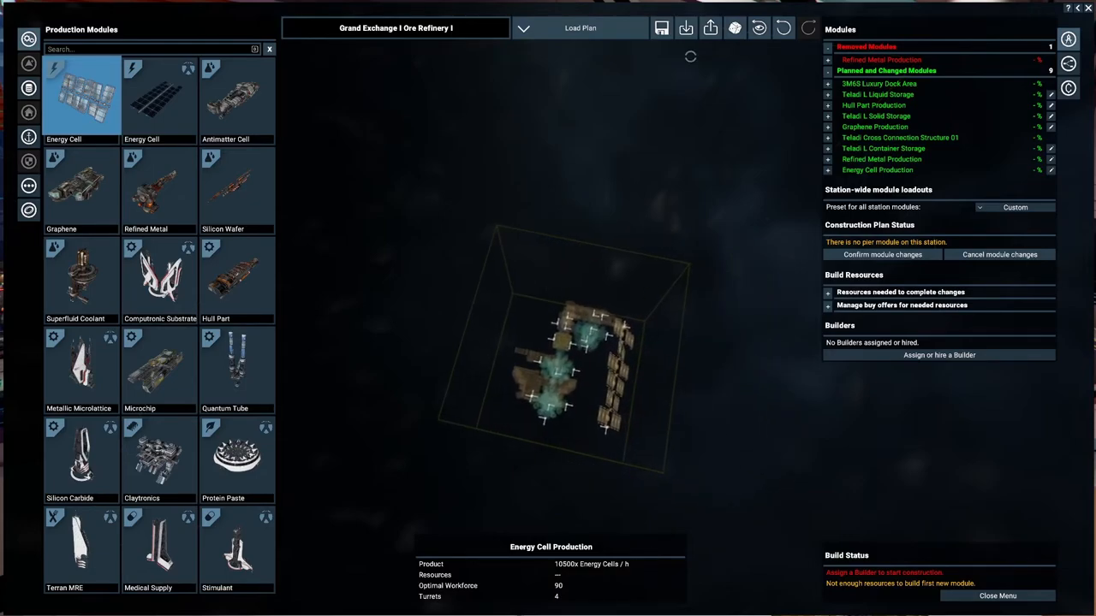
click(734, 28)
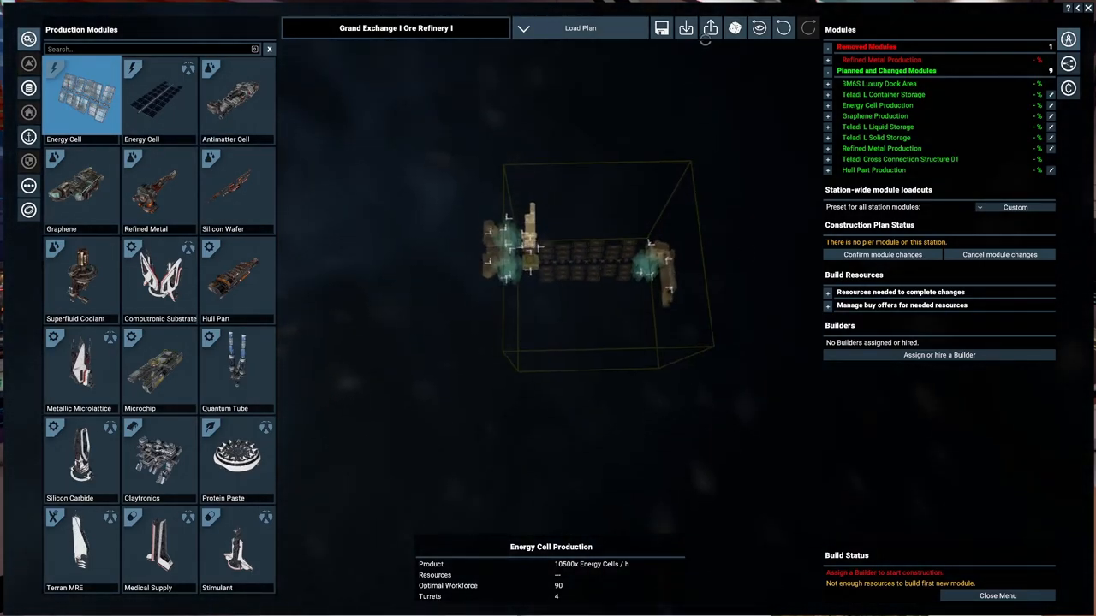
click(759, 28)
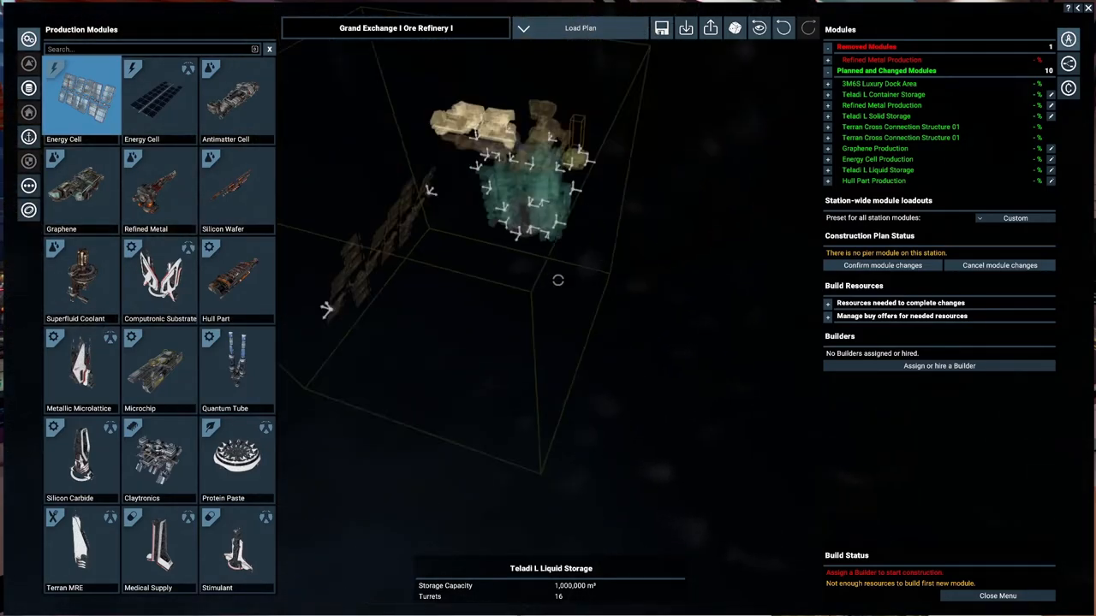
- Remove a Terran Cross Connection Structure 01 from the plan
right_click(535, 227)
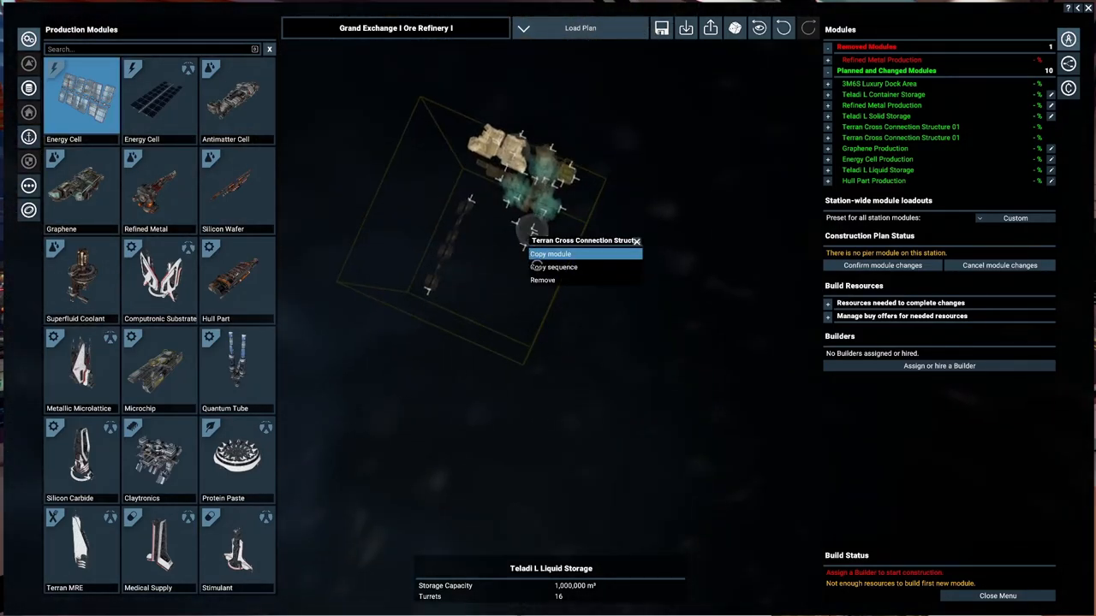
click(542, 280)
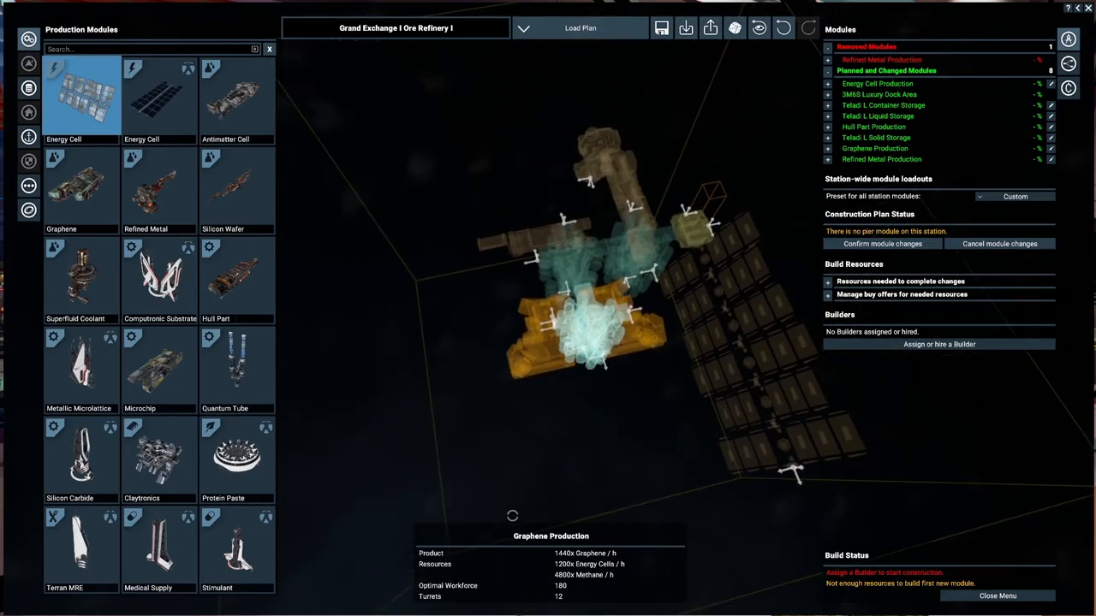
mouse_move(882, 244)
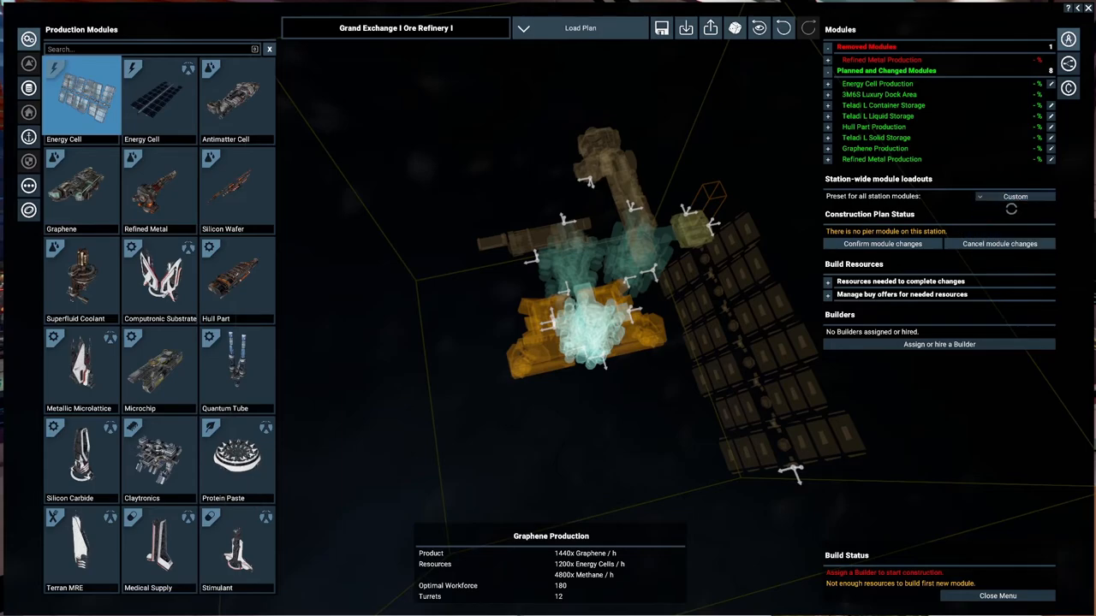
- Confirm the module changes and hire the Teladi construction vessel as builder
click(1015, 196)
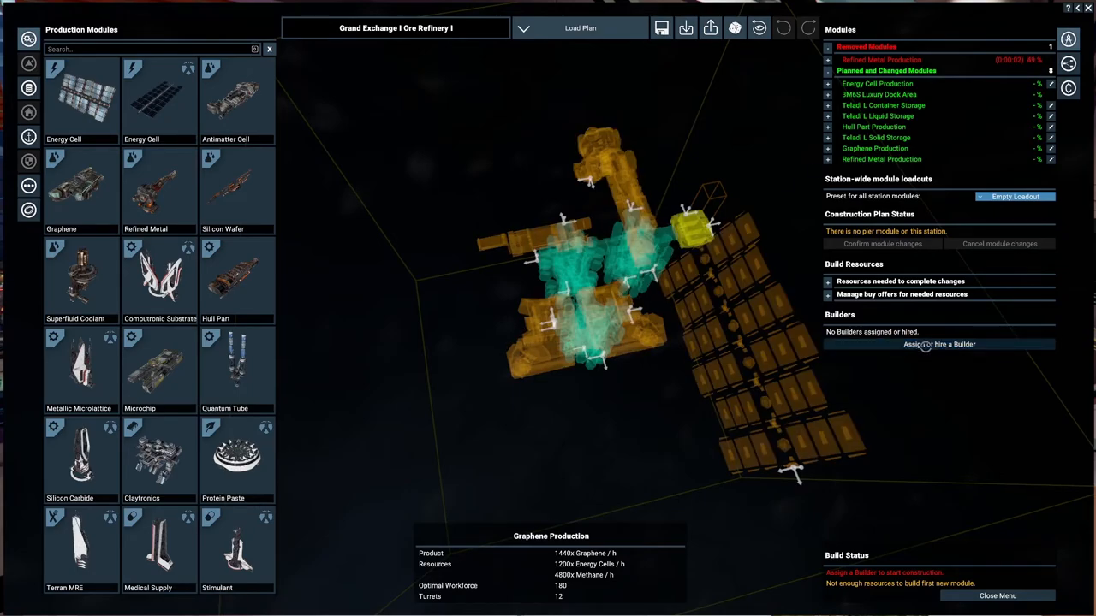
click(939, 344)
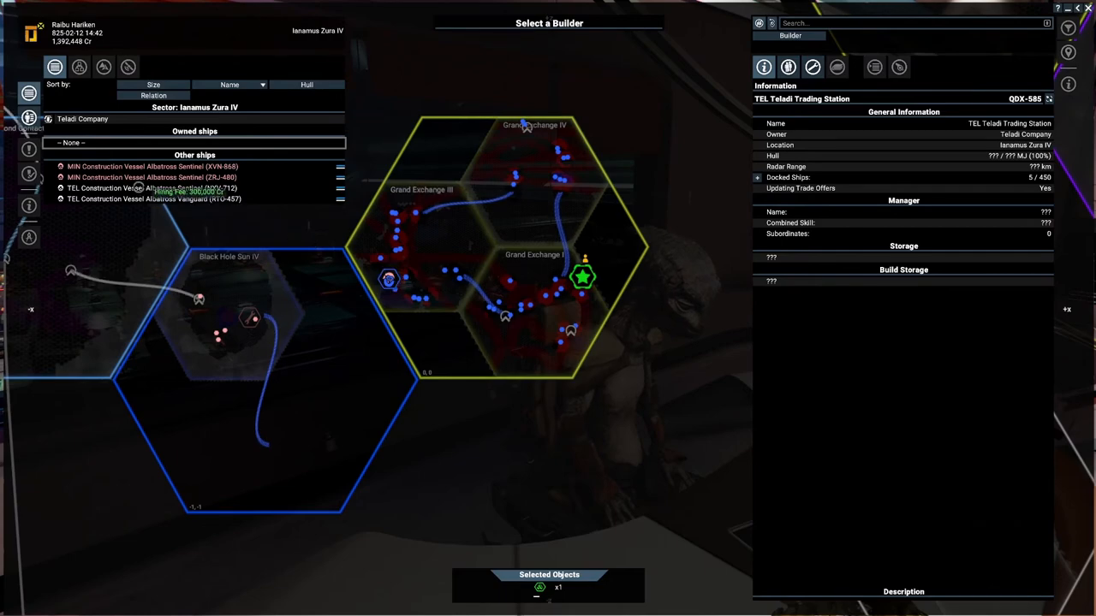
click(153, 188)
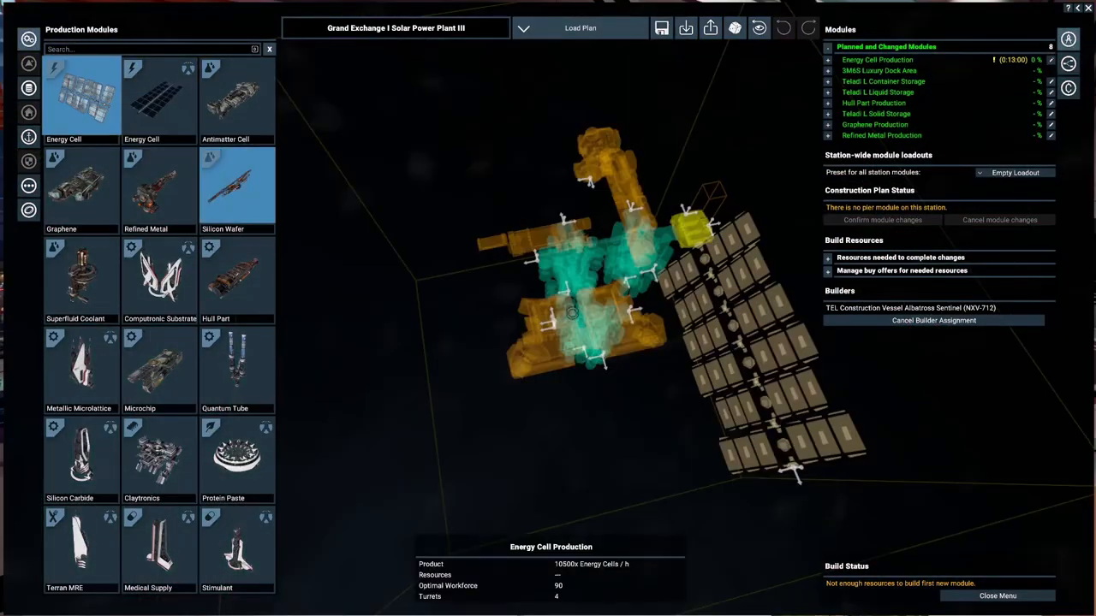
- Choose a trade rule for the station's resource buy offers
click(901, 270)
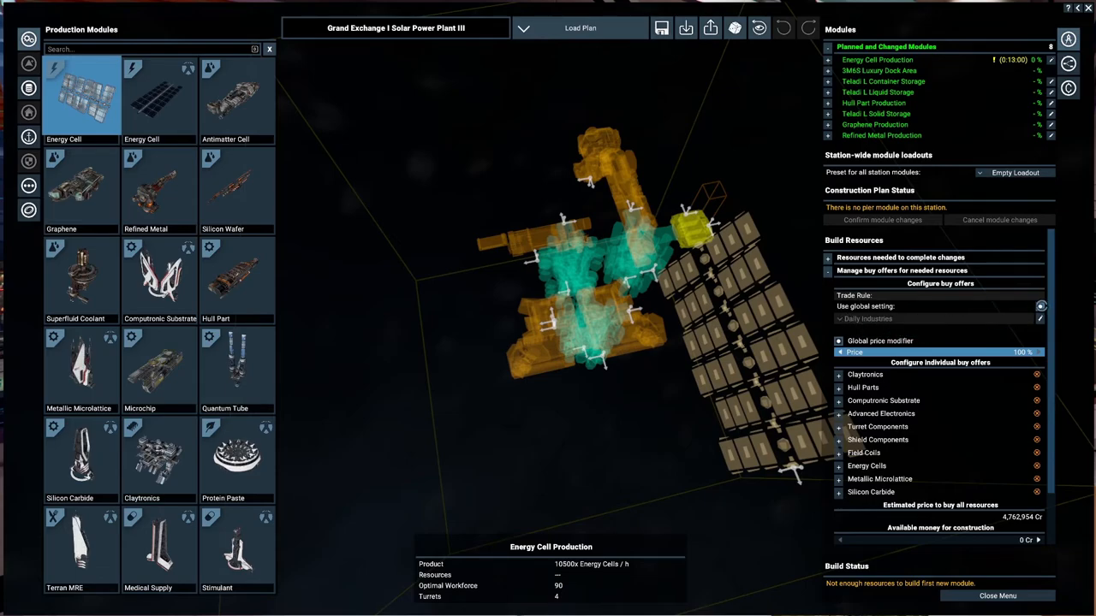
click(933, 318)
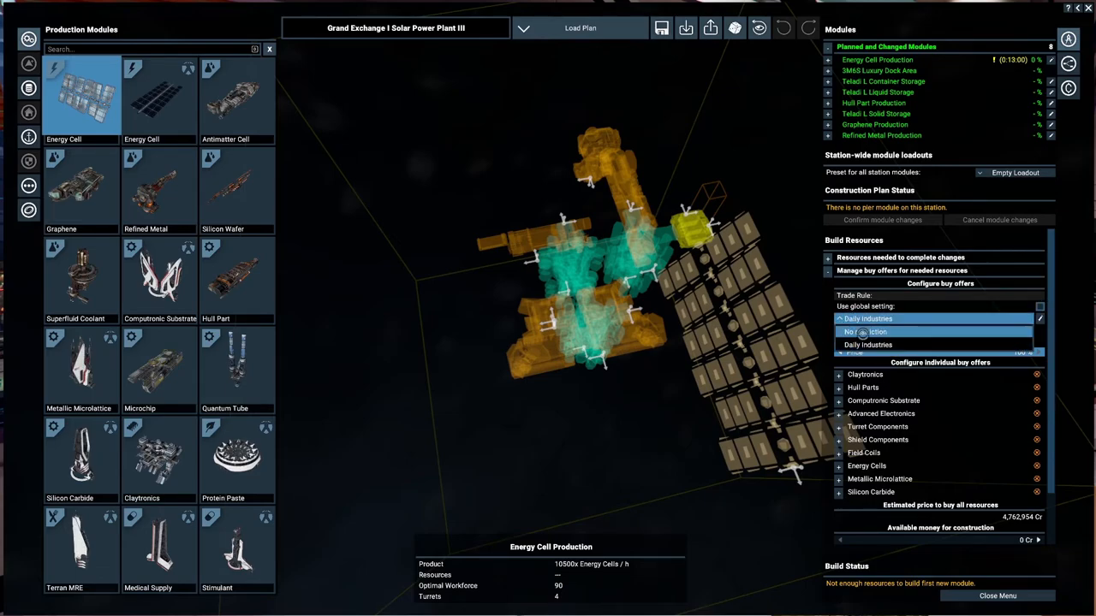
click(865, 332)
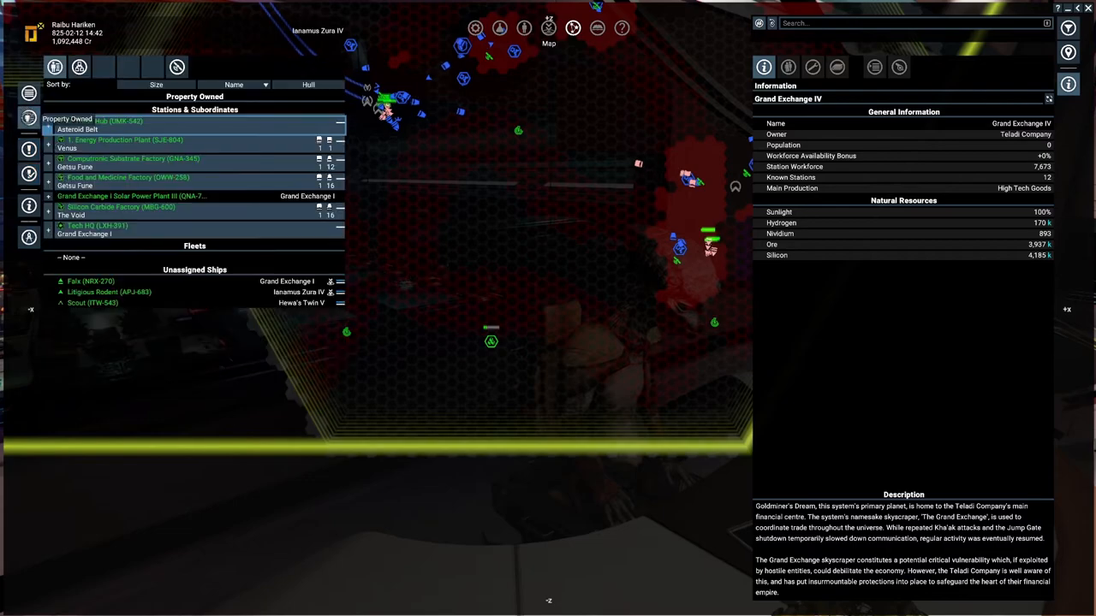
- Review the factory accounts and empty the Silicon Carbide Factory account
click(132, 196)
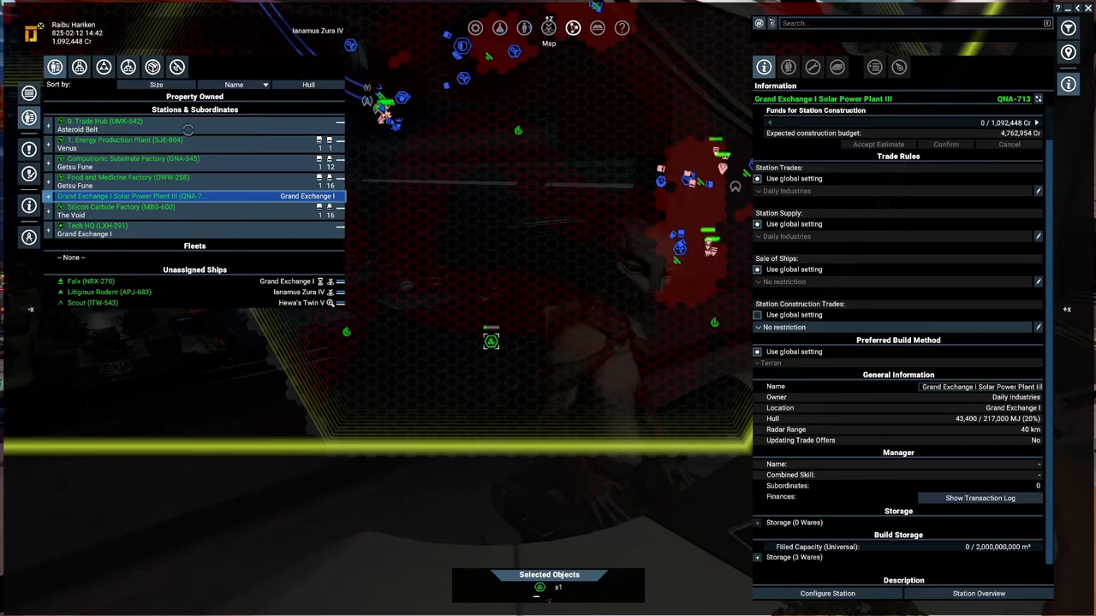
click(101, 121)
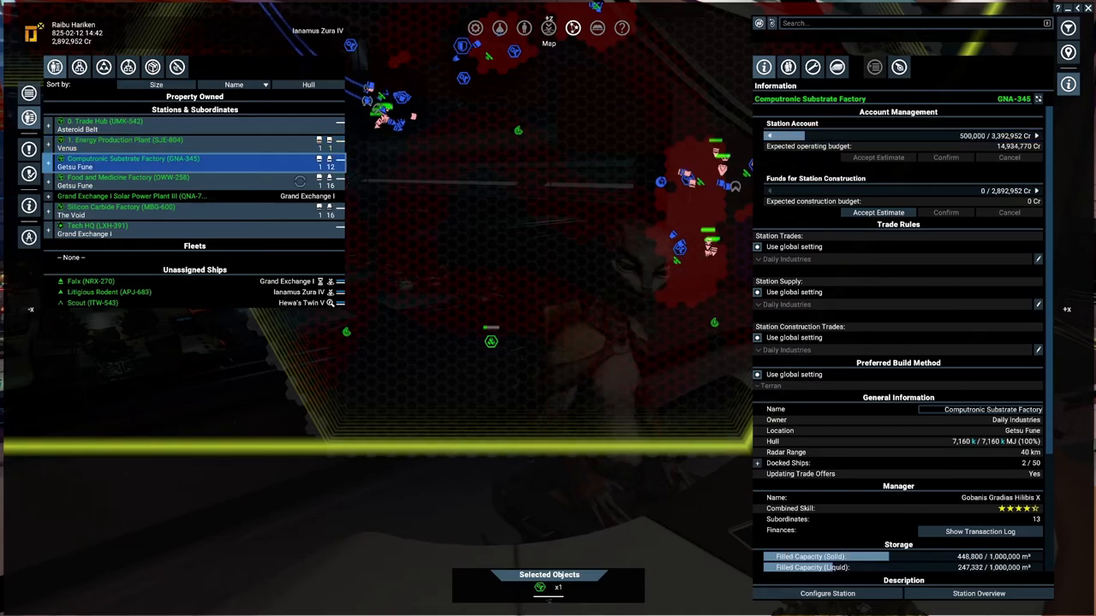
click(127, 177)
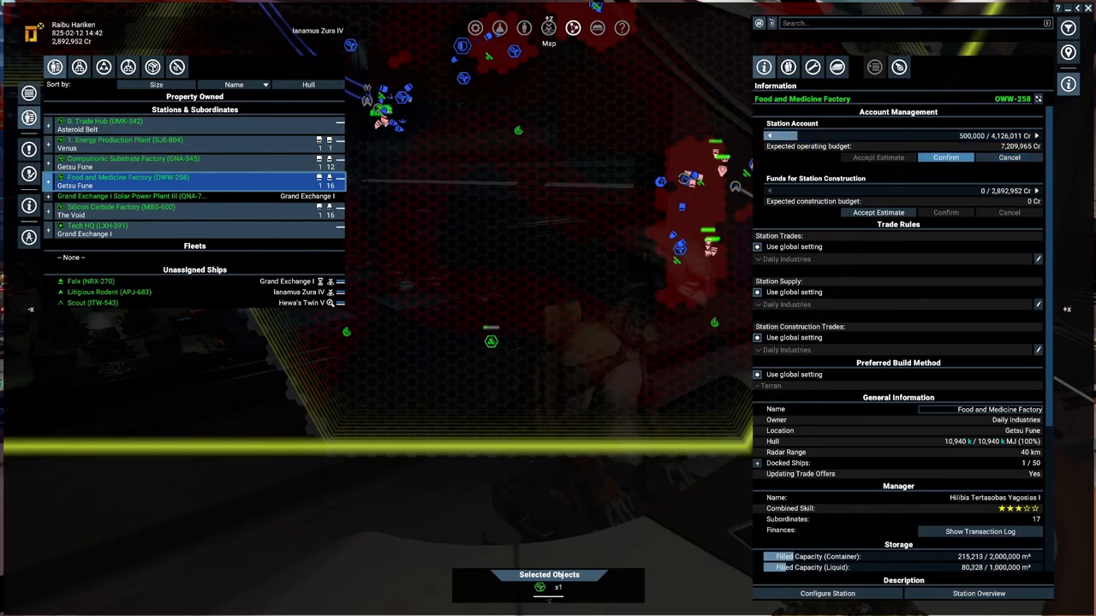
click(123, 206)
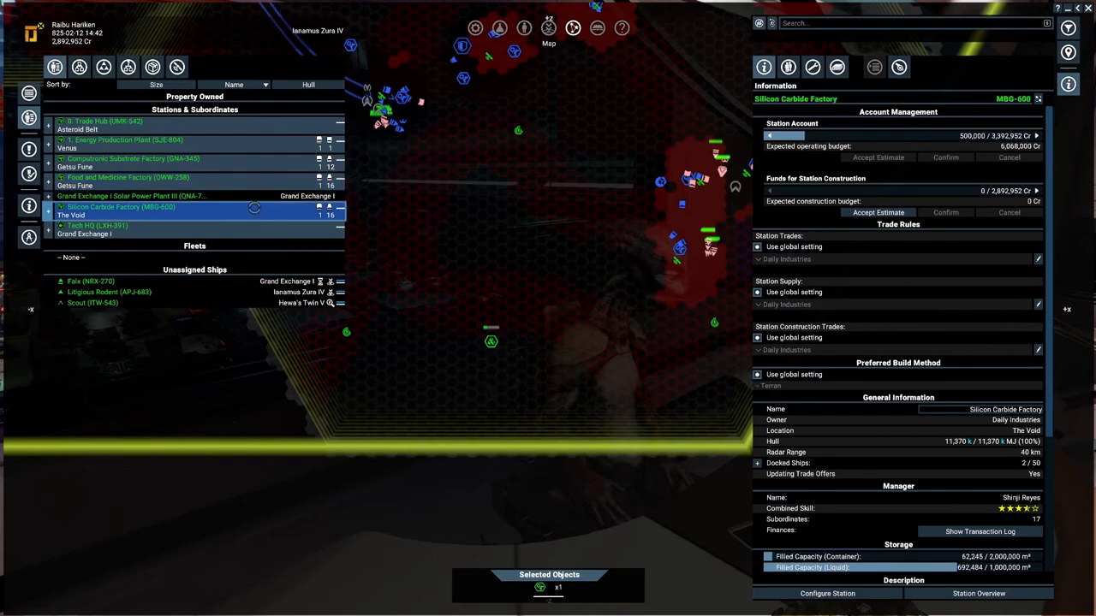
click(94, 225)
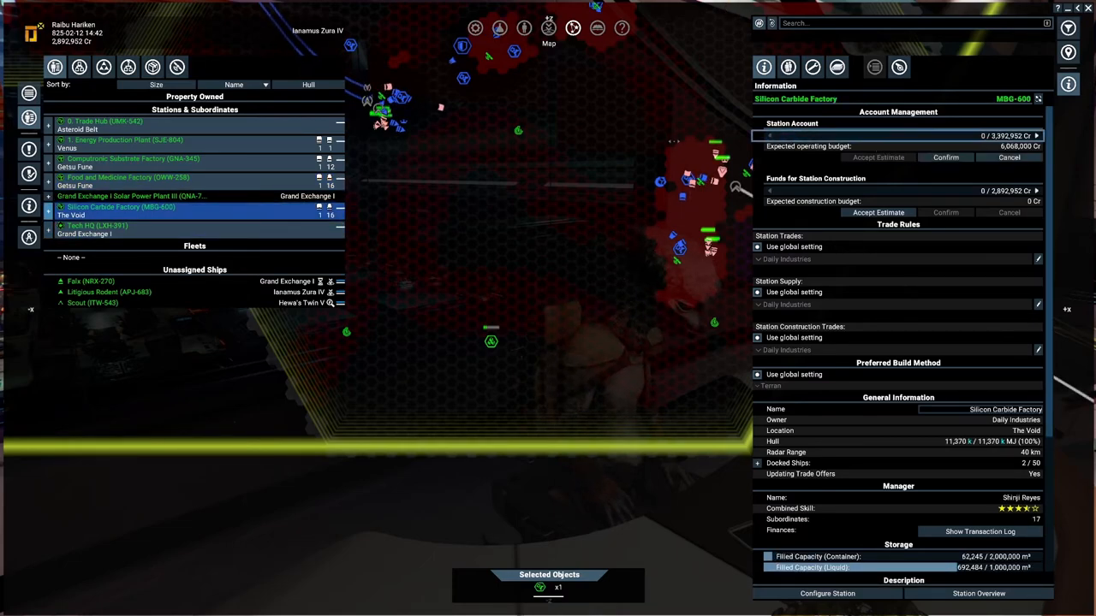
click(126, 177)
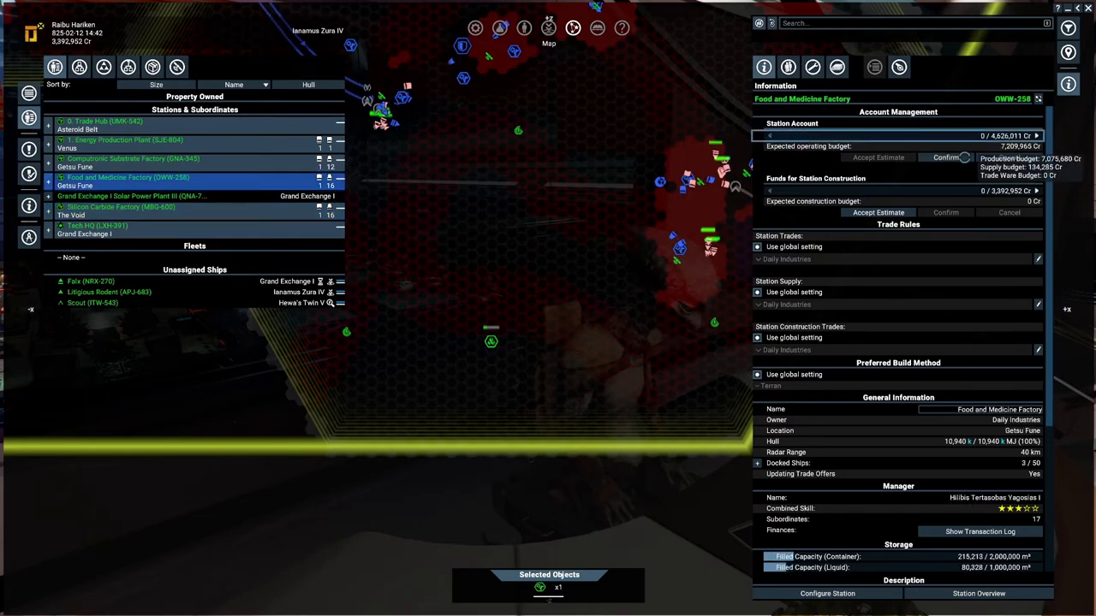
- Empty the Food and Medicine account and return to Solar Power Plant III funding
click(132, 159)
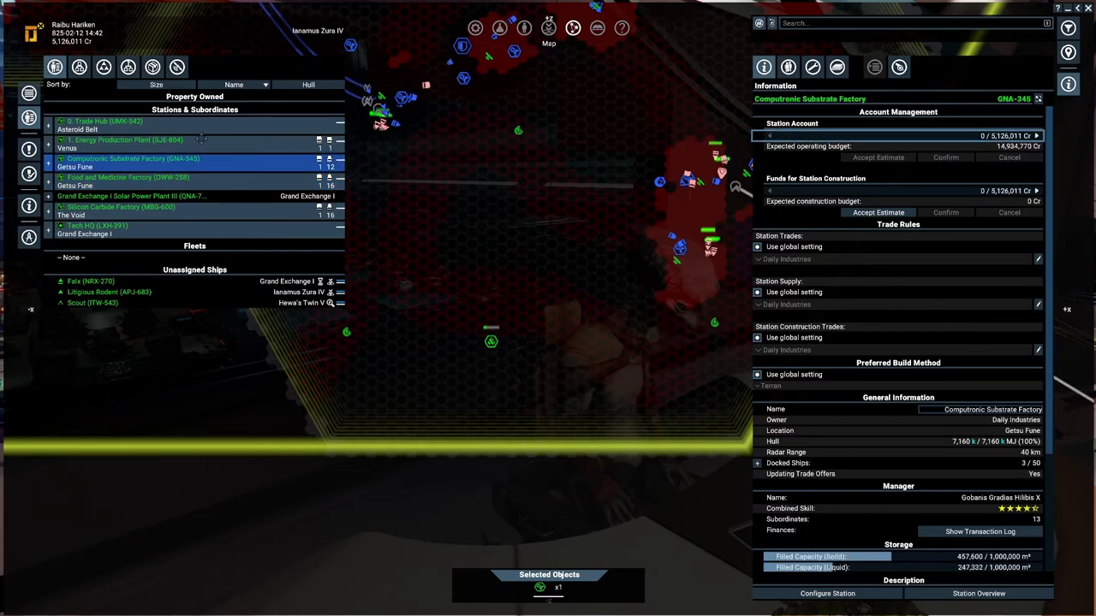
click(126, 139)
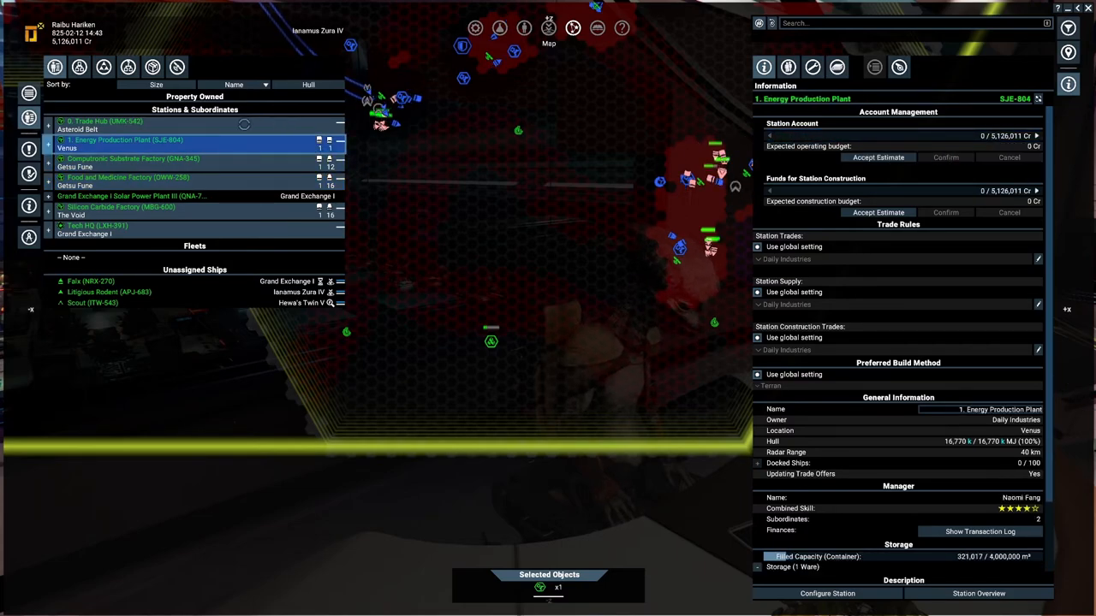
click(103, 121)
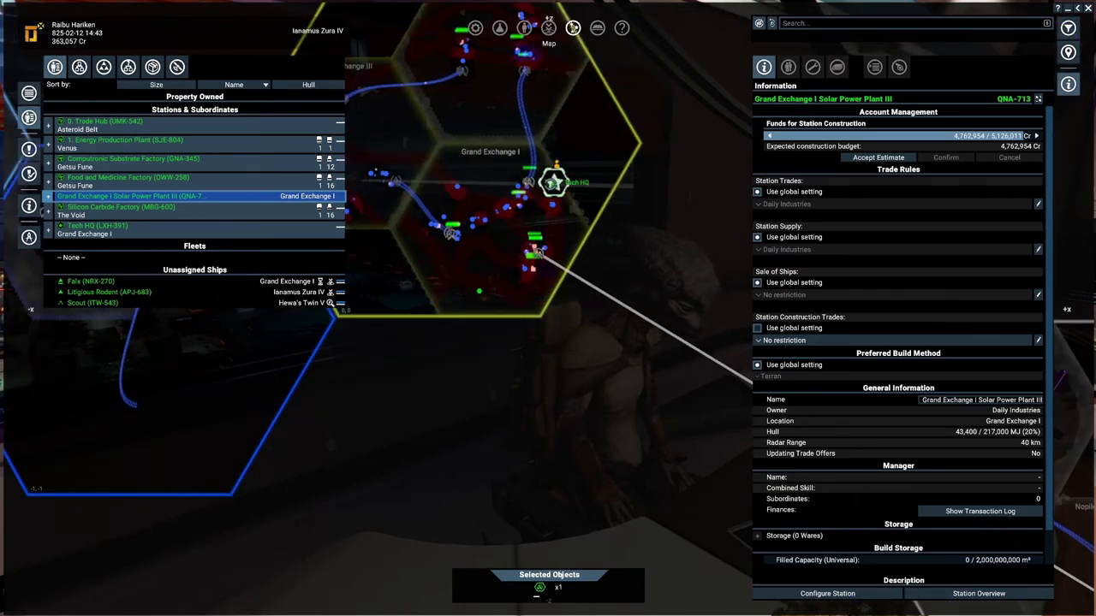
- Review the teleportation research progress, then view the Scout exploring Hewa's Twin V on the map
click(95, 229)
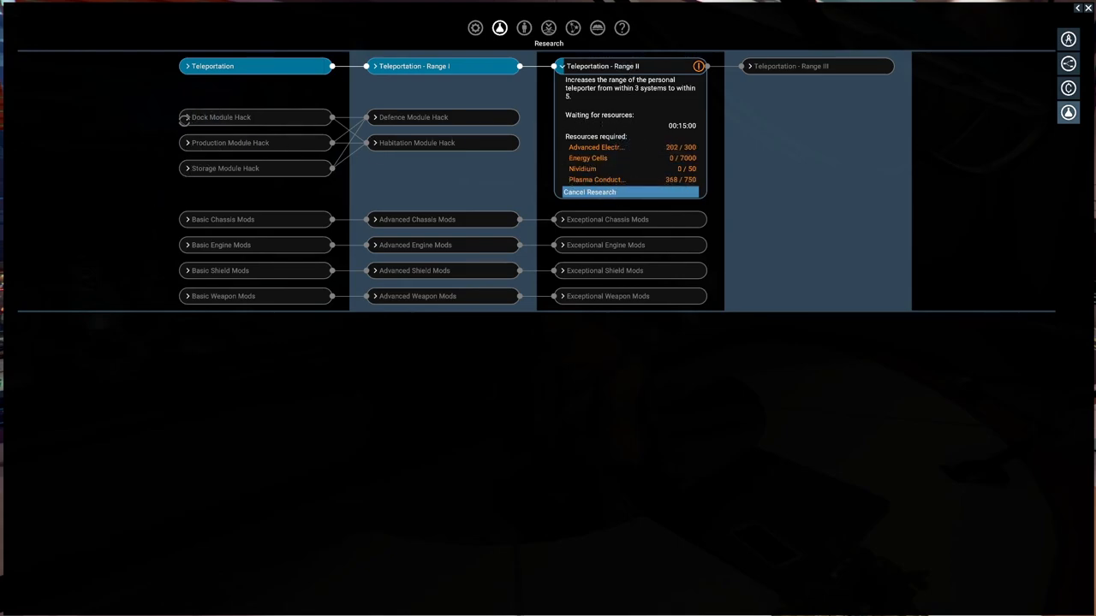
click(221, 118)
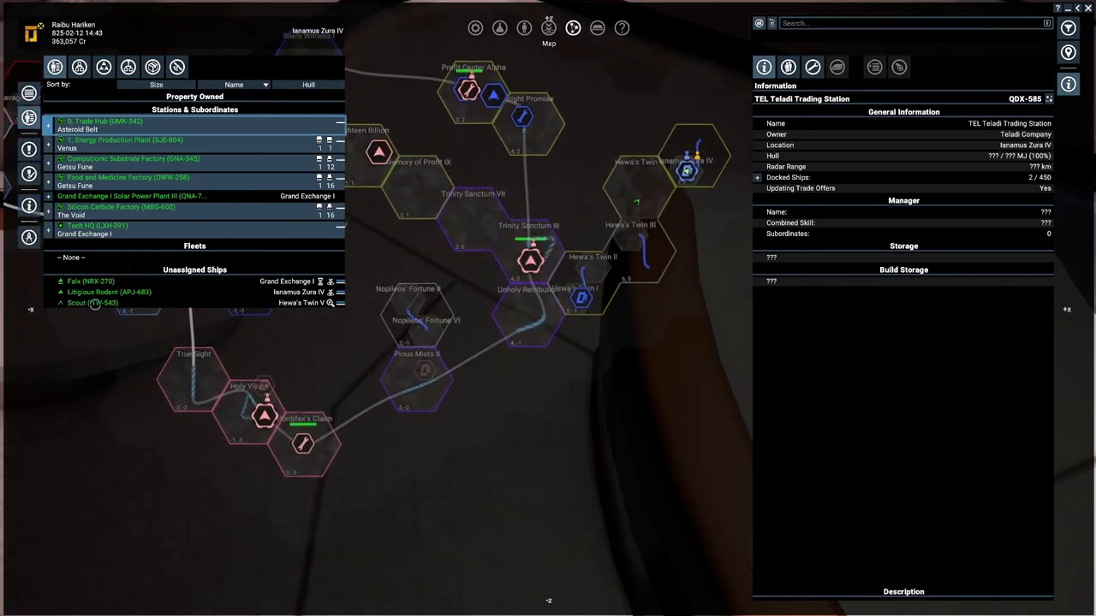
click(92, 303)
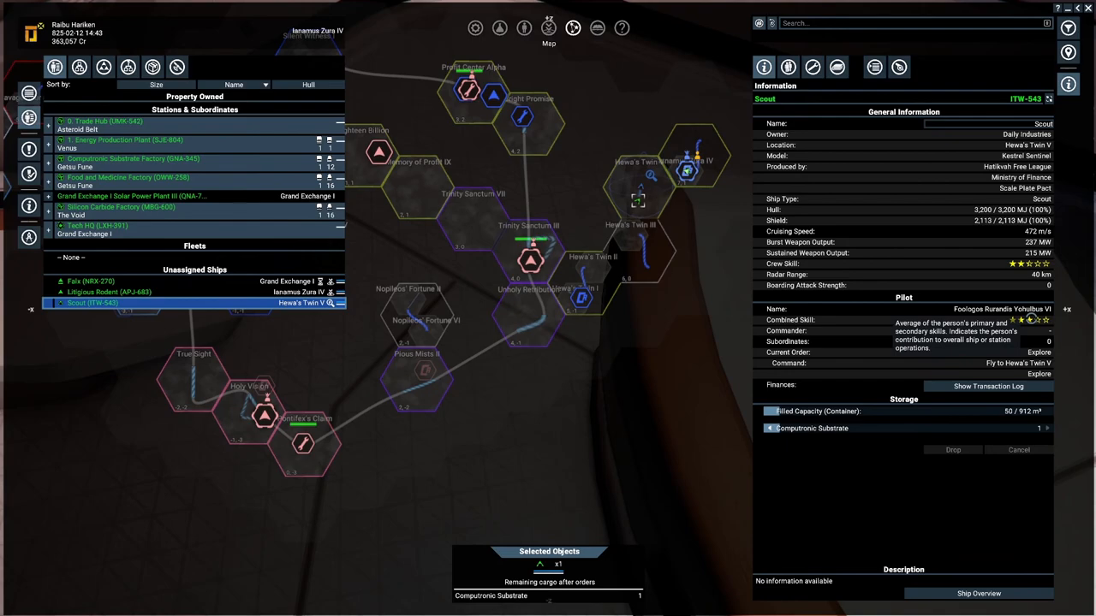